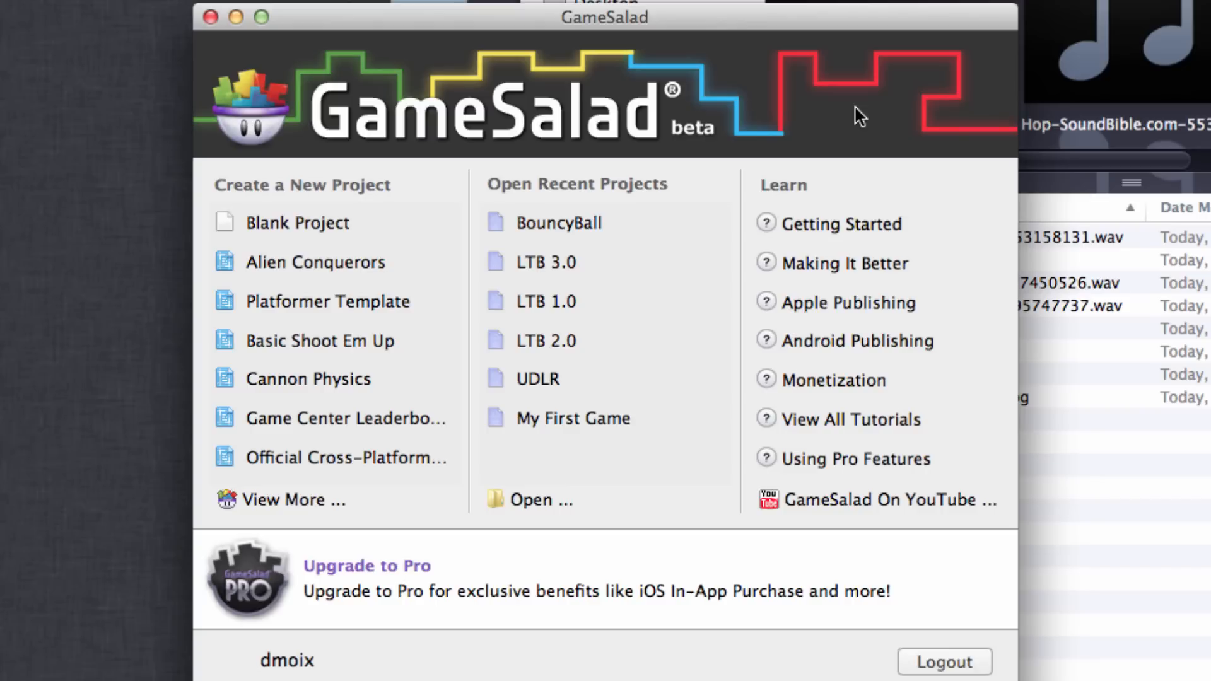
Create a new blank iPhone project from the GameSalad start window
click(300, 222)
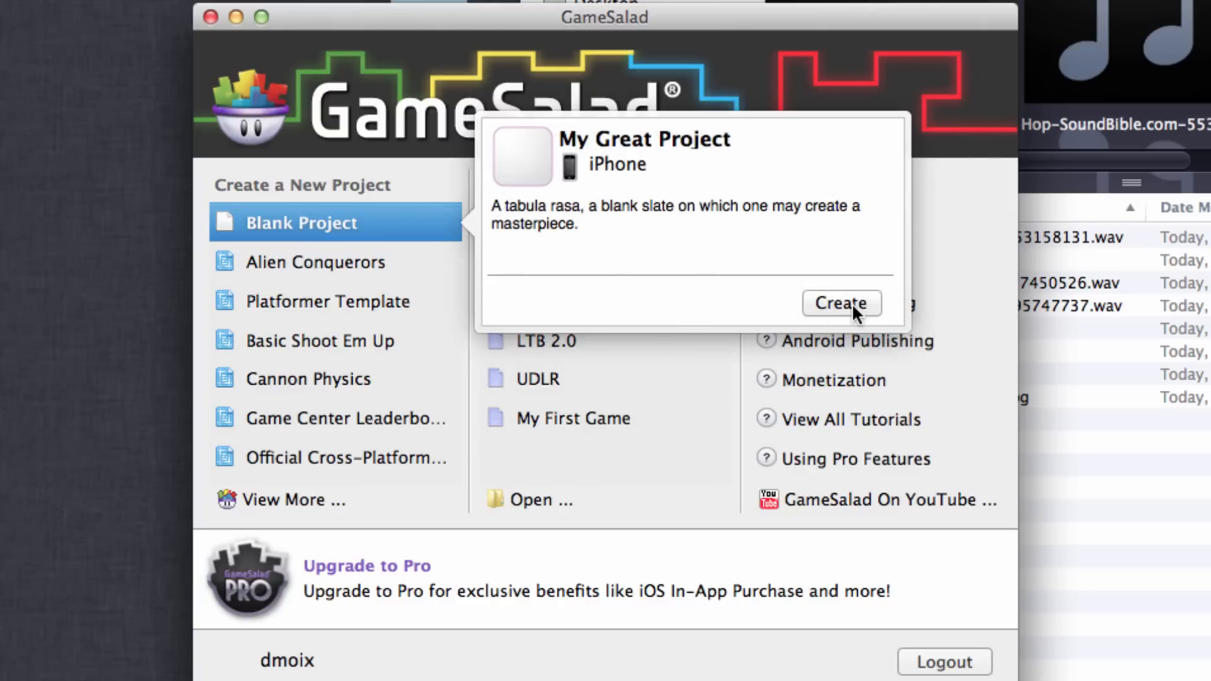
click(840, 303)
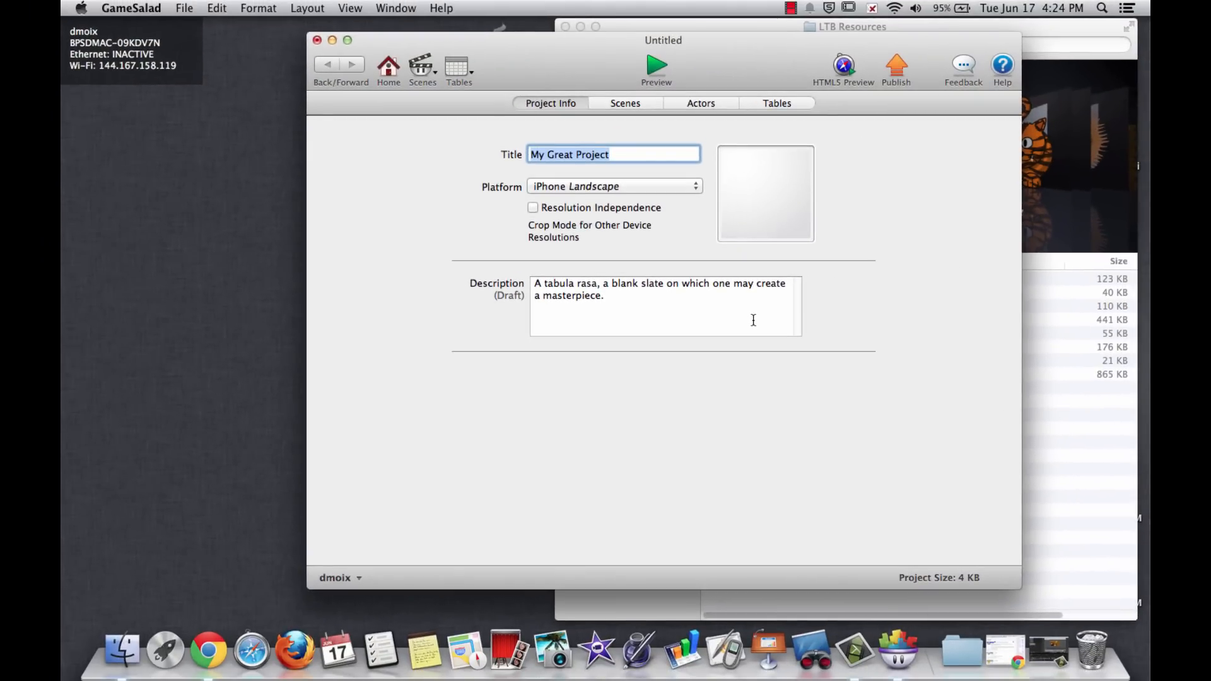
Replace the project title 'My Great Project' with 'LTB'
text(LTB)
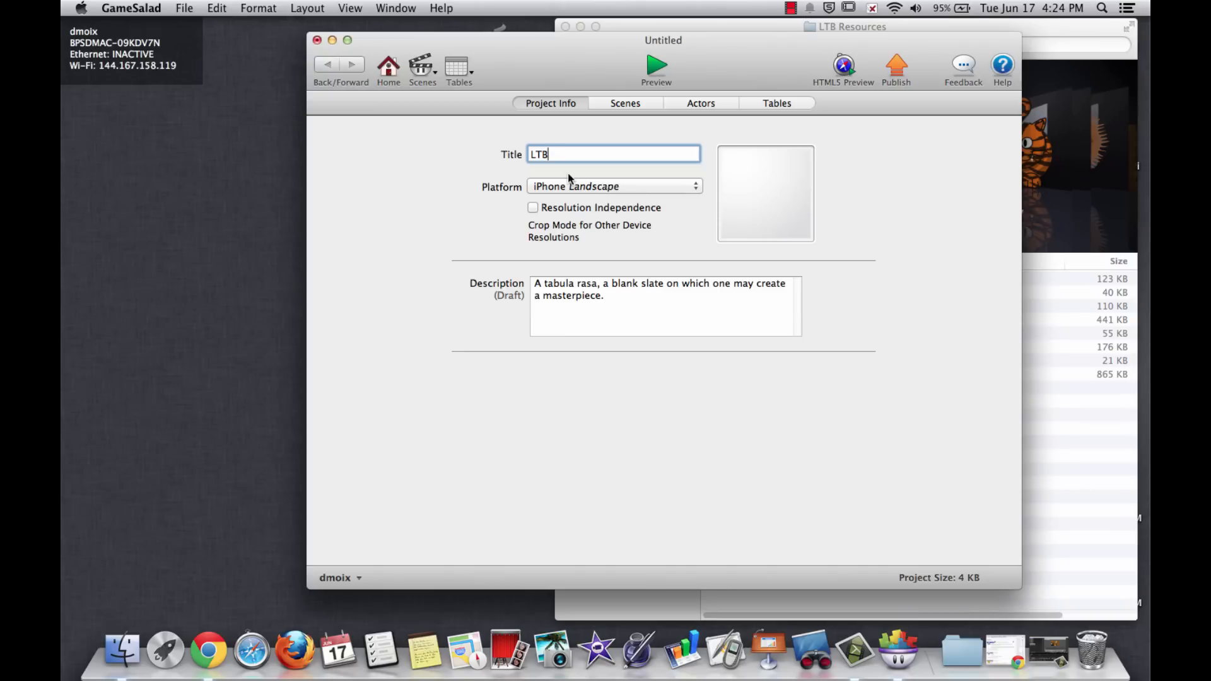
mouse_move(633, 113)
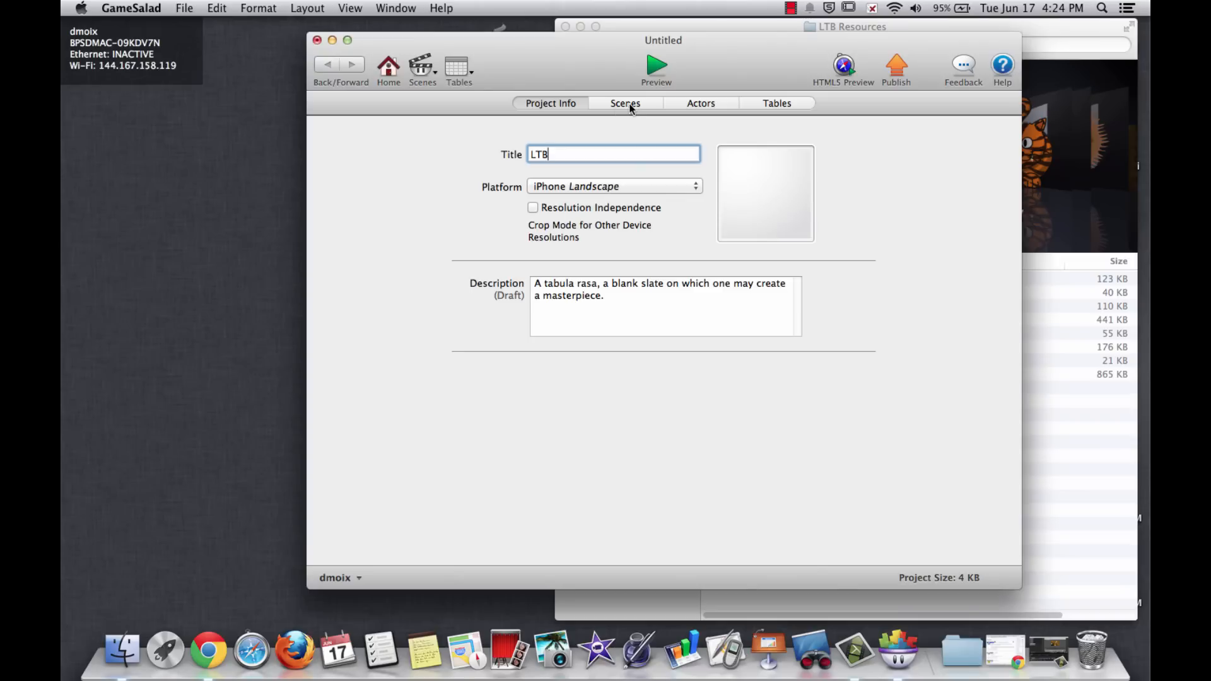
Rename the Initial Scene to 'Game Screen' in the Scenes list
click(626, 102)
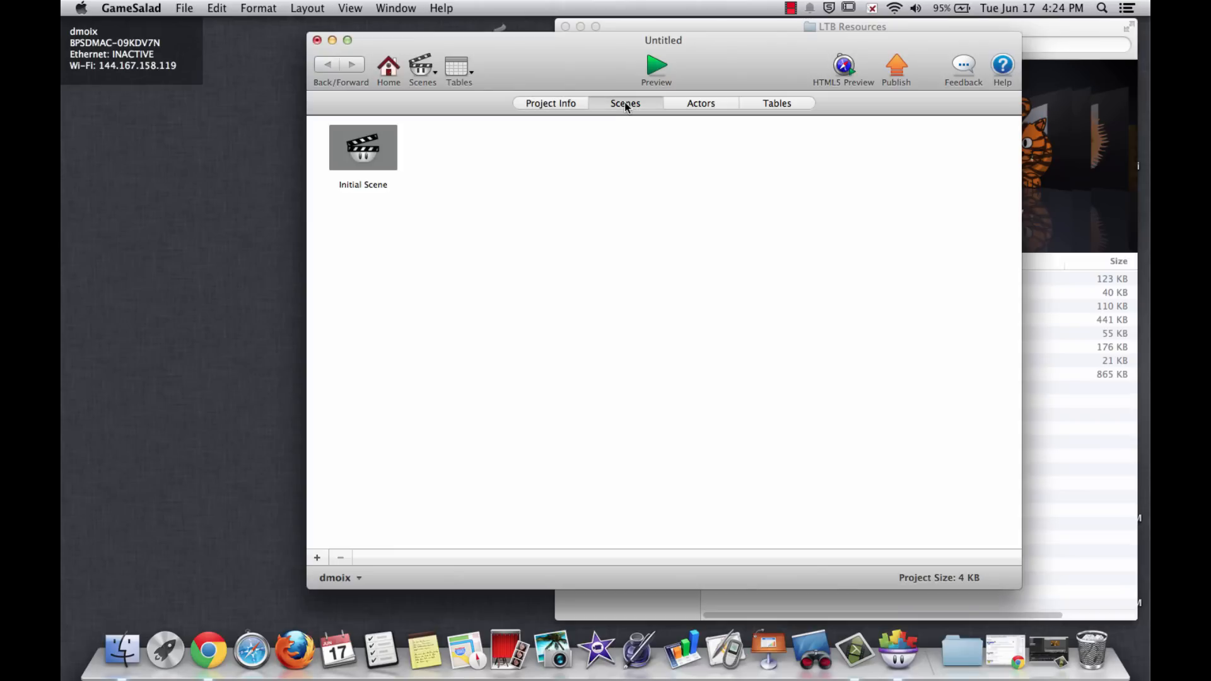
mouse_move(357, 177)
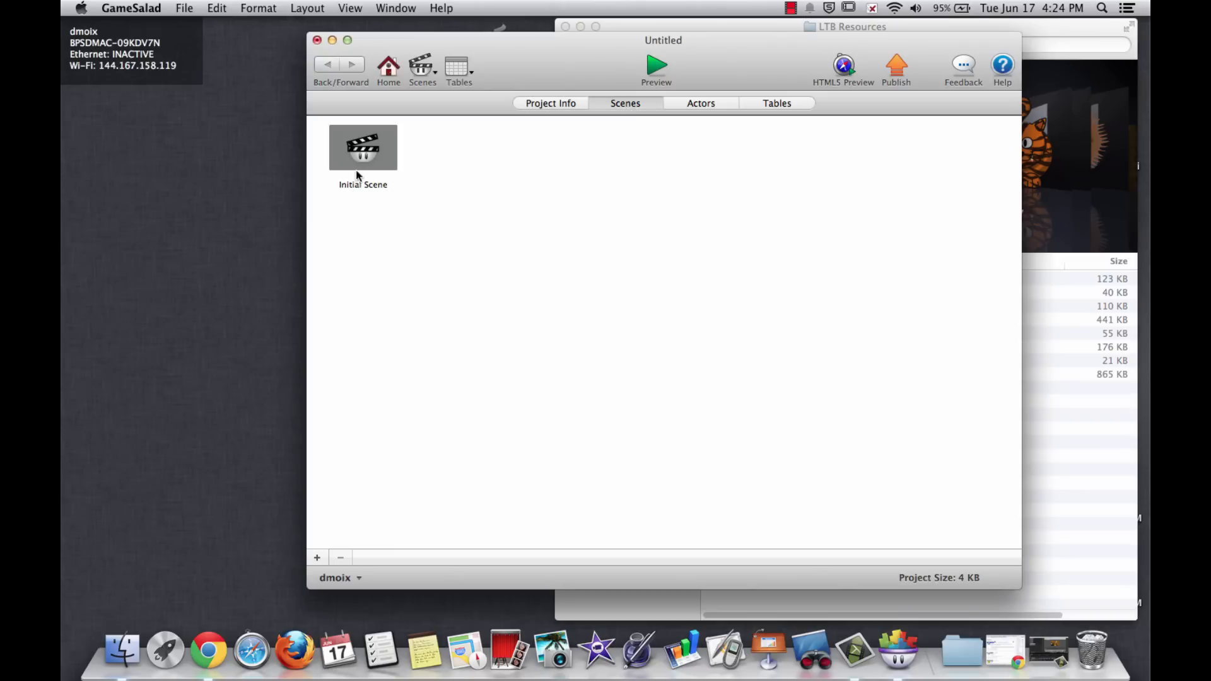
double_click(363, 184)
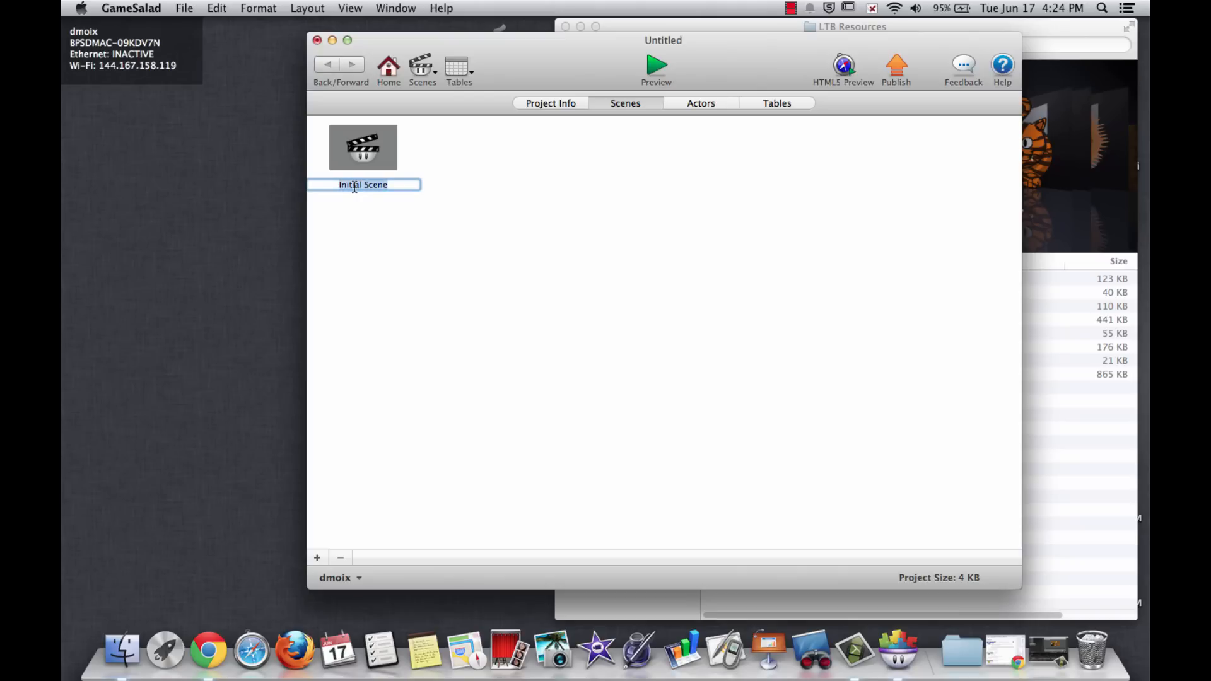
text(Game Screen)
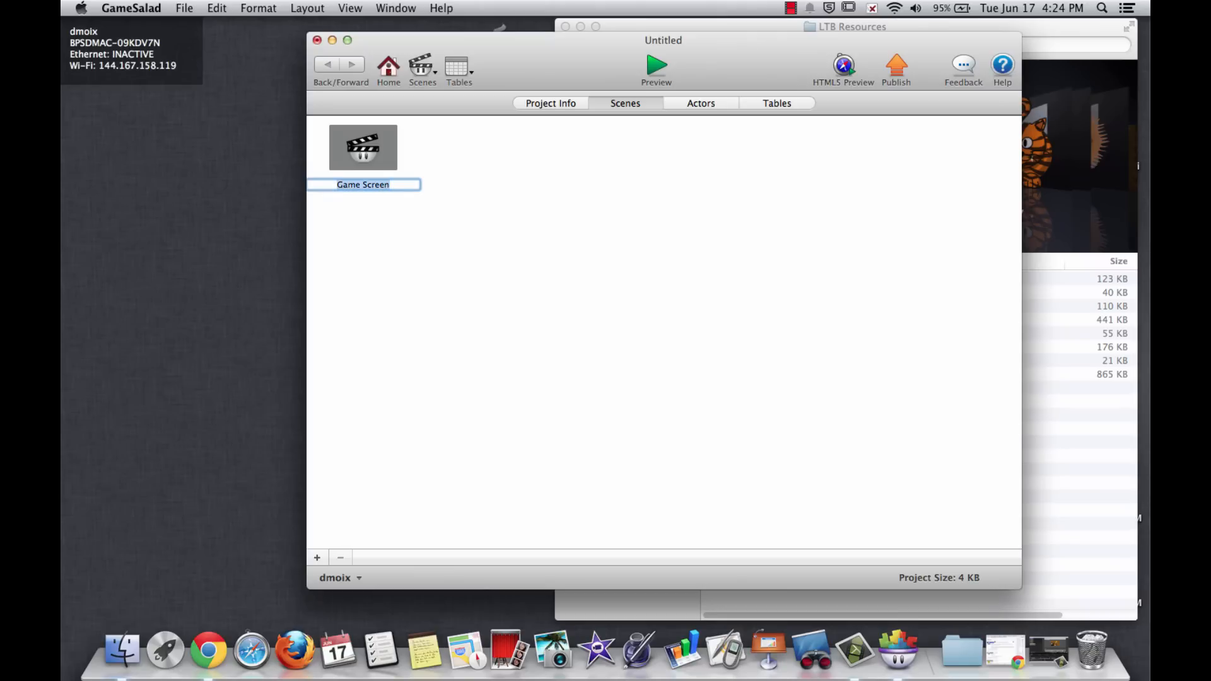
mouse_move(438, 149)
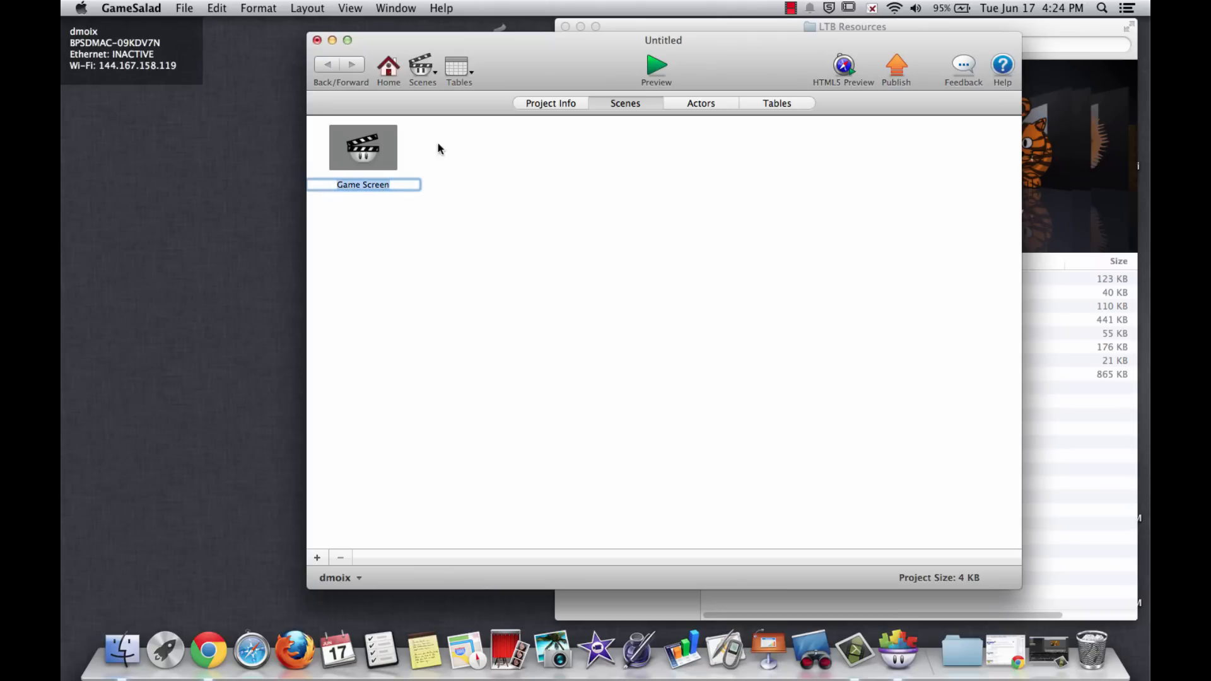
click(700, 102)
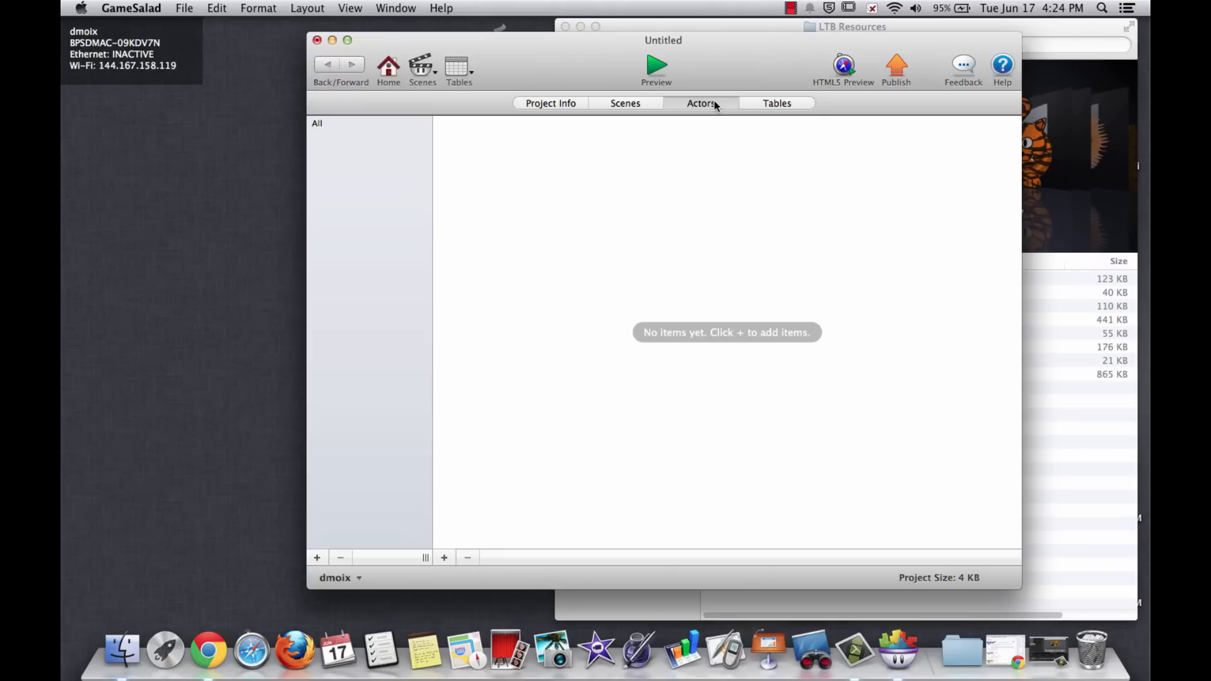
mouse_move(770, 104)
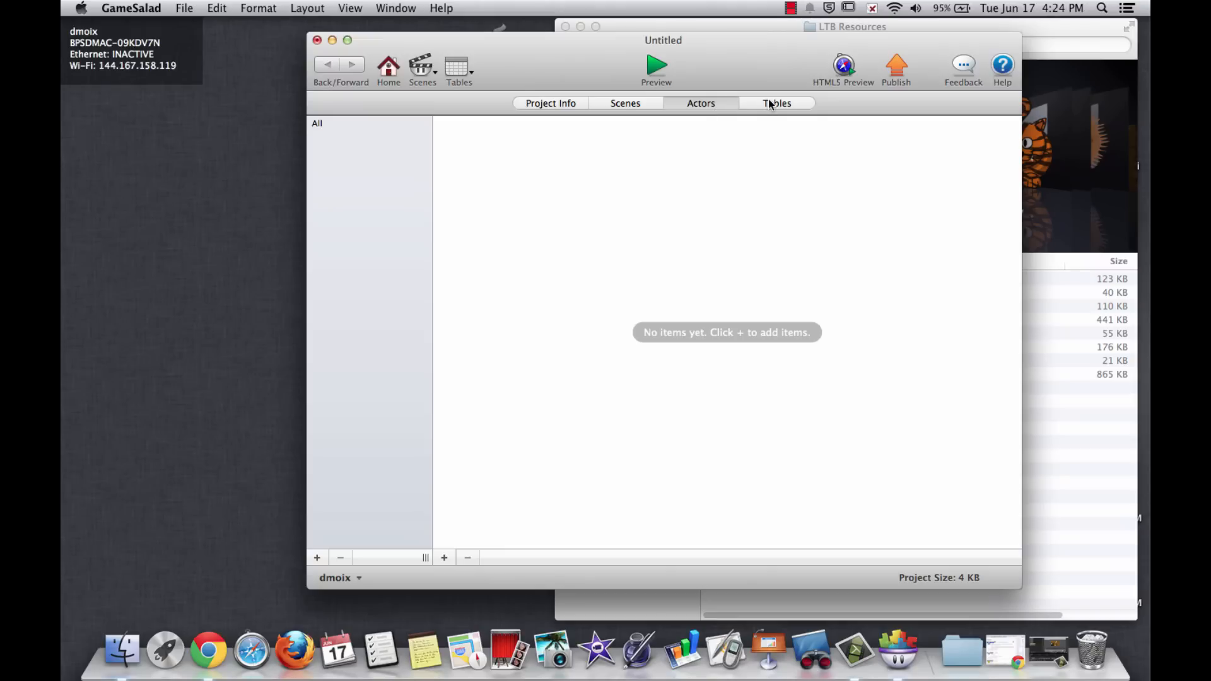
mouse_move(745, 107)
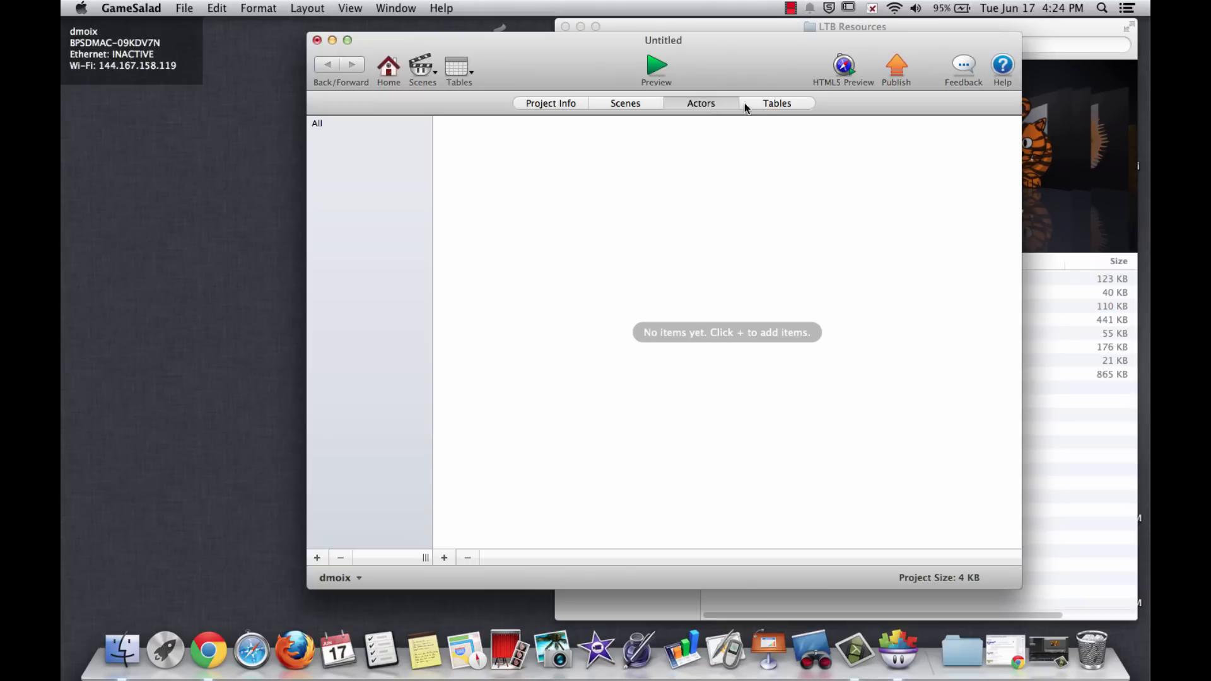
Browse the Tables and Project Info views, then return to the Scenes list
click(625, 102)
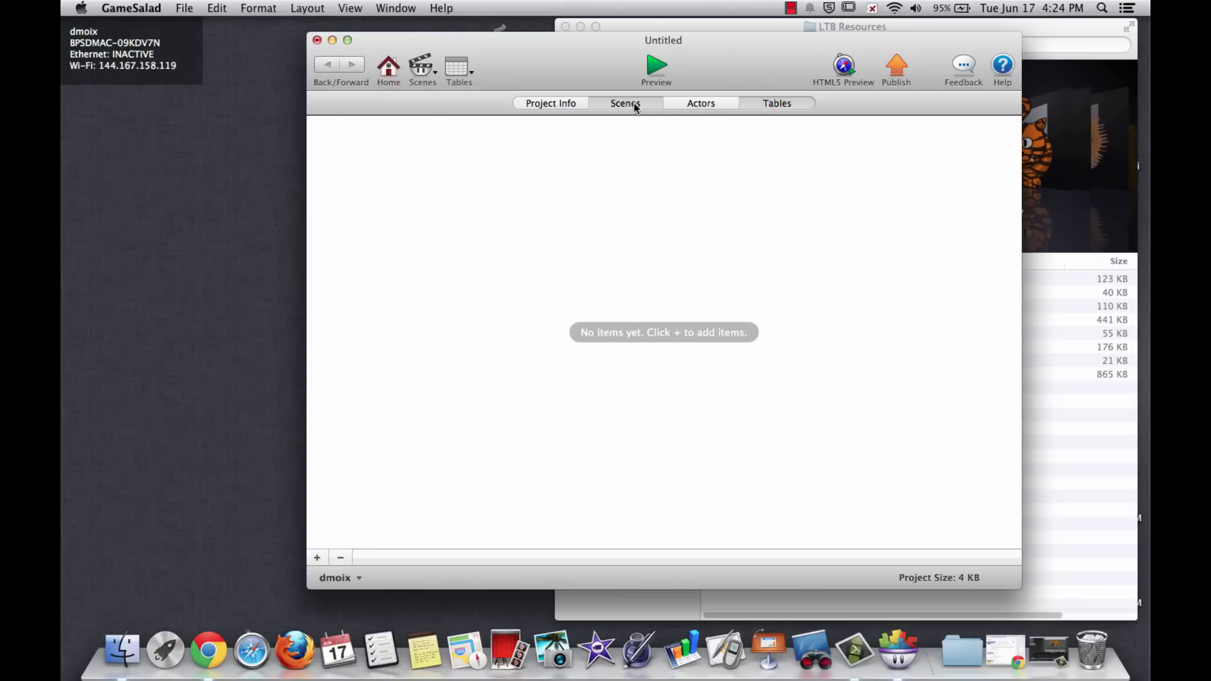
click(550, 103)
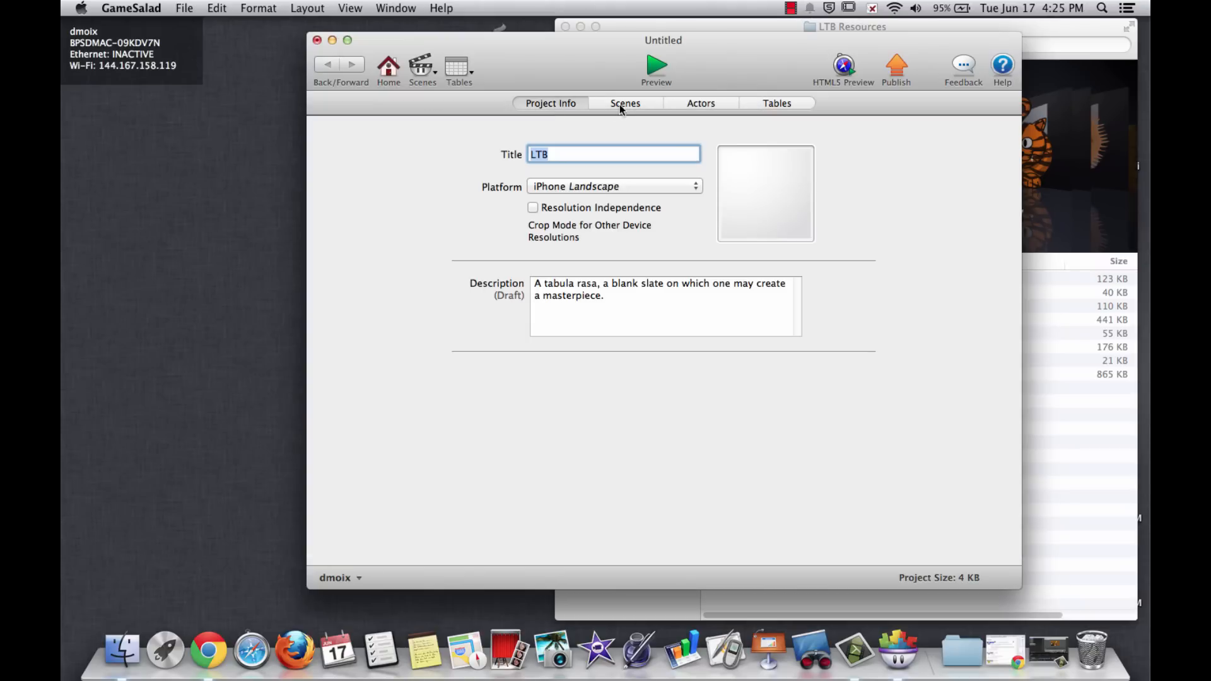
click(624, 102)
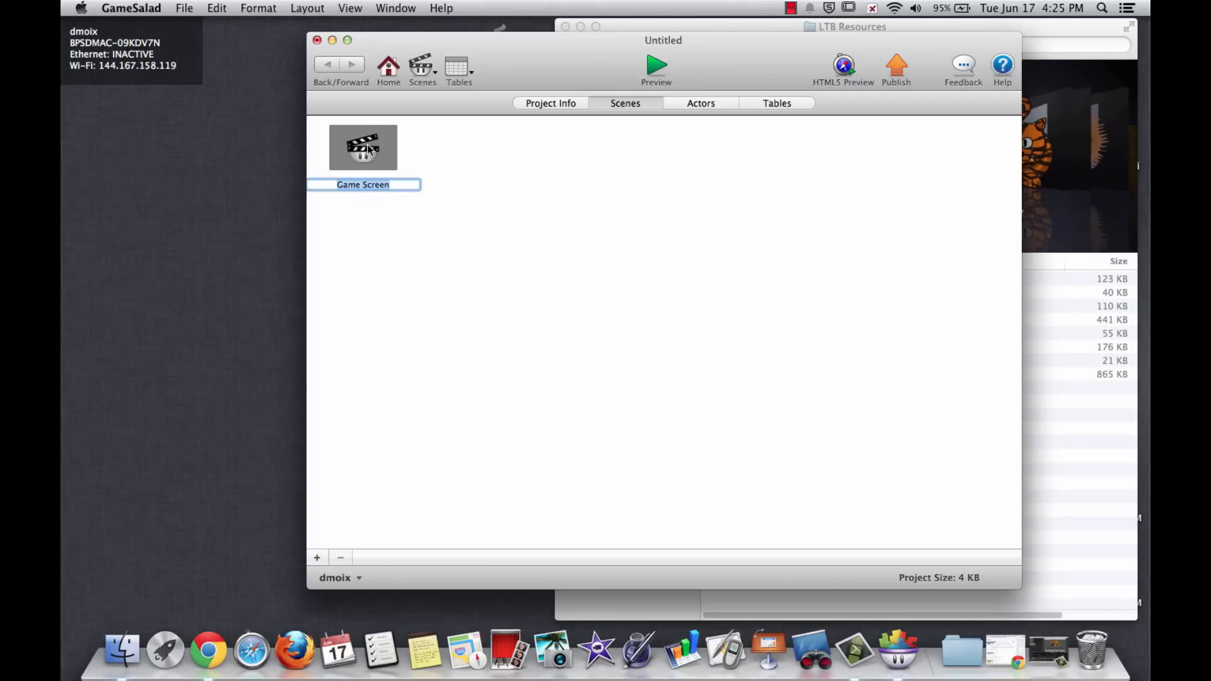
Import the LTB resource images and the Cartoon Hop and teddybear.wav sounds into the library
double_click(362, 146)
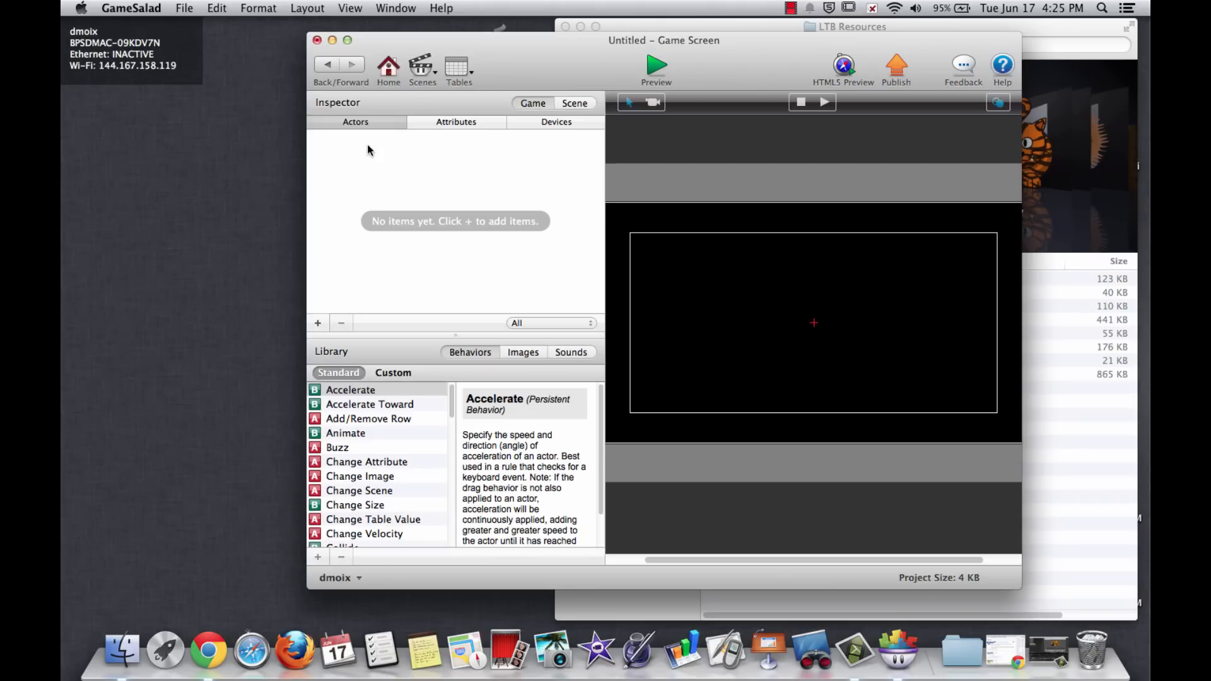
mouse_move(366, 144)
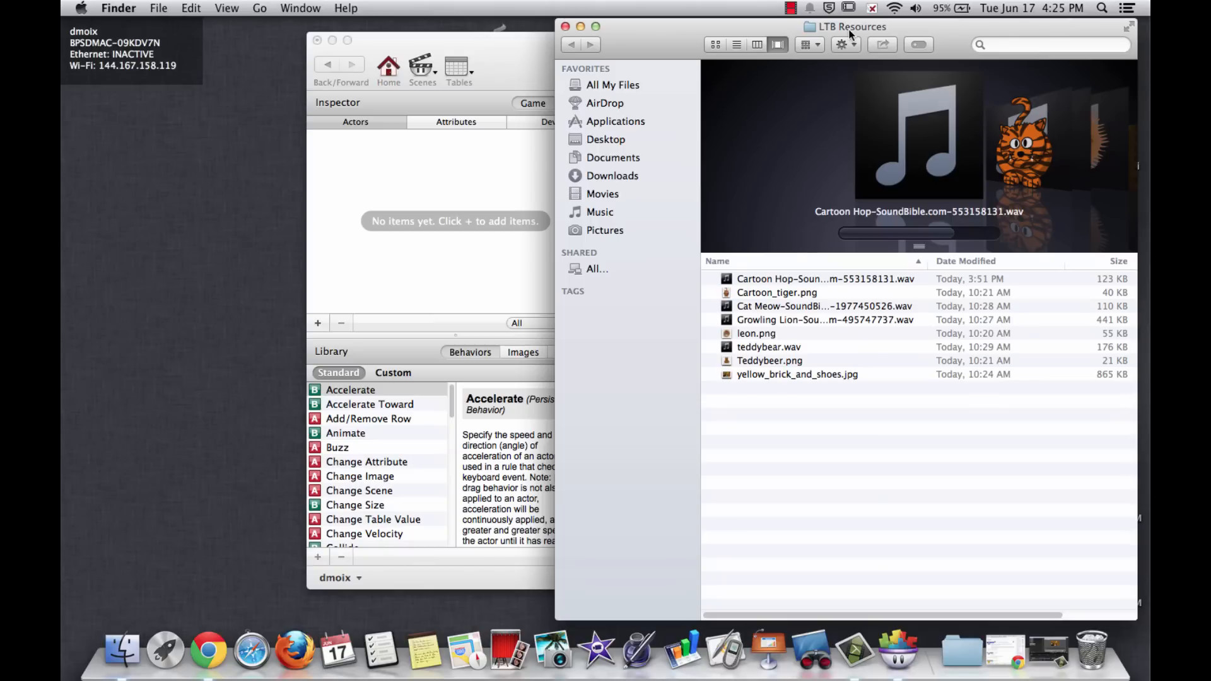
mouse_move(826, 119)
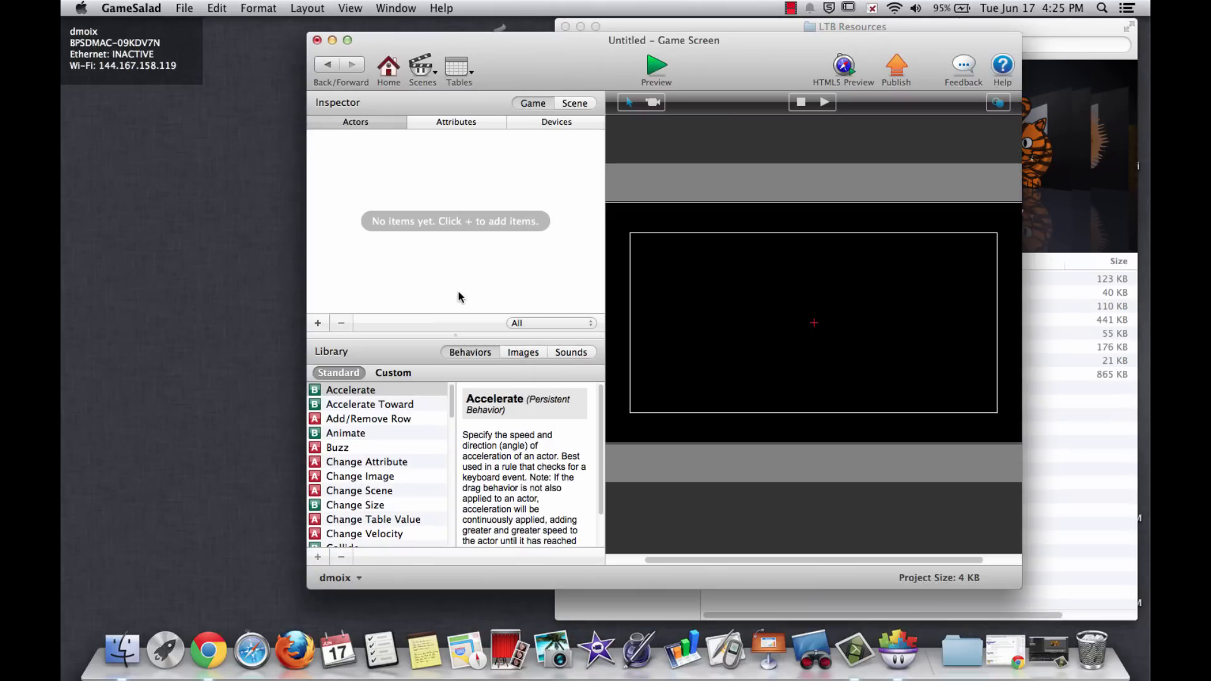
click(523, 352)
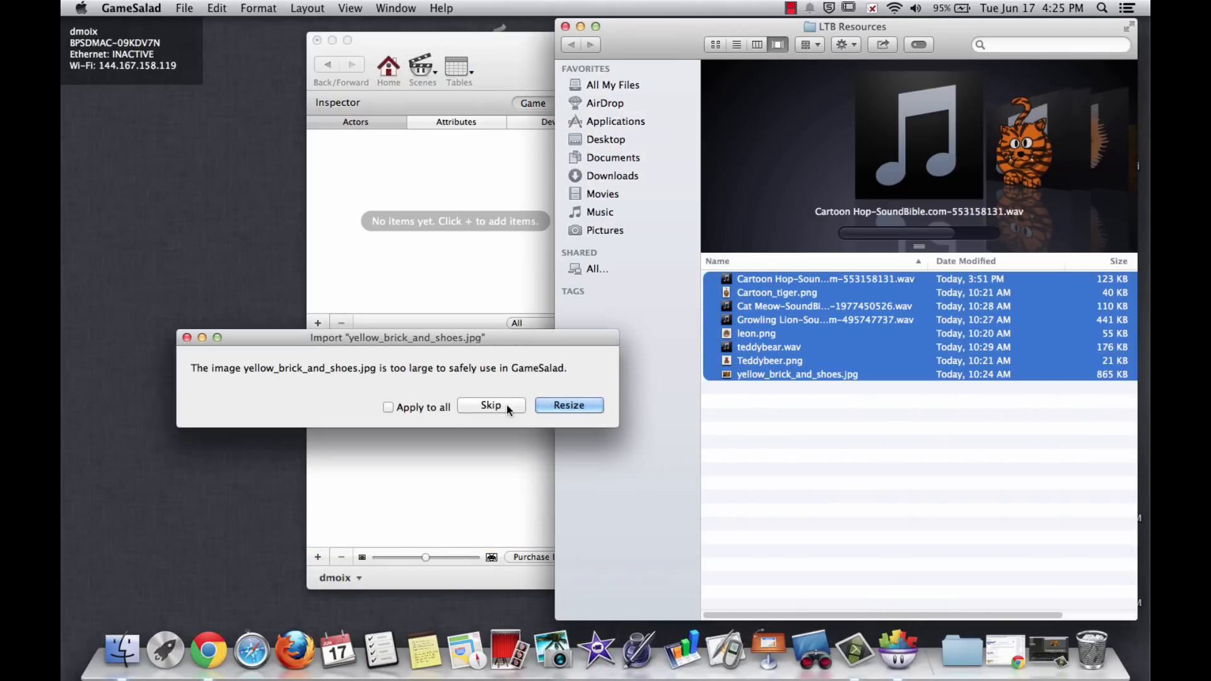
click(491, 405)
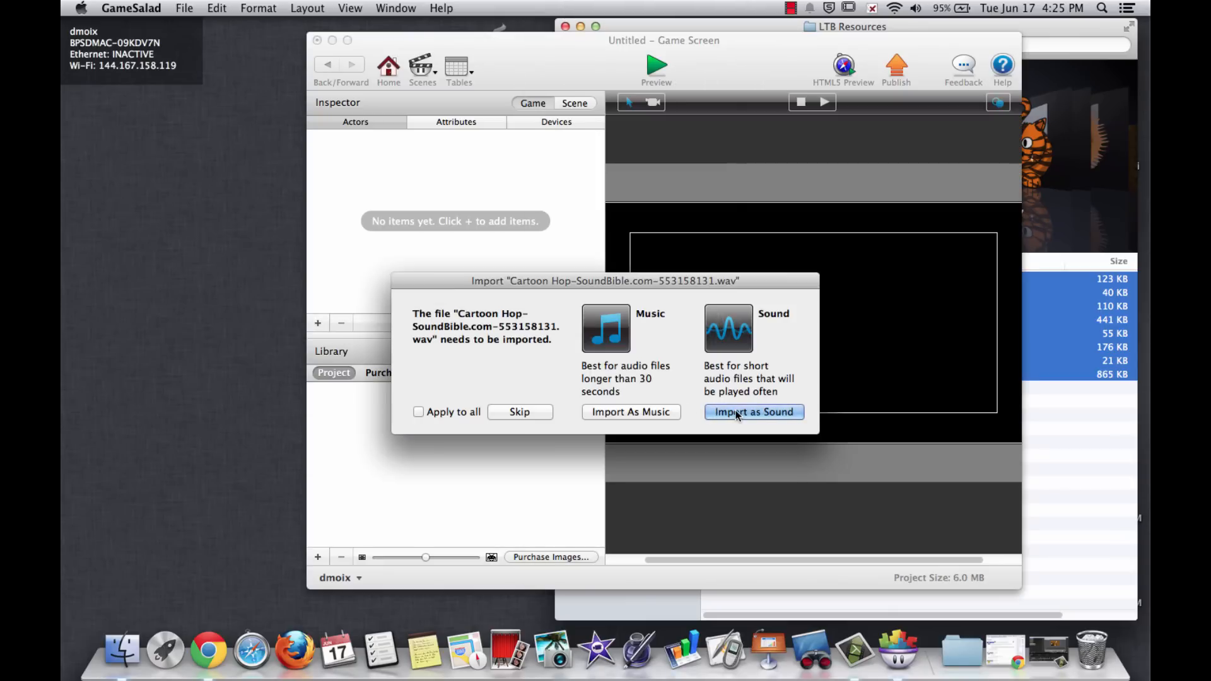
click(753, 411)
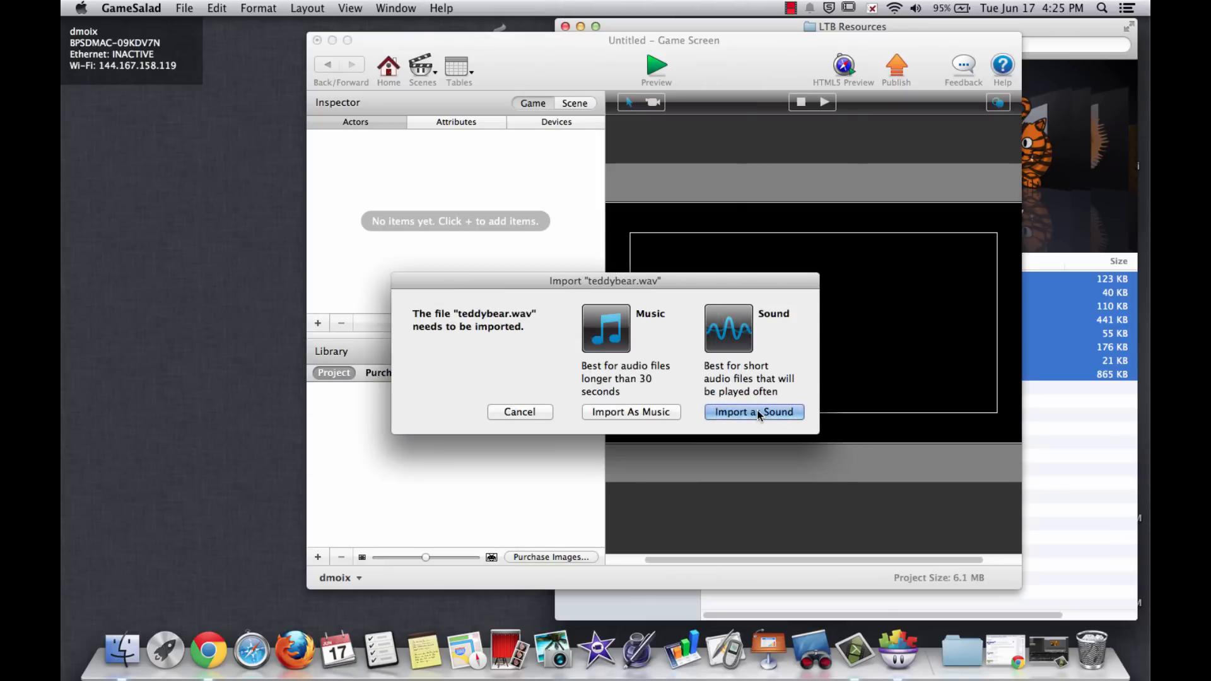
click(753, 412)
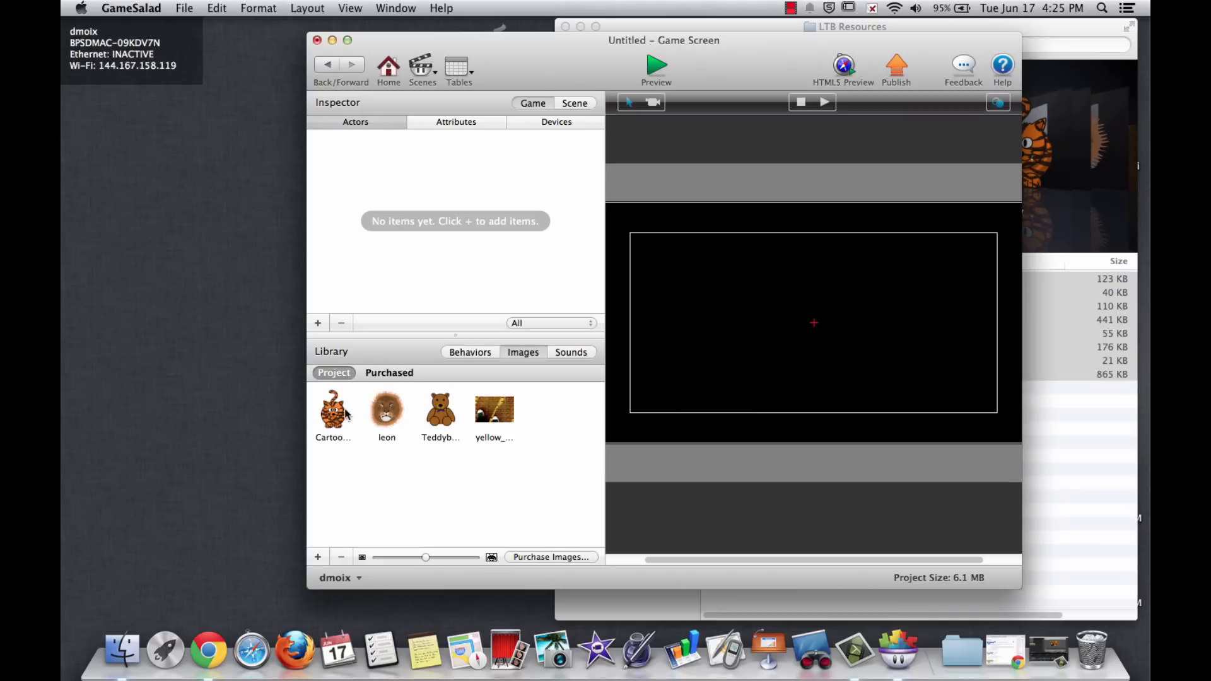
Review the imported images and four sounds, then show the standard behaviors list
click(493, 409)
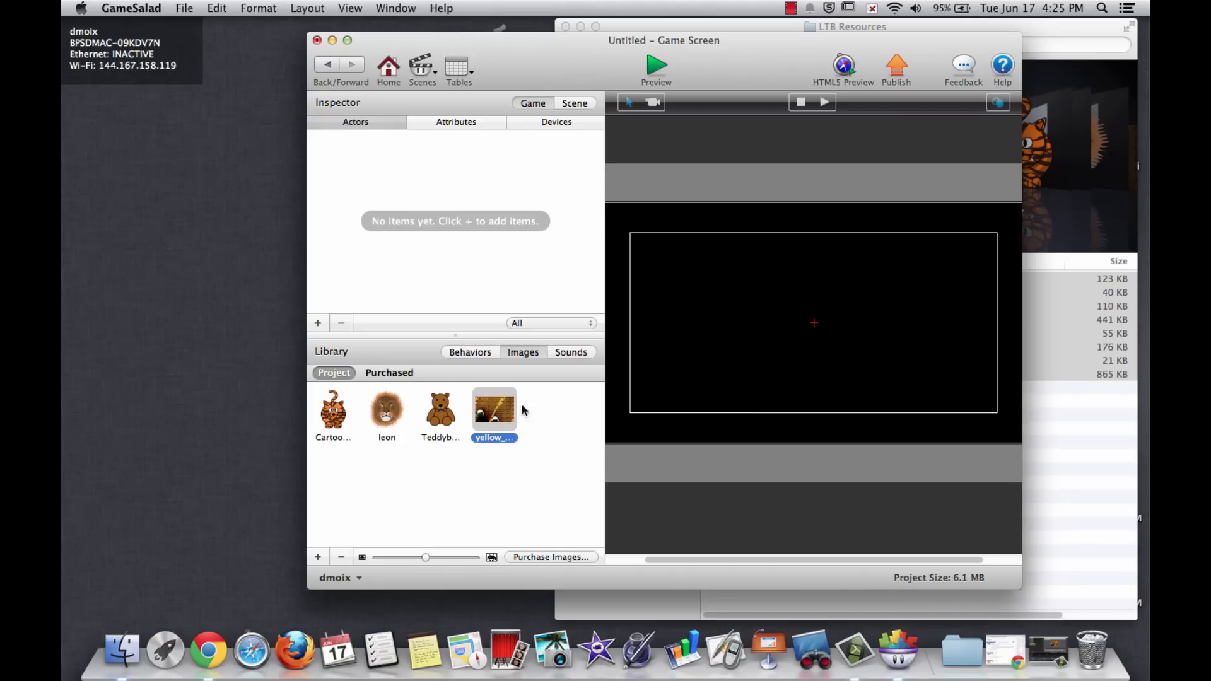
click(571, 352)
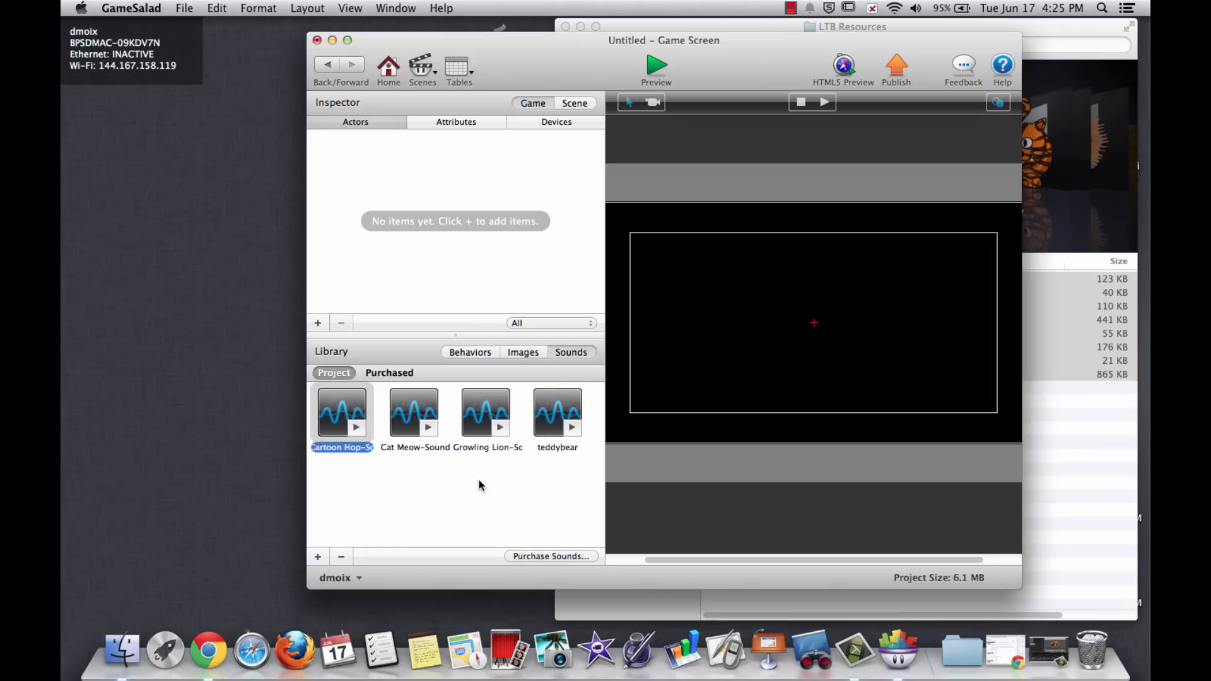
mouse_move(411, 453)
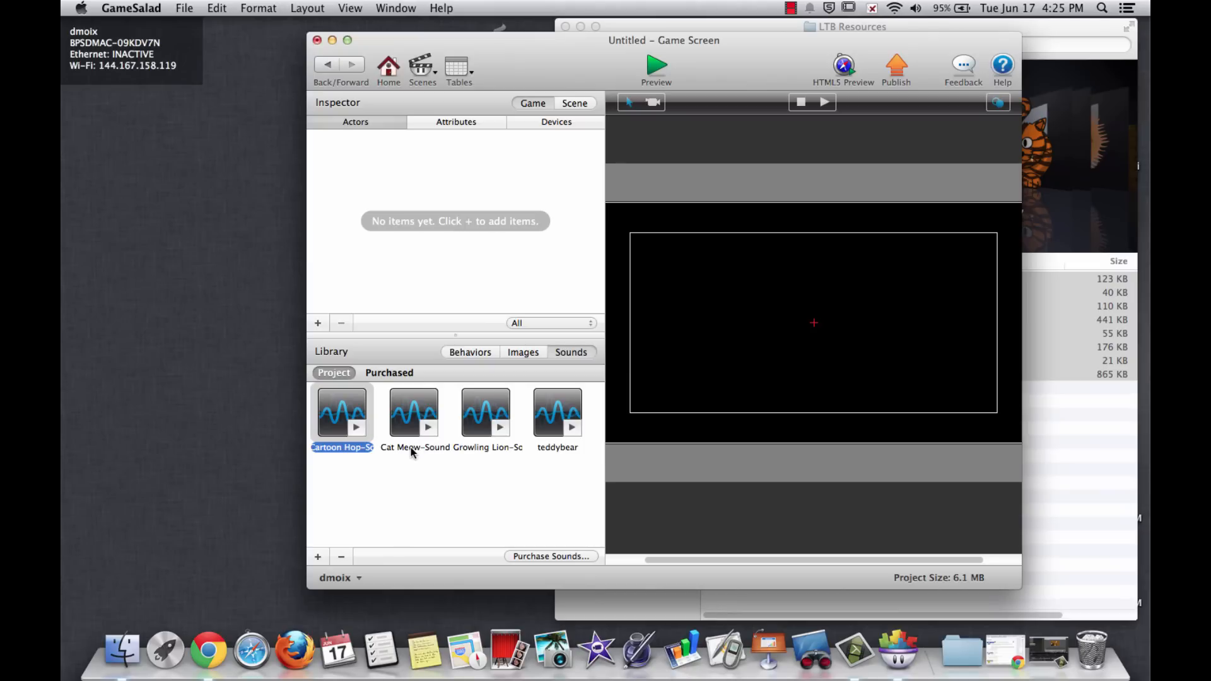
mouse_move(338, 408)
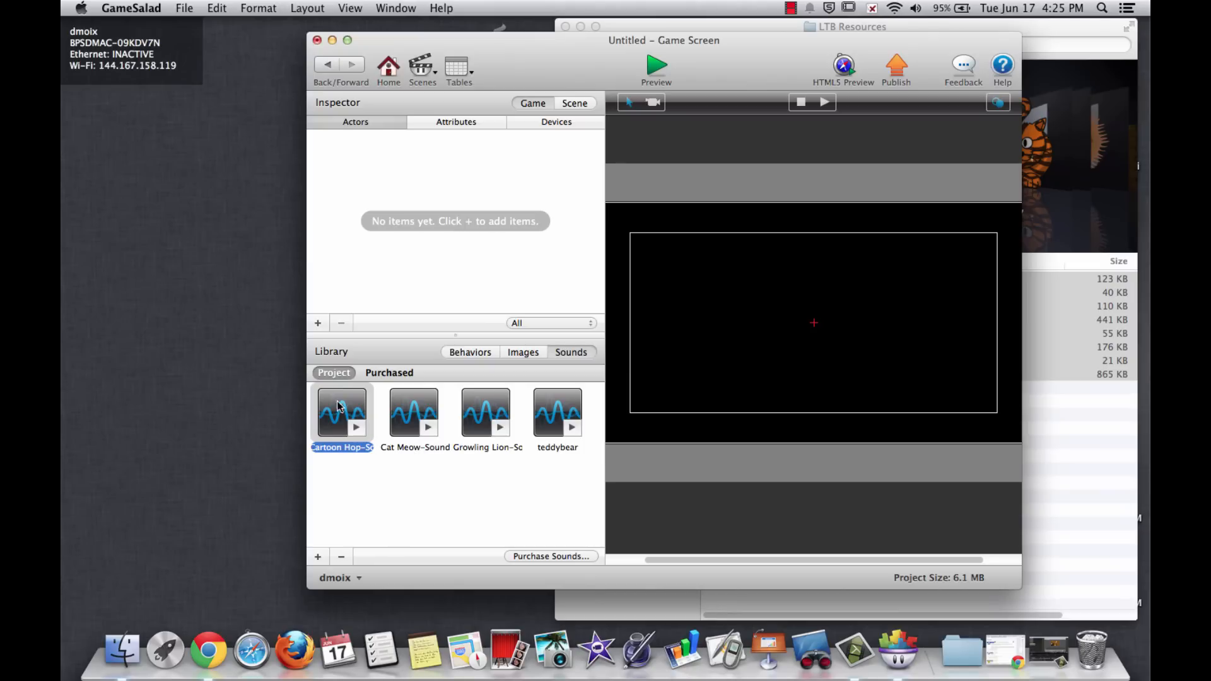
mouse_move(366, 473)
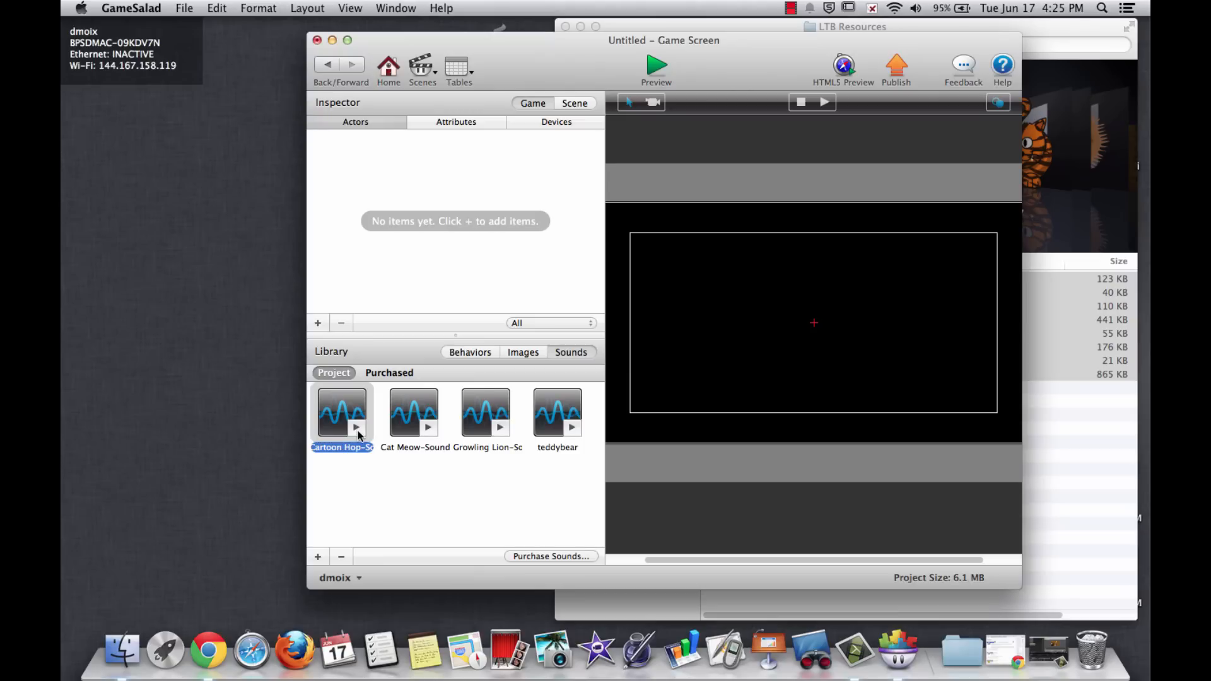
click(523, 352)
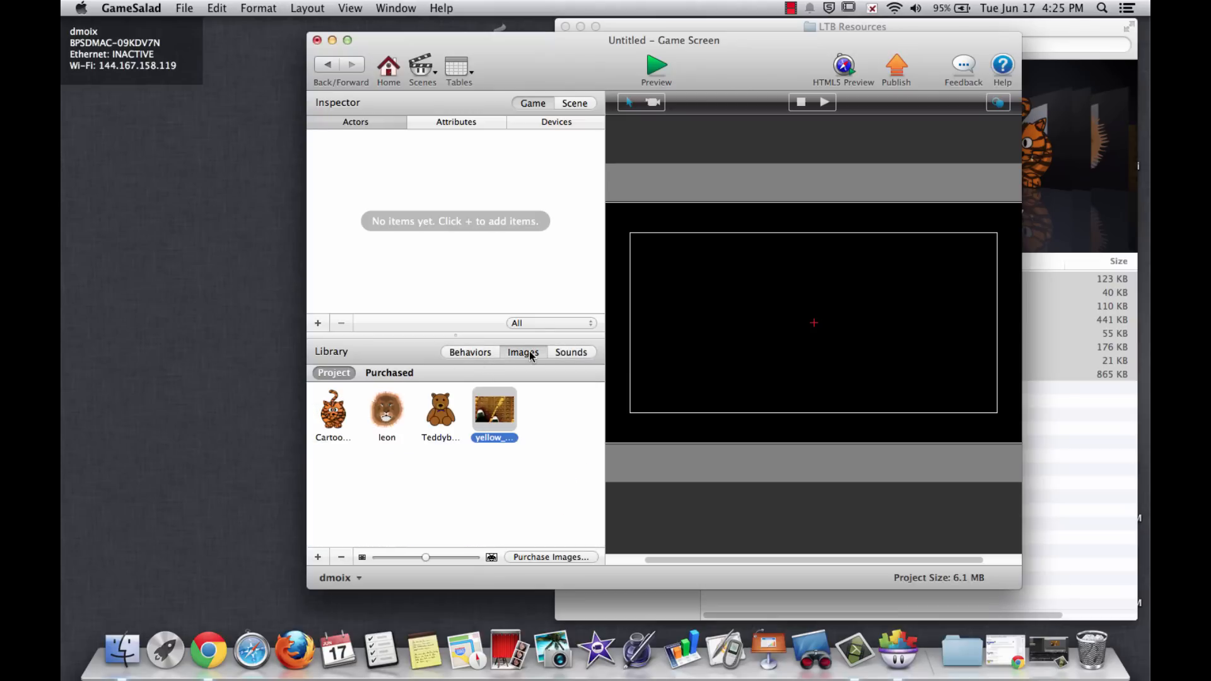
click(571, 352)
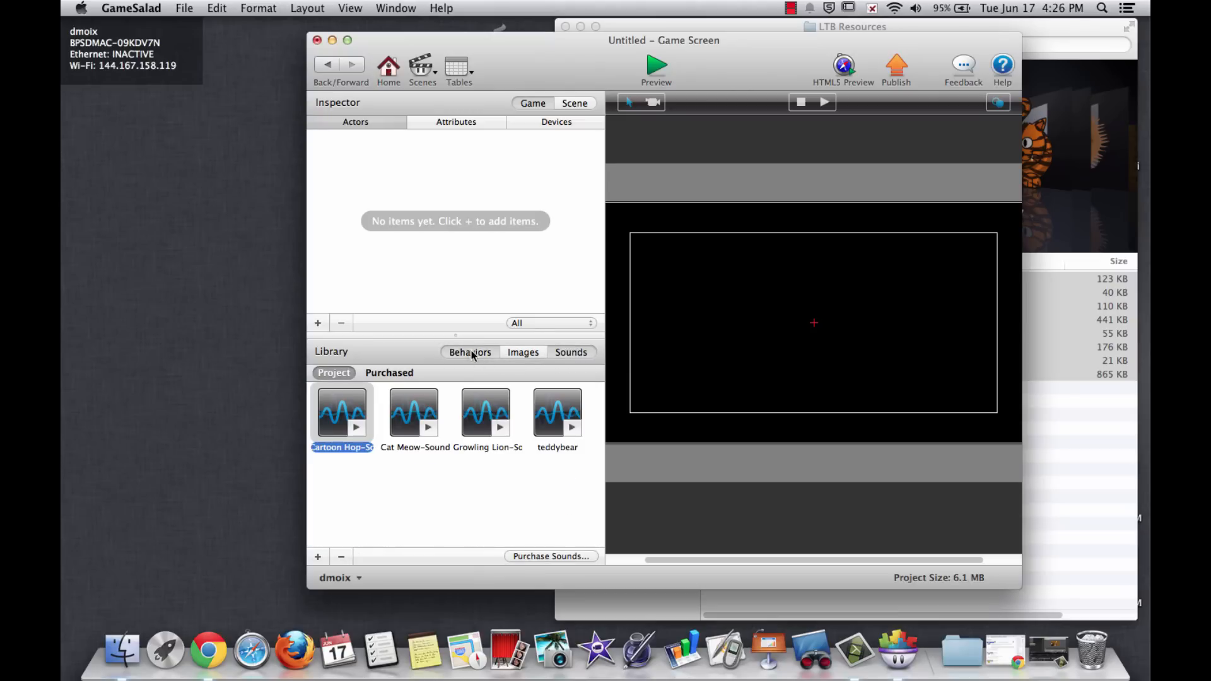
click(470, 352)
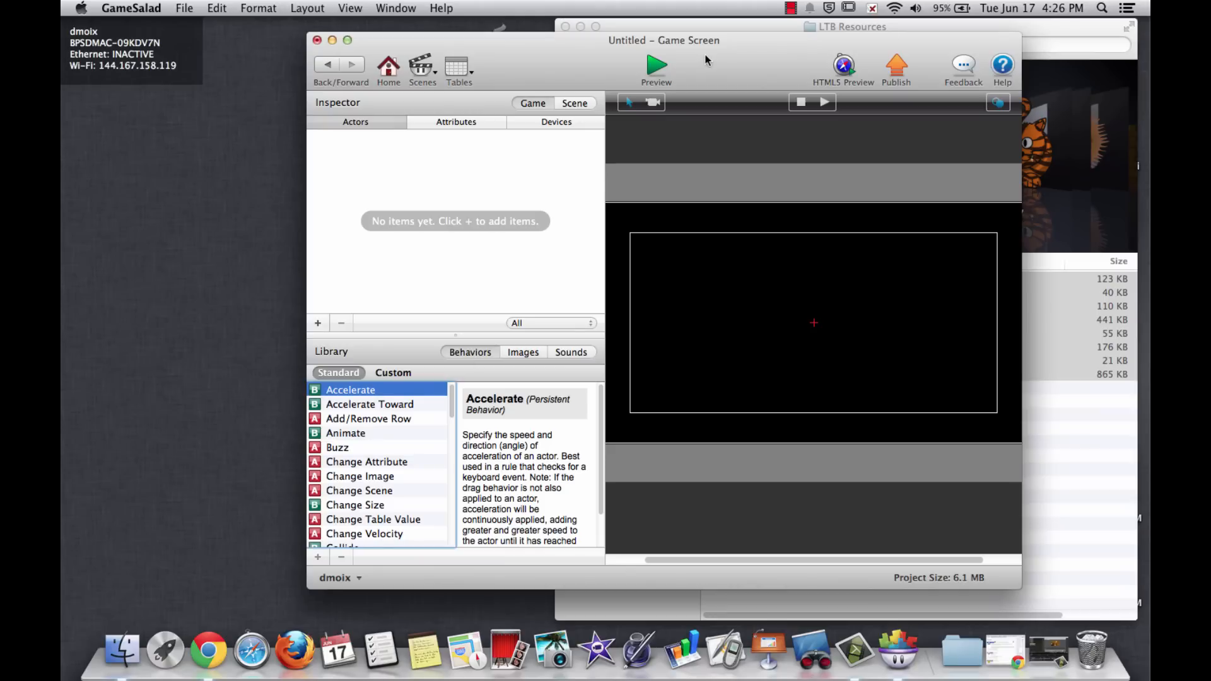
Maximize the Game Screen scene editor window to fill the screen
click(349, 41)
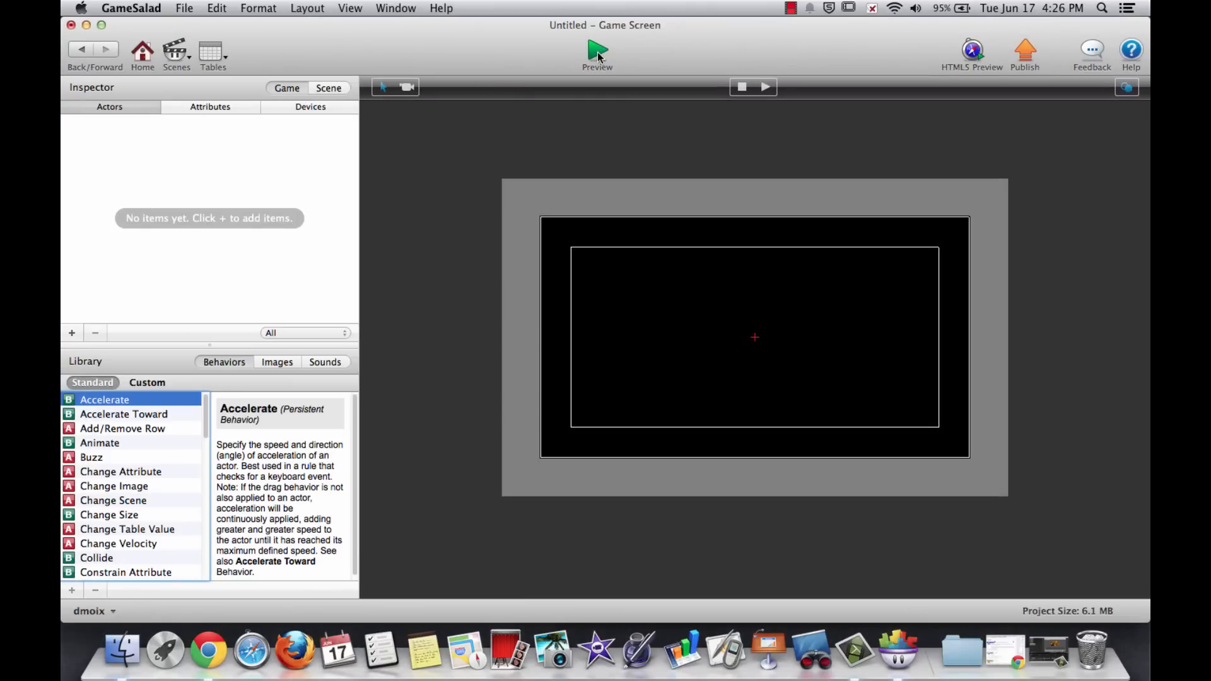
click(597, 50)
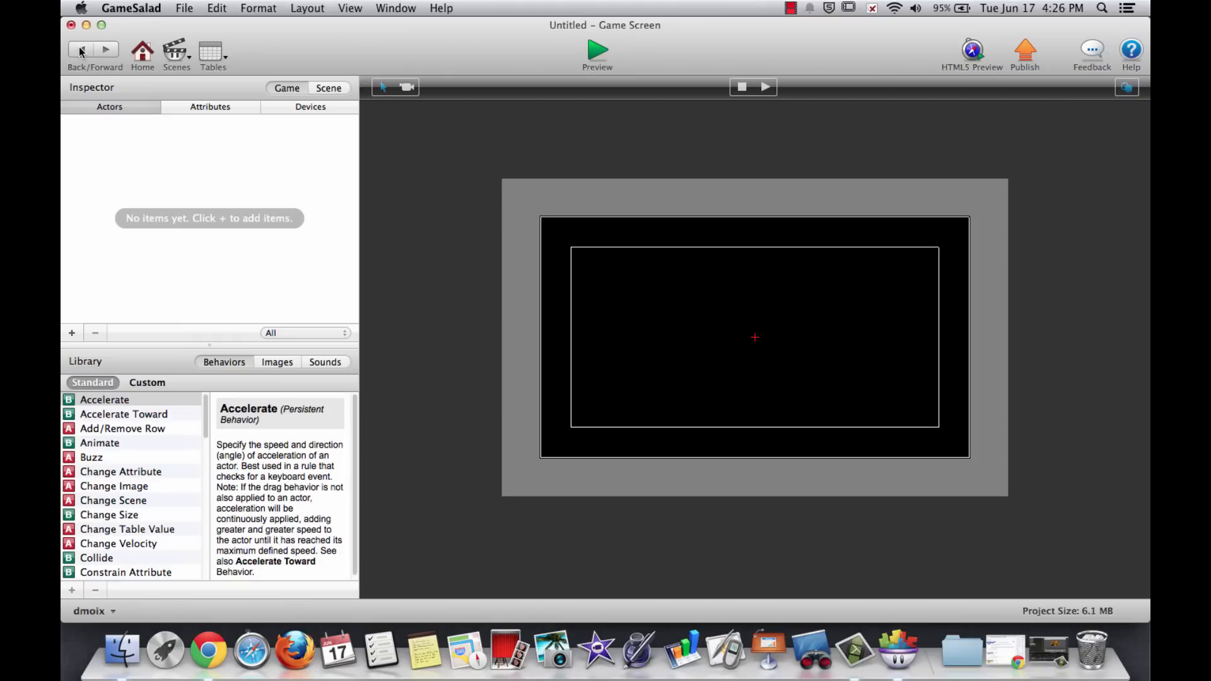
mouse_move(584, 60)
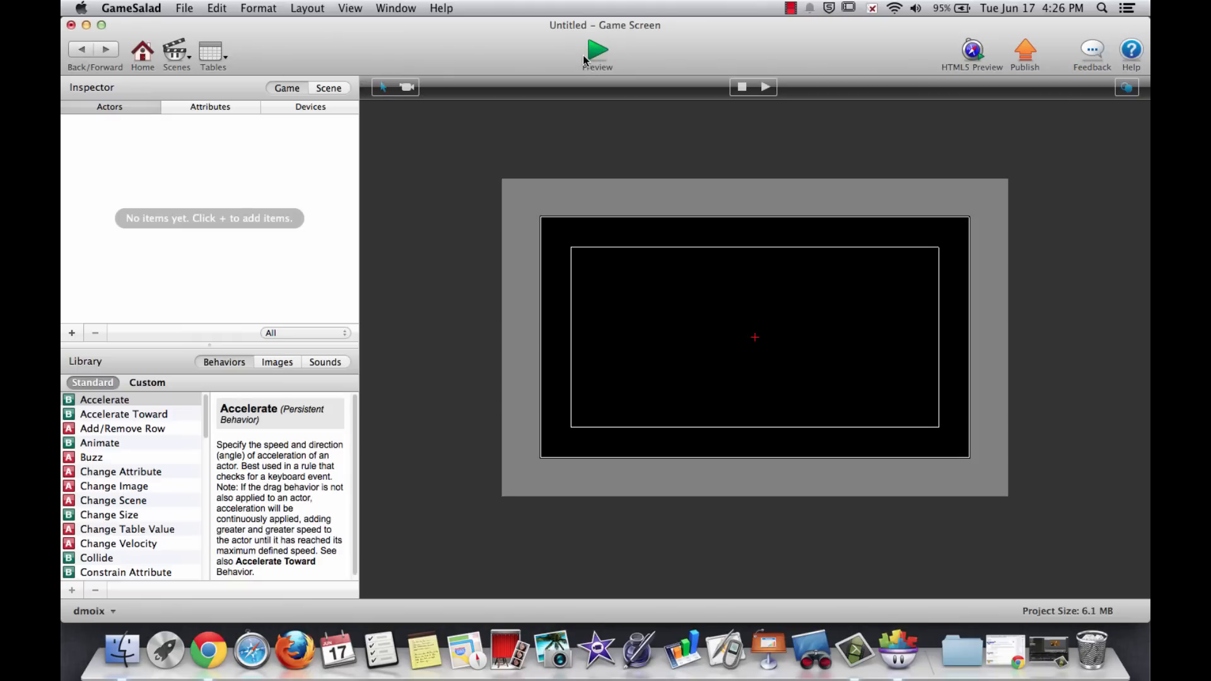
mouse_move(116, 113)
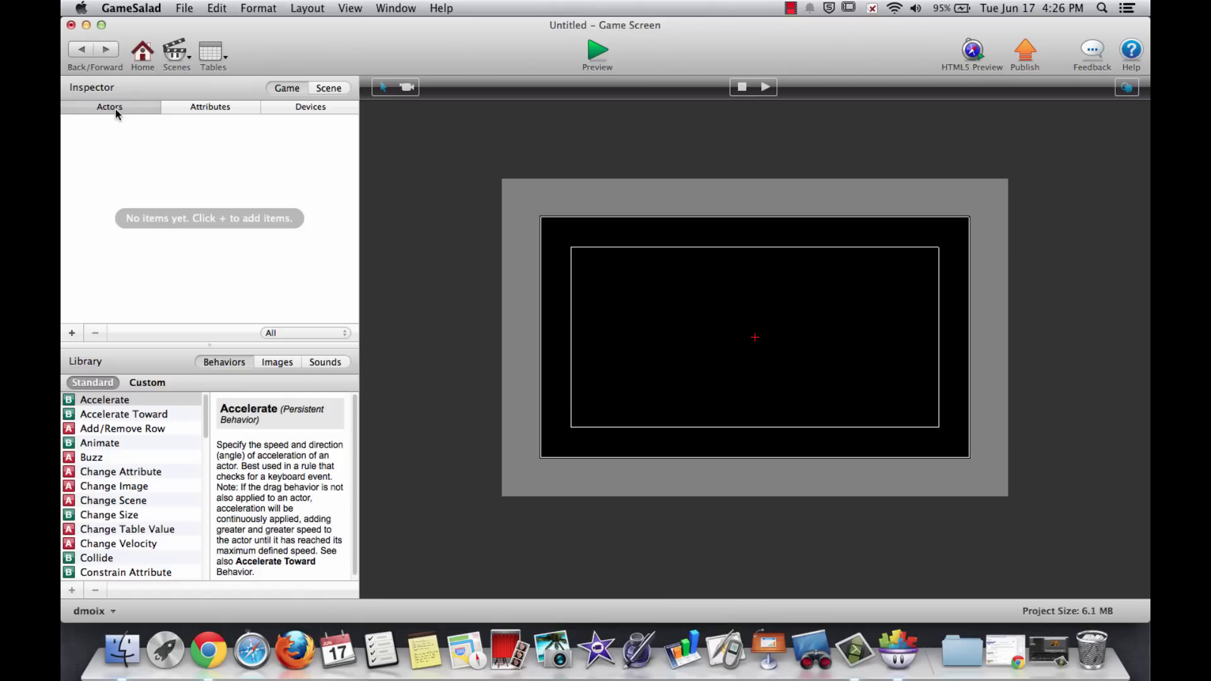
mouse_move(278, 364)
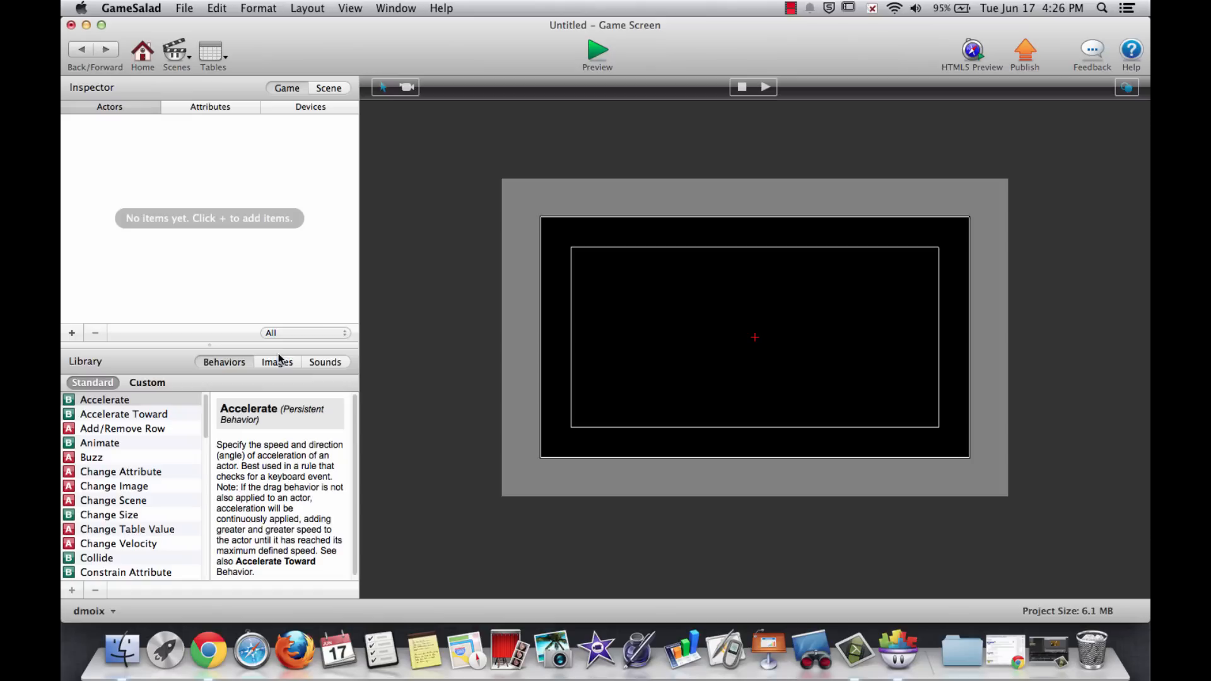
Make an actor from the yellow brick image and start renaming it Background
click(276, 362)
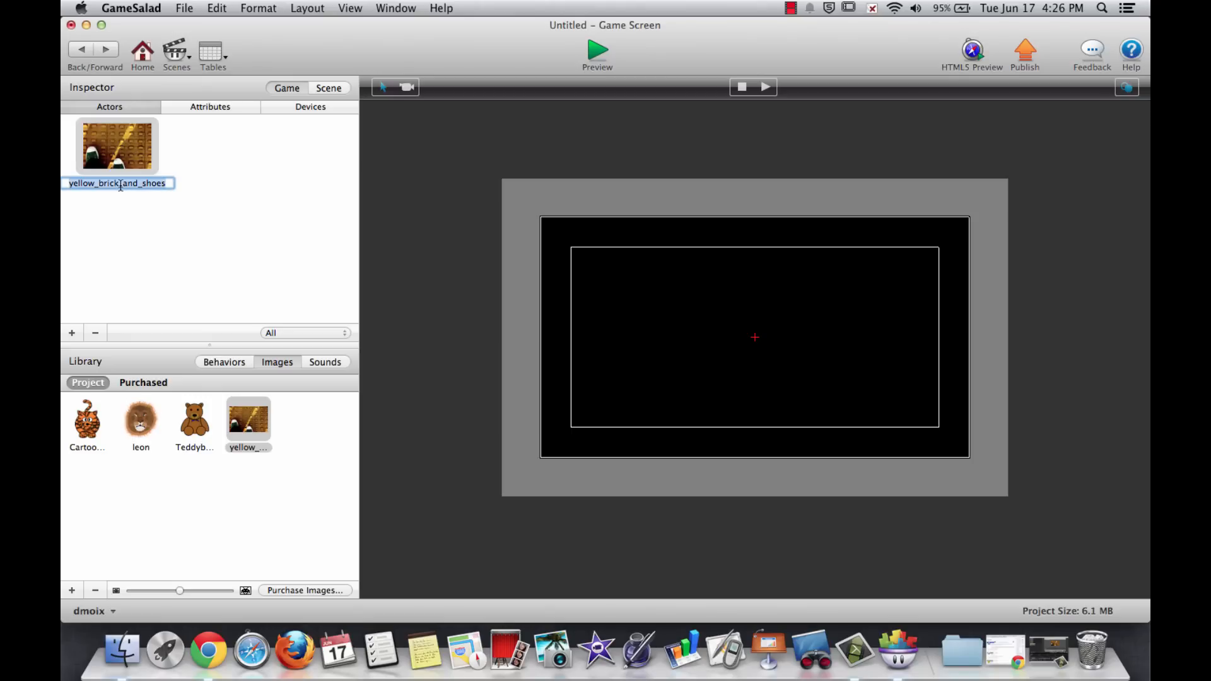
text(Bak)
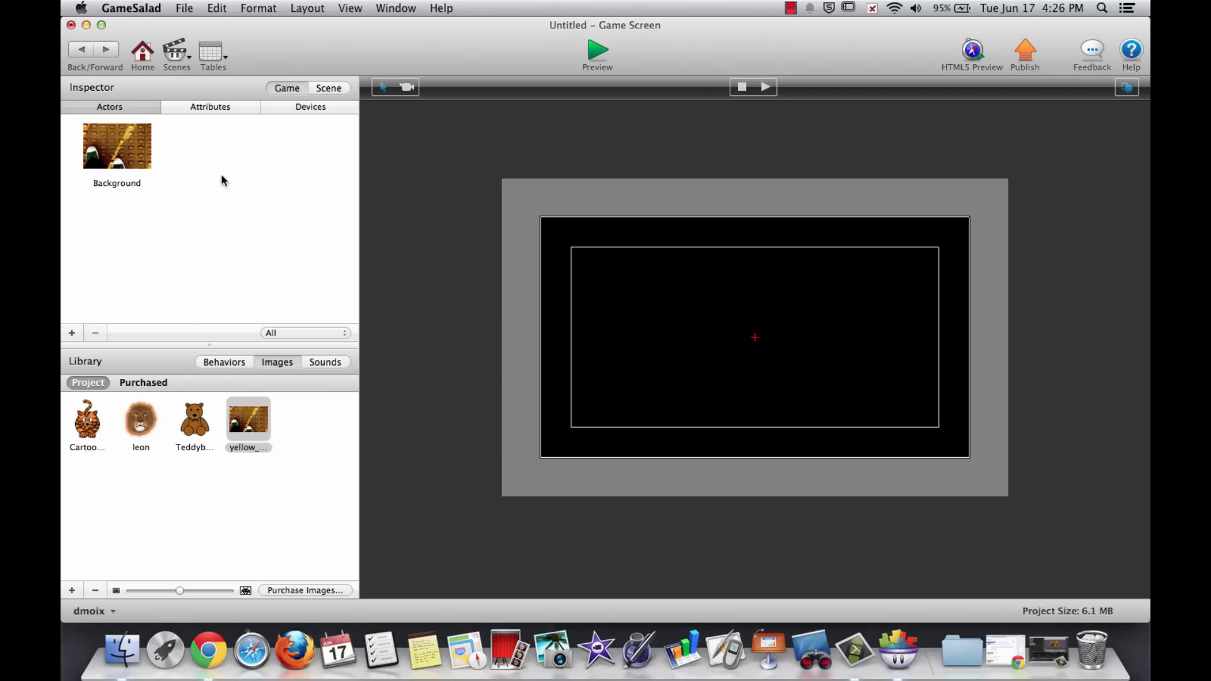
mouse_move(806, 327)
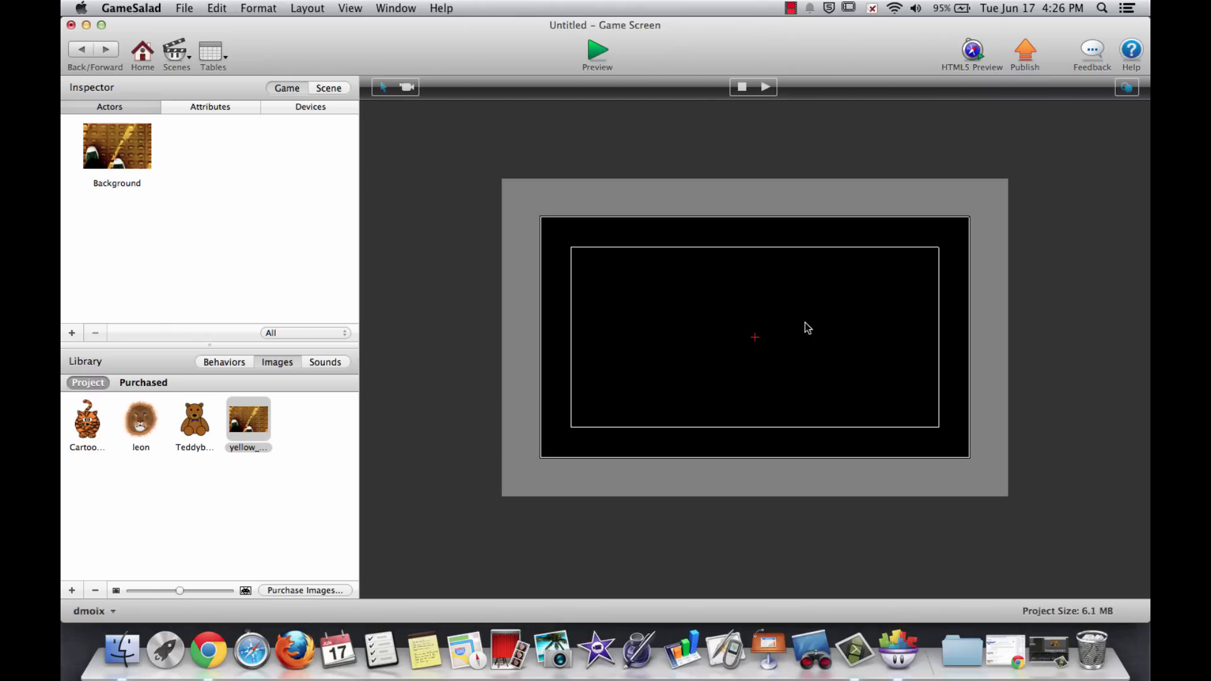
mouse_move(227, 234)
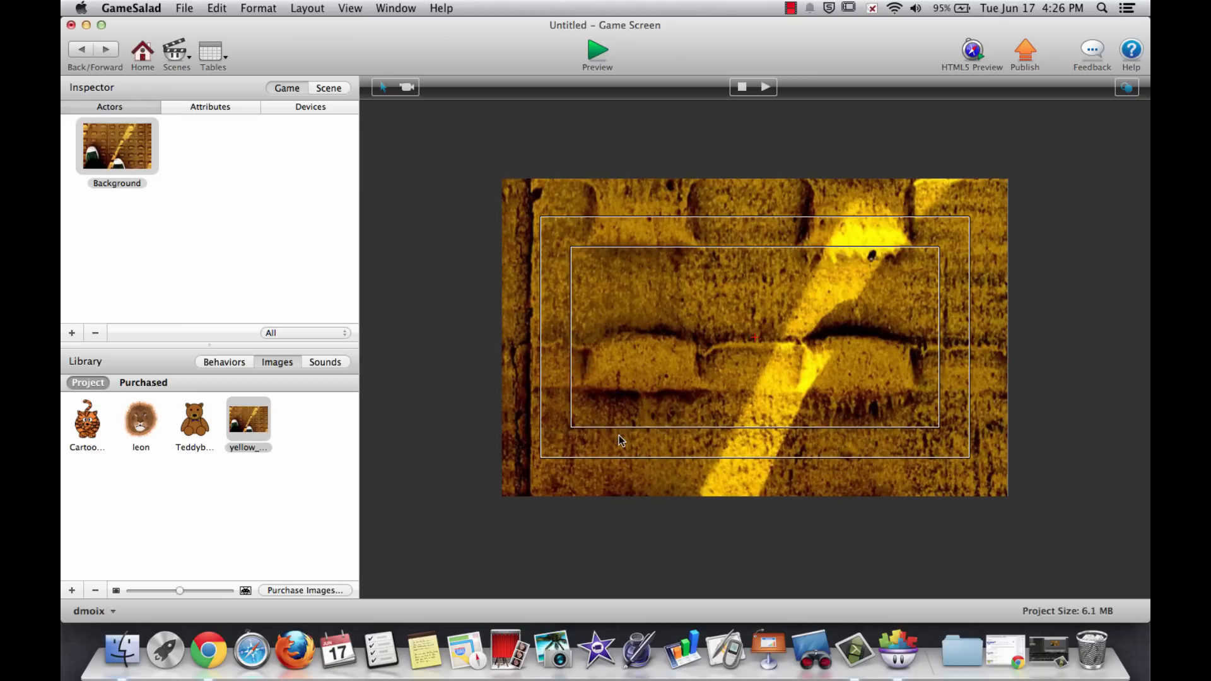
mouse_move(872, 192)
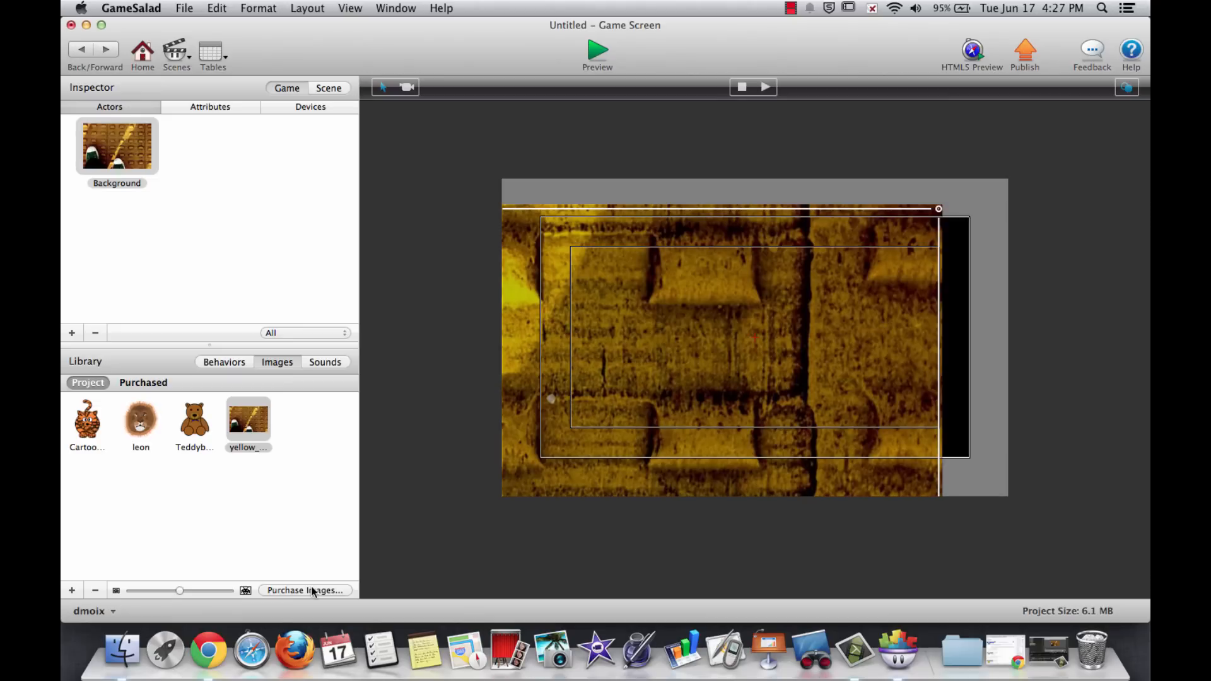
mouse_move(933, 204)
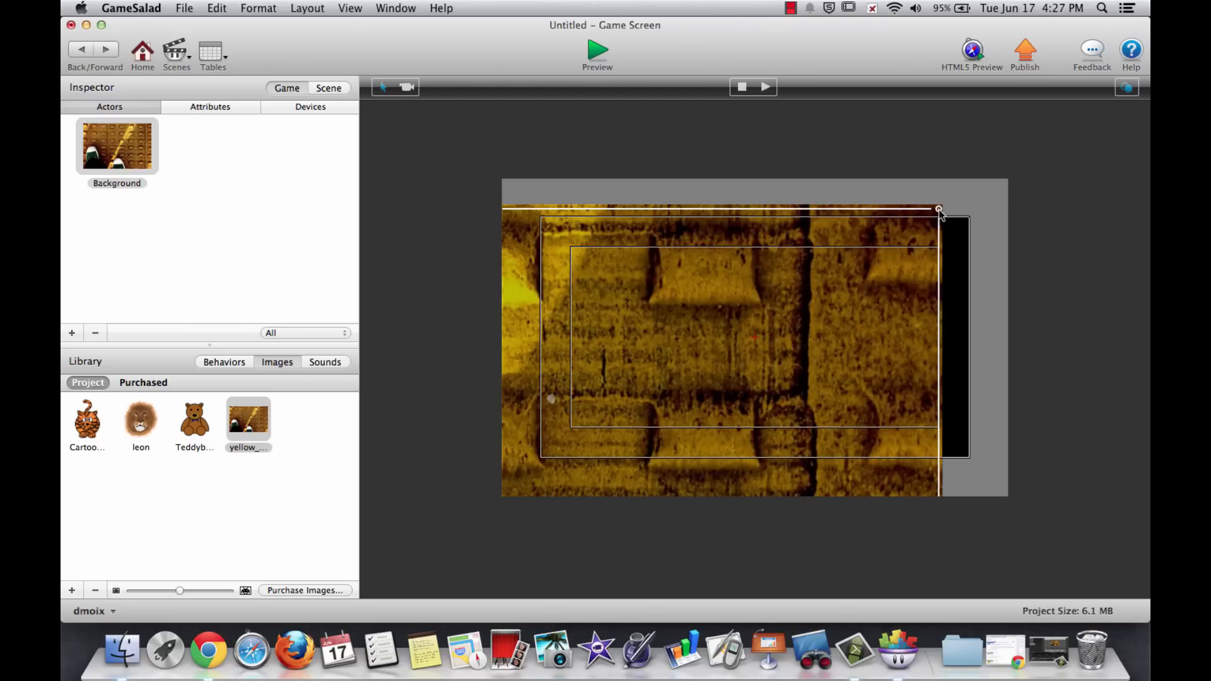
Stretch and move the Background photo so it covers the Game Screen stage
drag(939, 210, 873, 254)
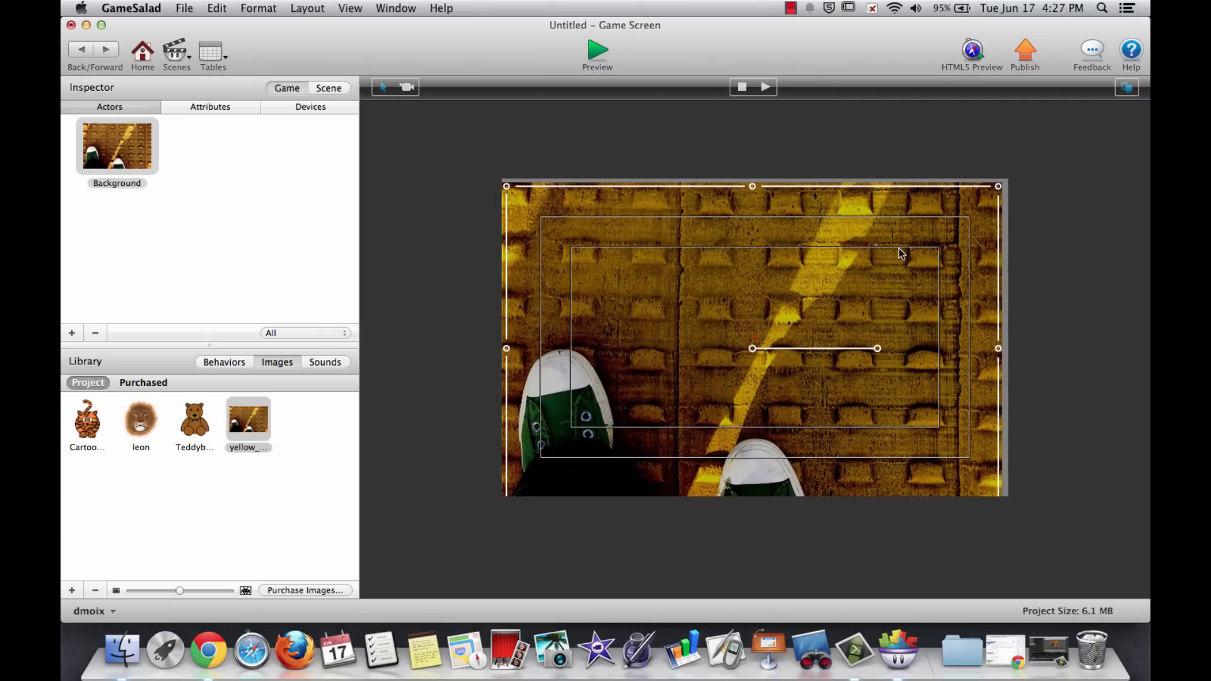
mouse_move(624, 206)
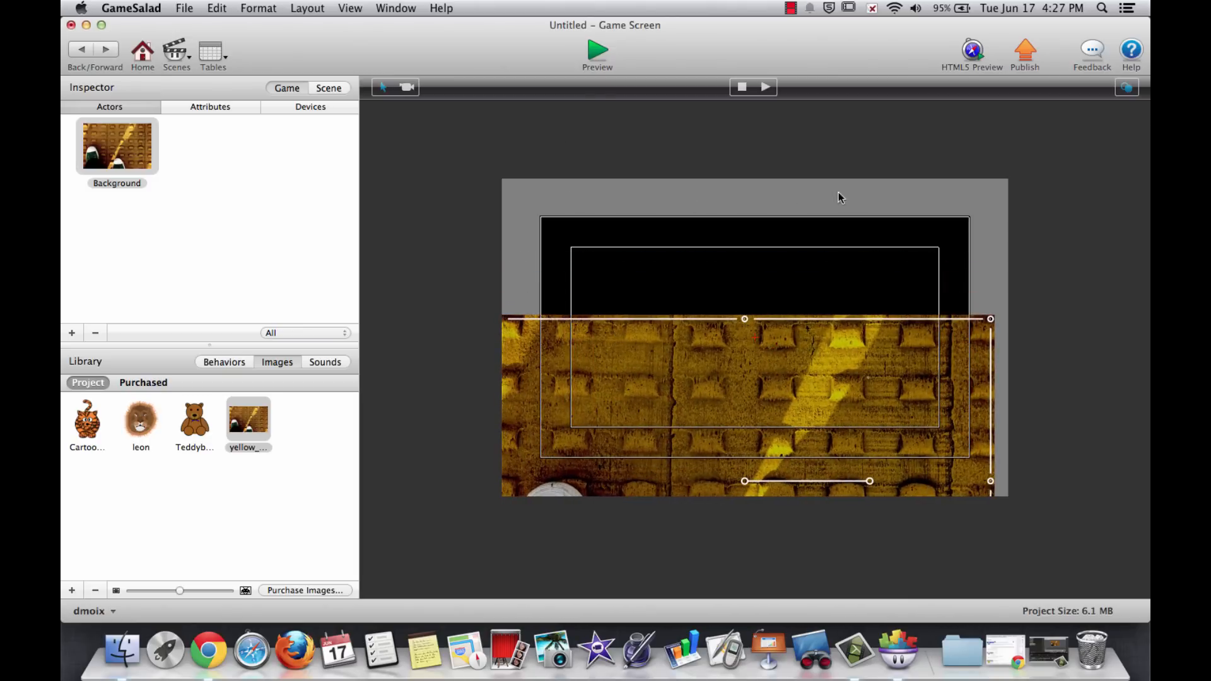
mouse_move(999, 248)
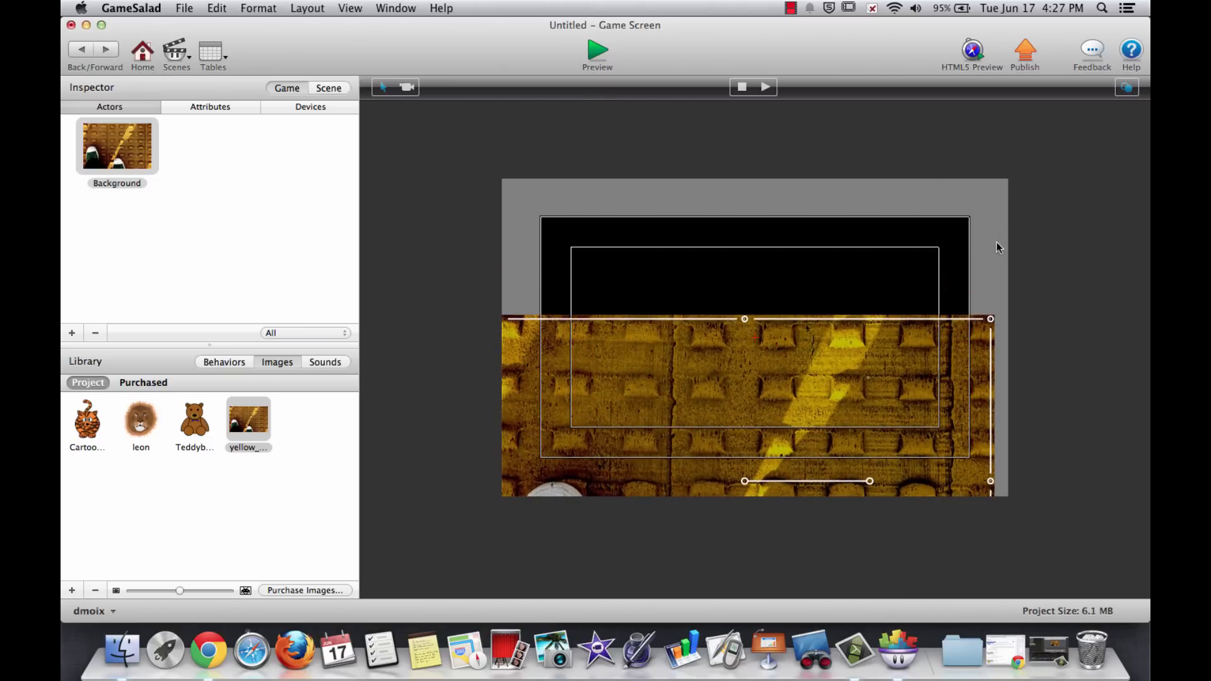
mouse_move(995, 241)
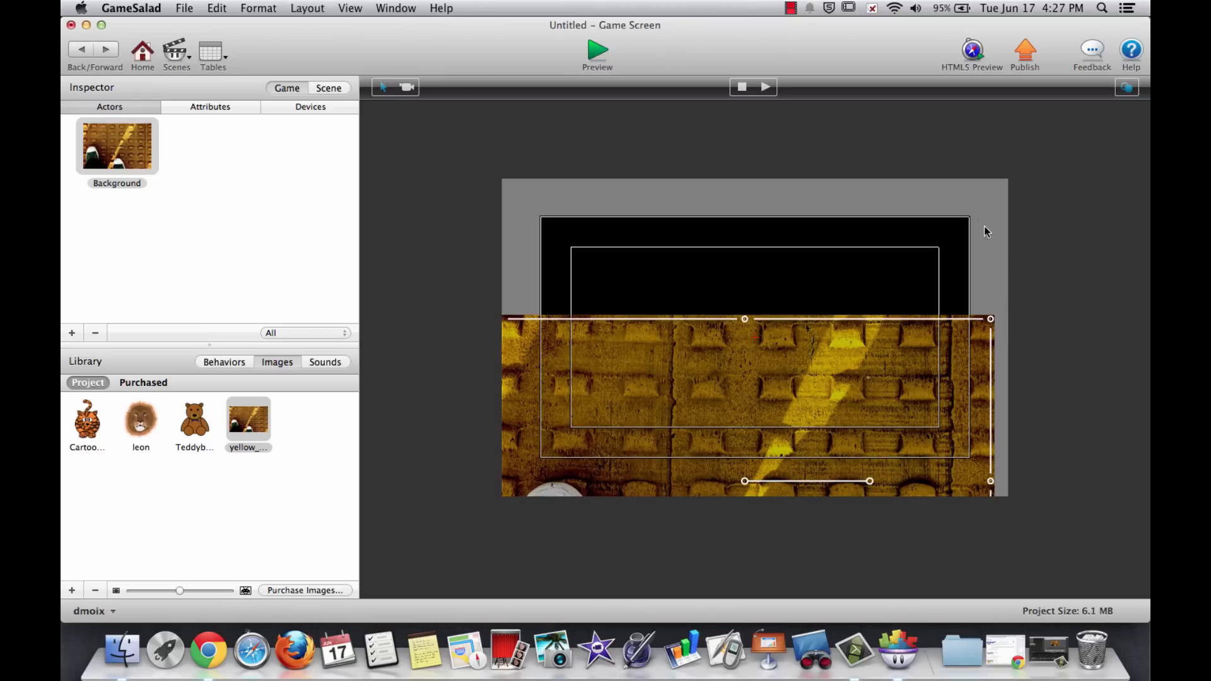
mouse_move(892, 388)
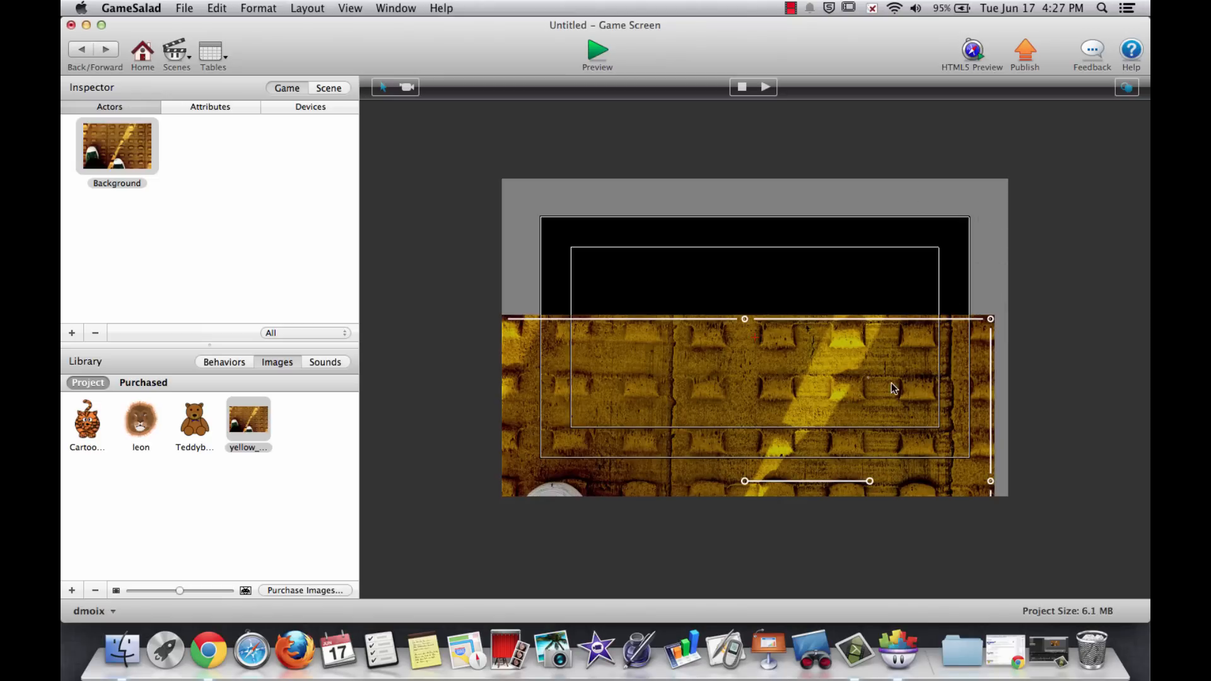
mouse_move(934, 272)
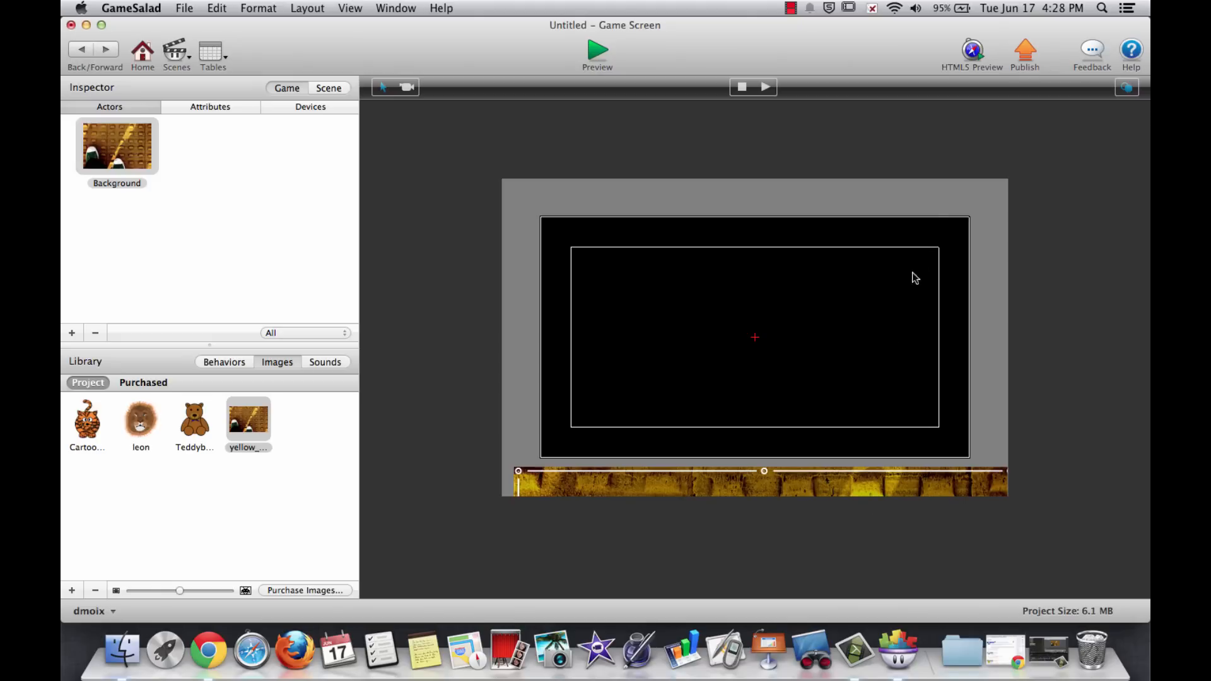
mouse_move(961, 443)
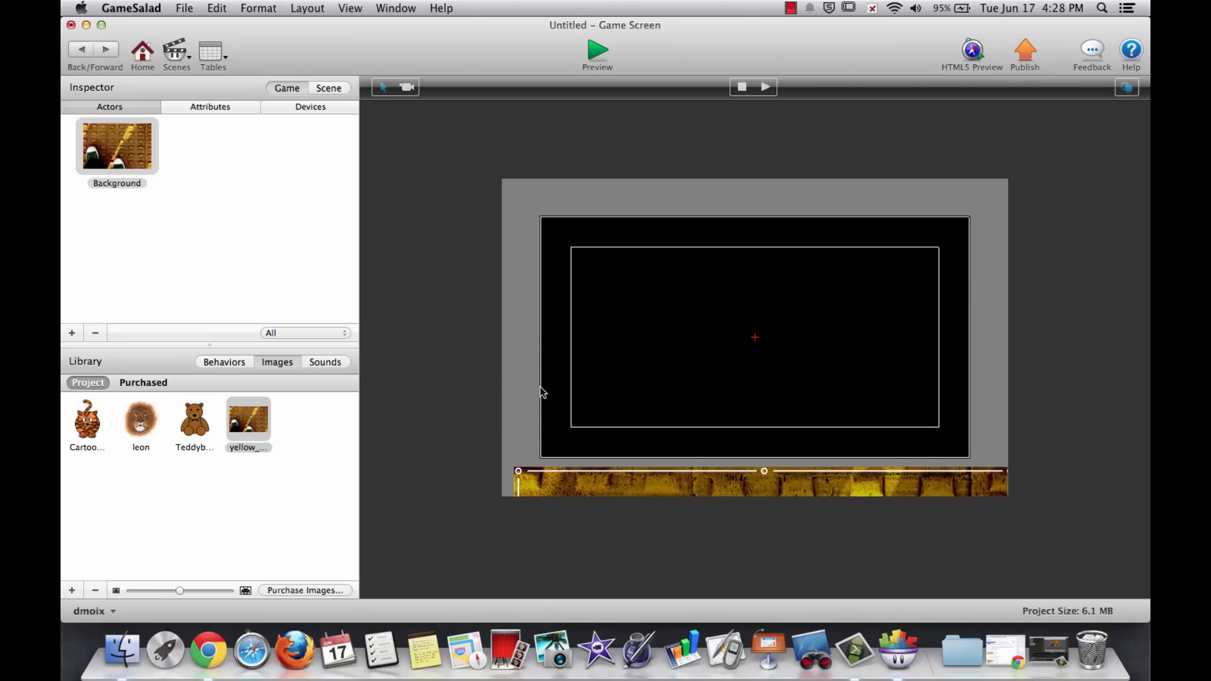
mouse_move(759, 209)
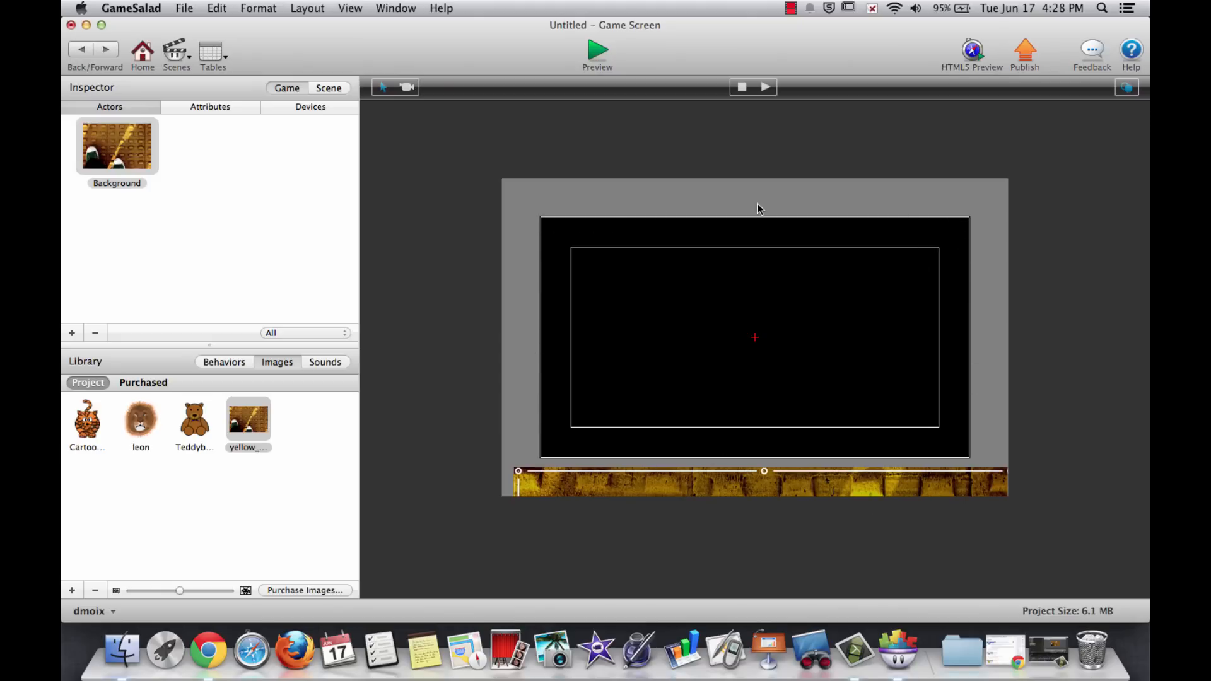
mouse_move(972, 237)
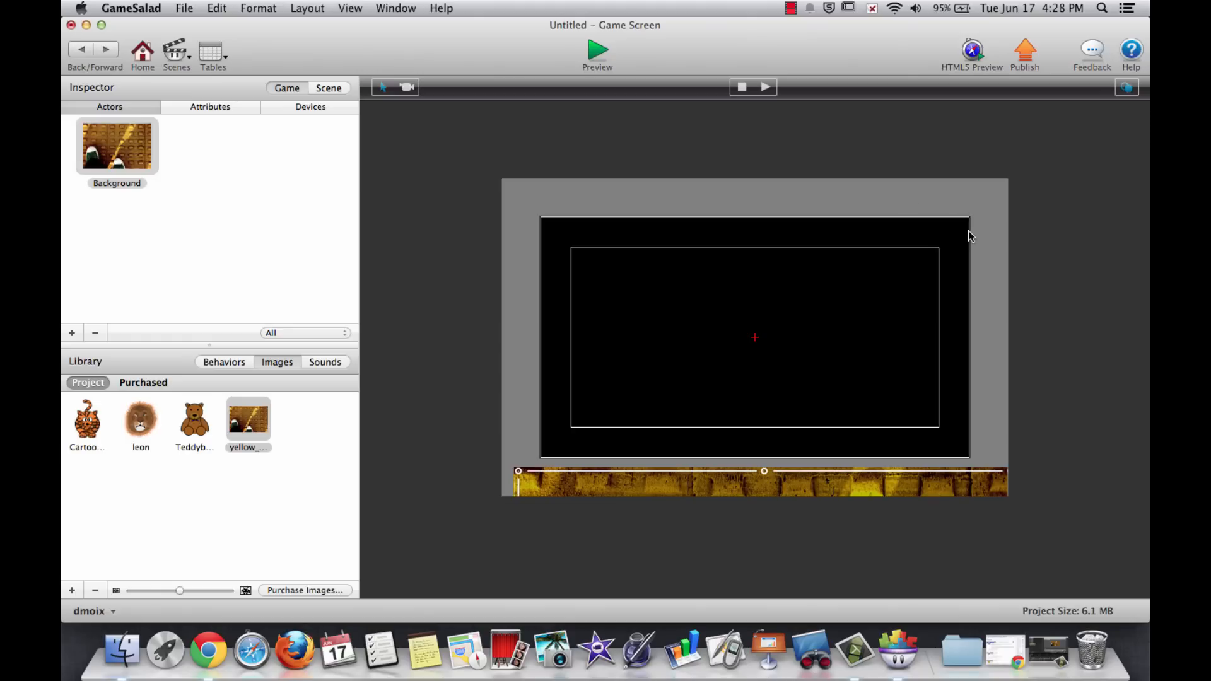
mouse_move(941, 256)
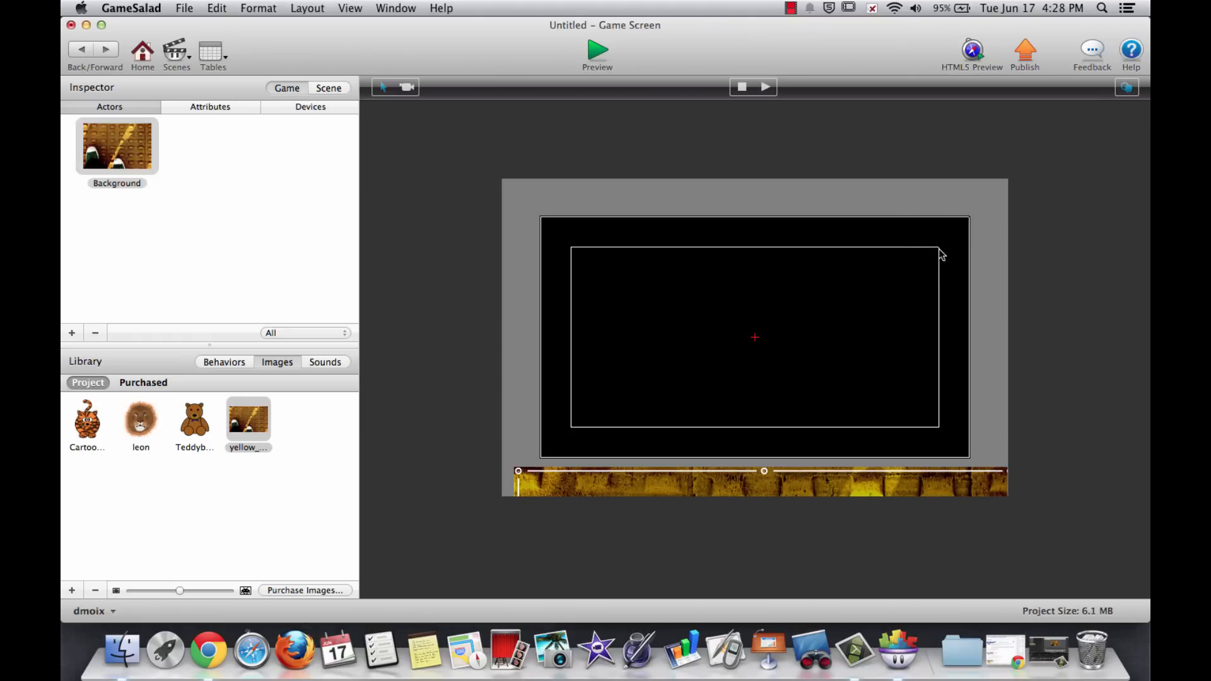
mouse_move(600, 440)
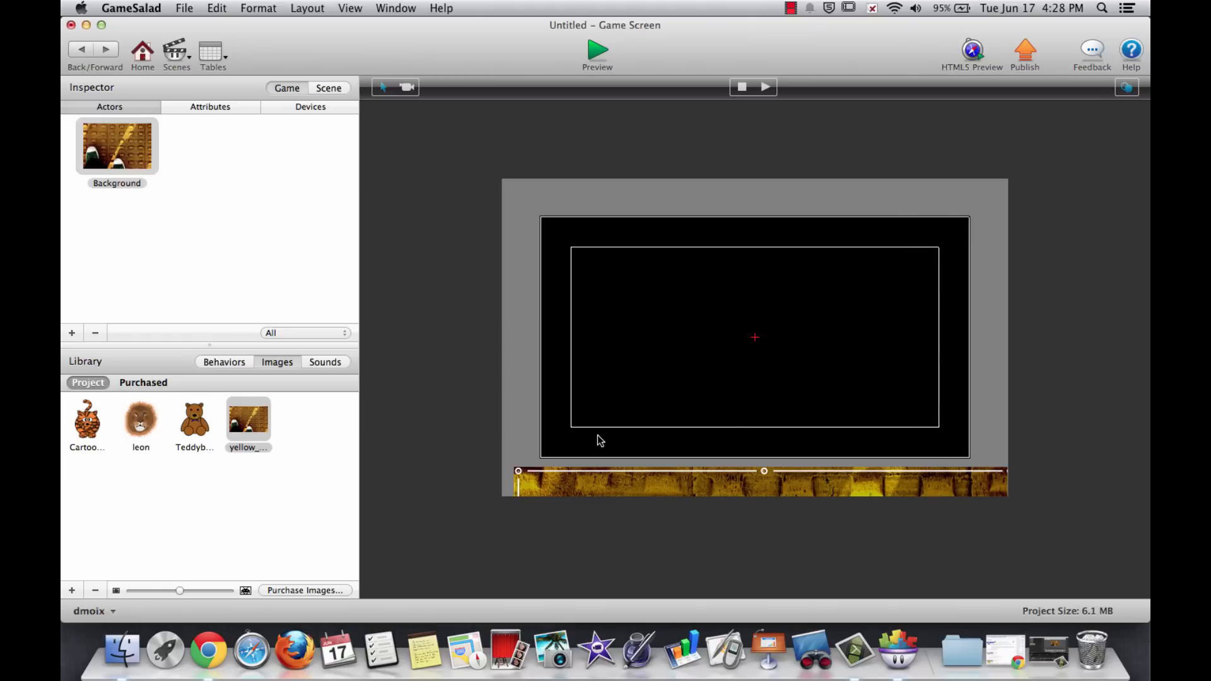
mouse_move(804, 259)
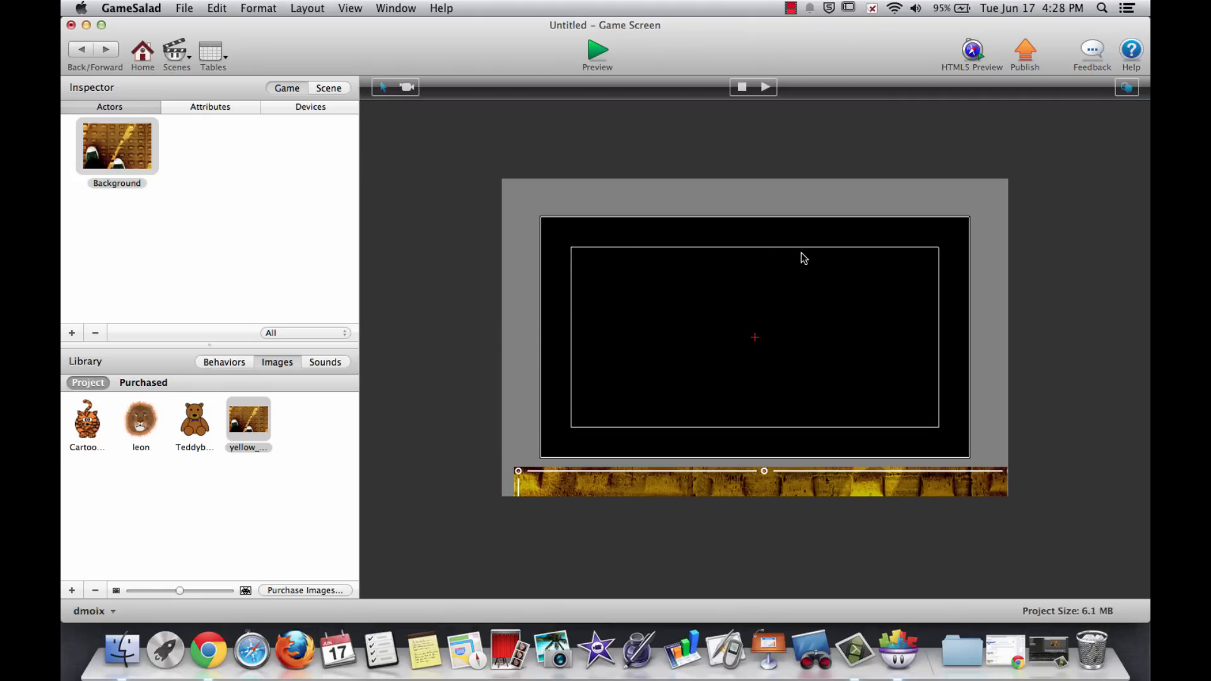
mouse_move(939, 260)
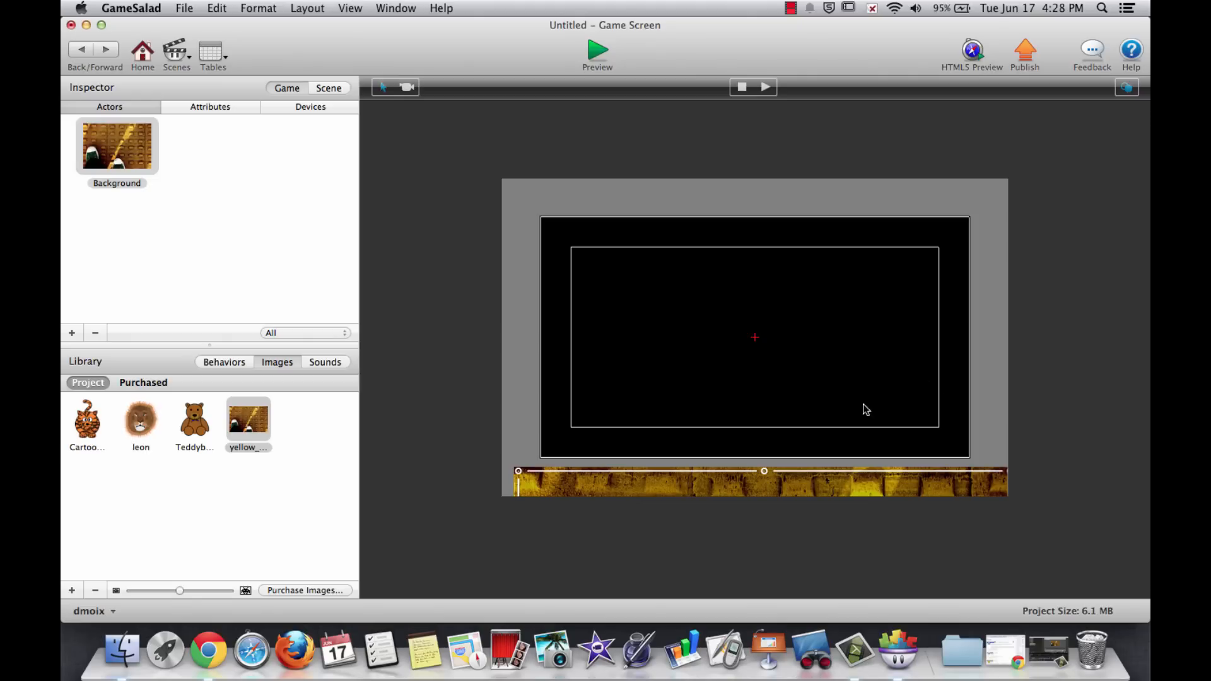
mouse_move(889, 407)
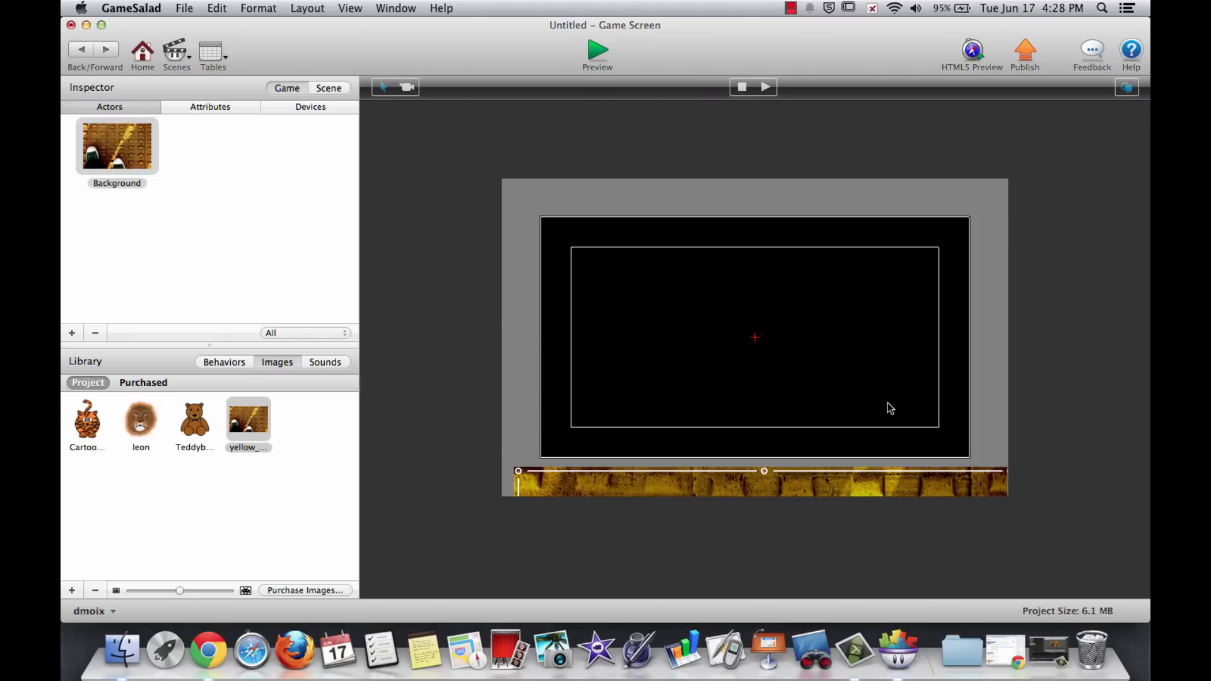
drag(764, 471, 764, 394)
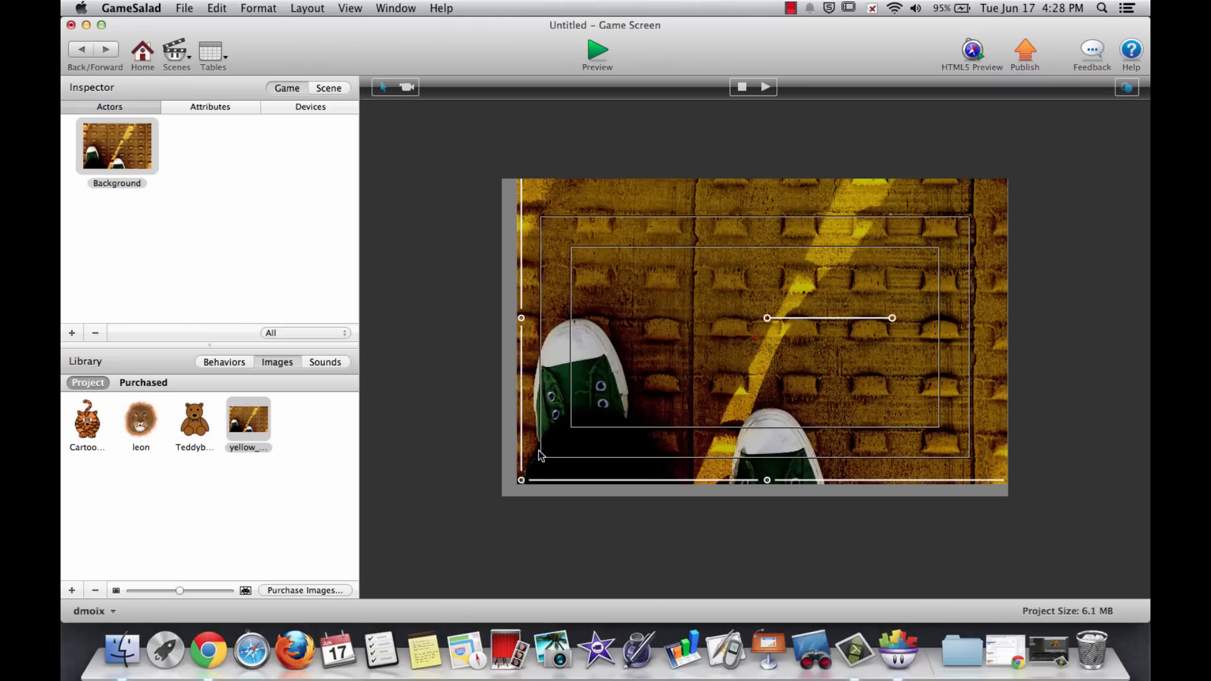
mouse_move(747, 459)
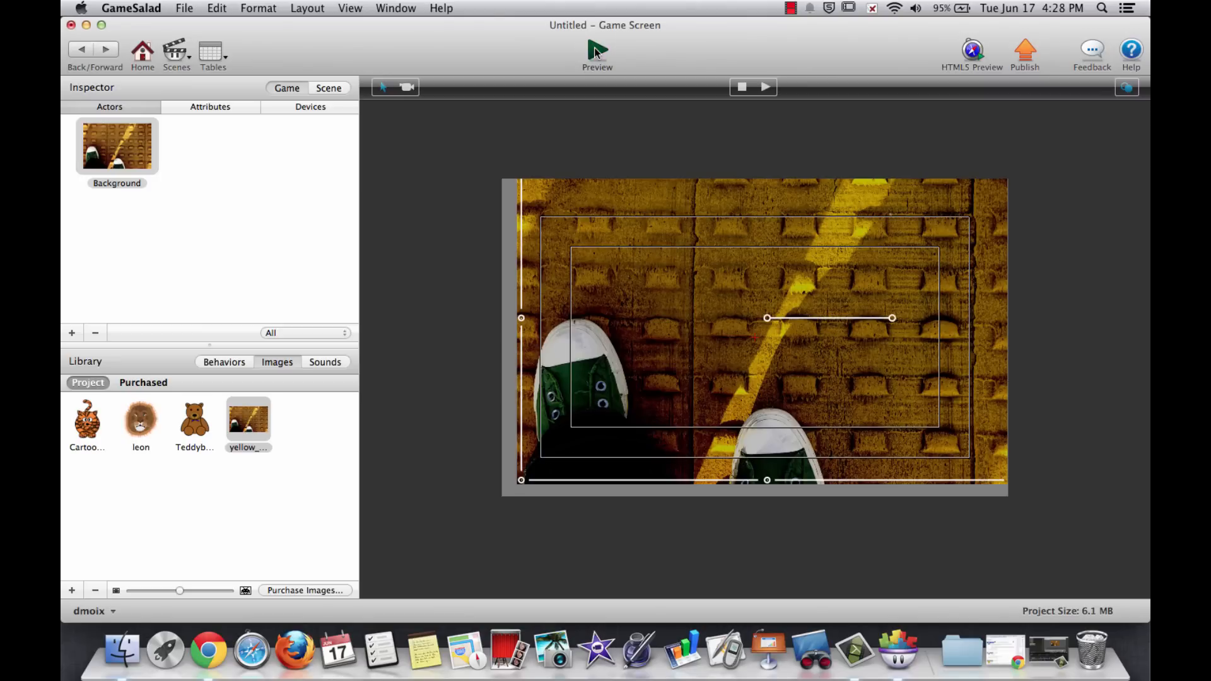
click(597, 54)
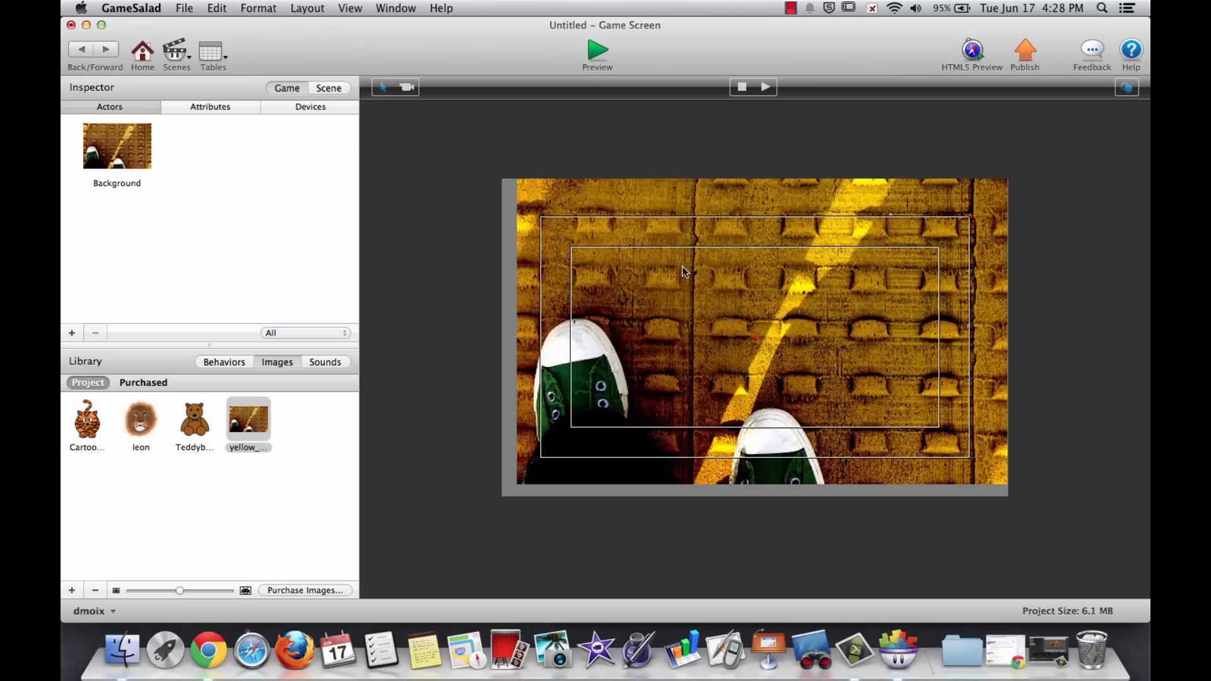
mouse_move(832, 268)
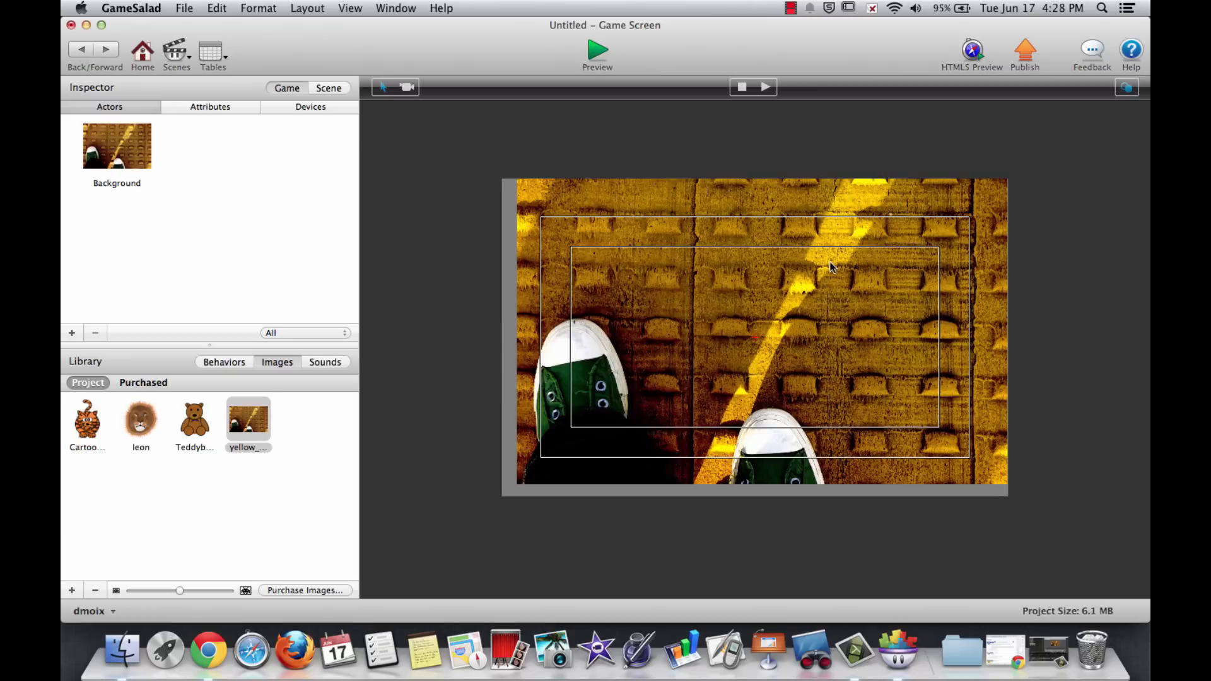
mouse_move(690, 277)
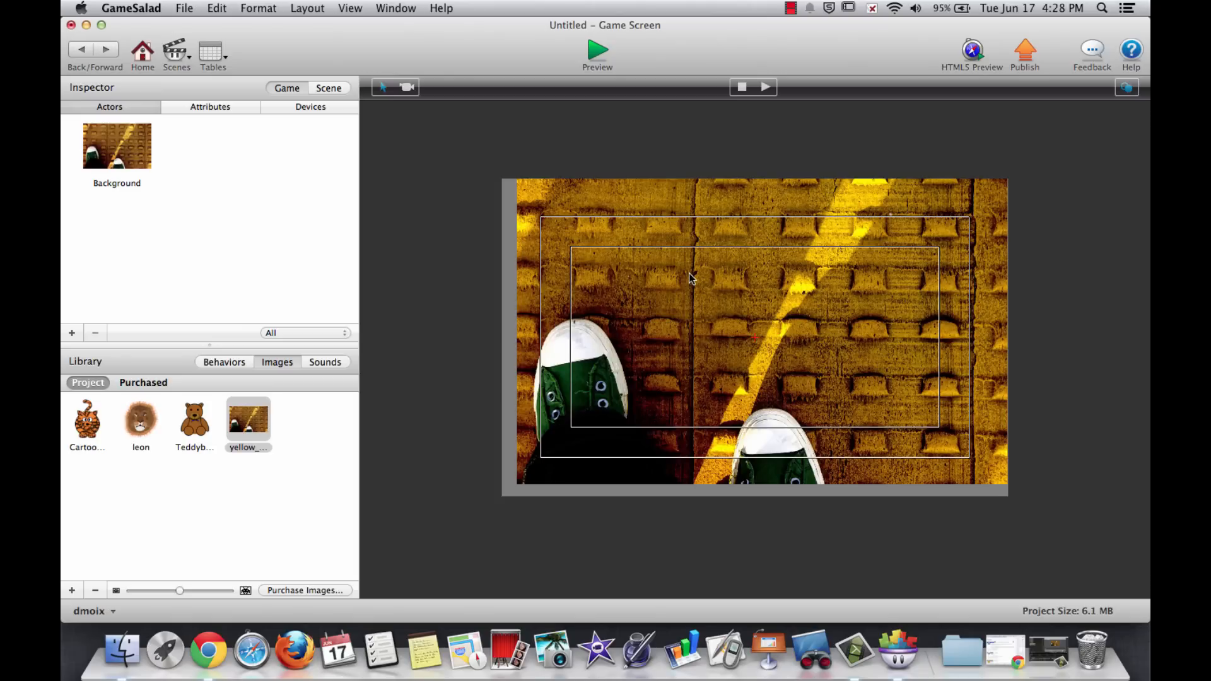
mouse_move(73, 338)
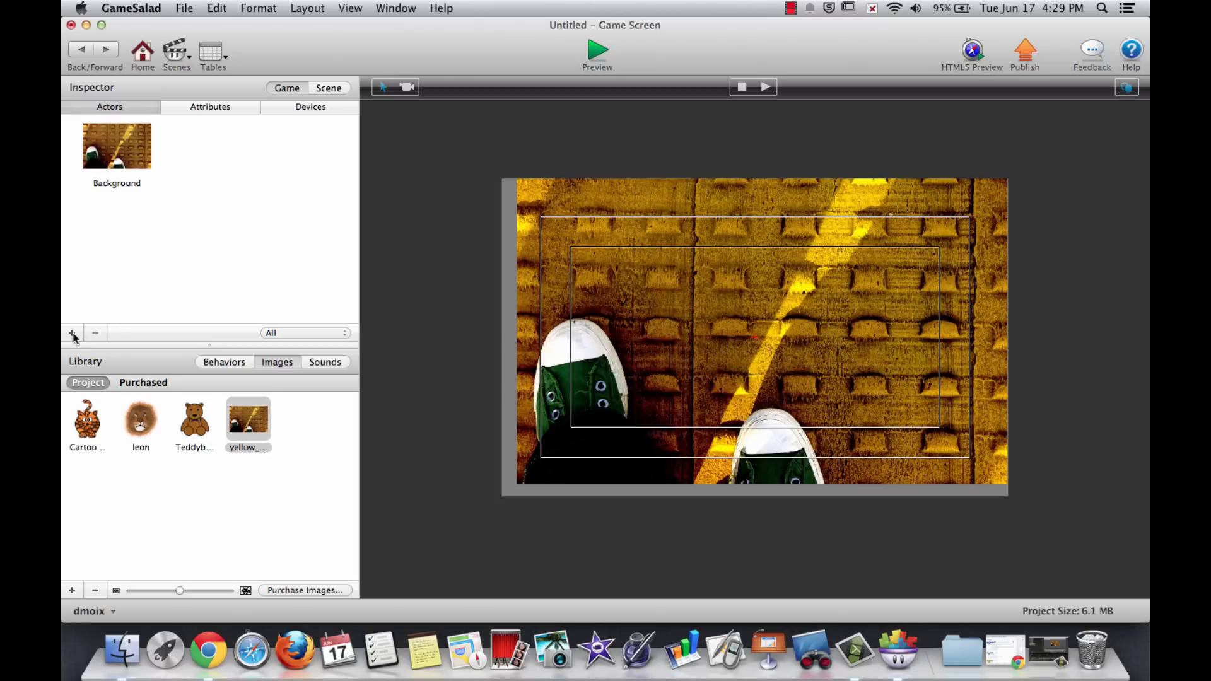
Add a blank Actor 1 and give it the lion image instead of the teddy bear
click(71, 333)
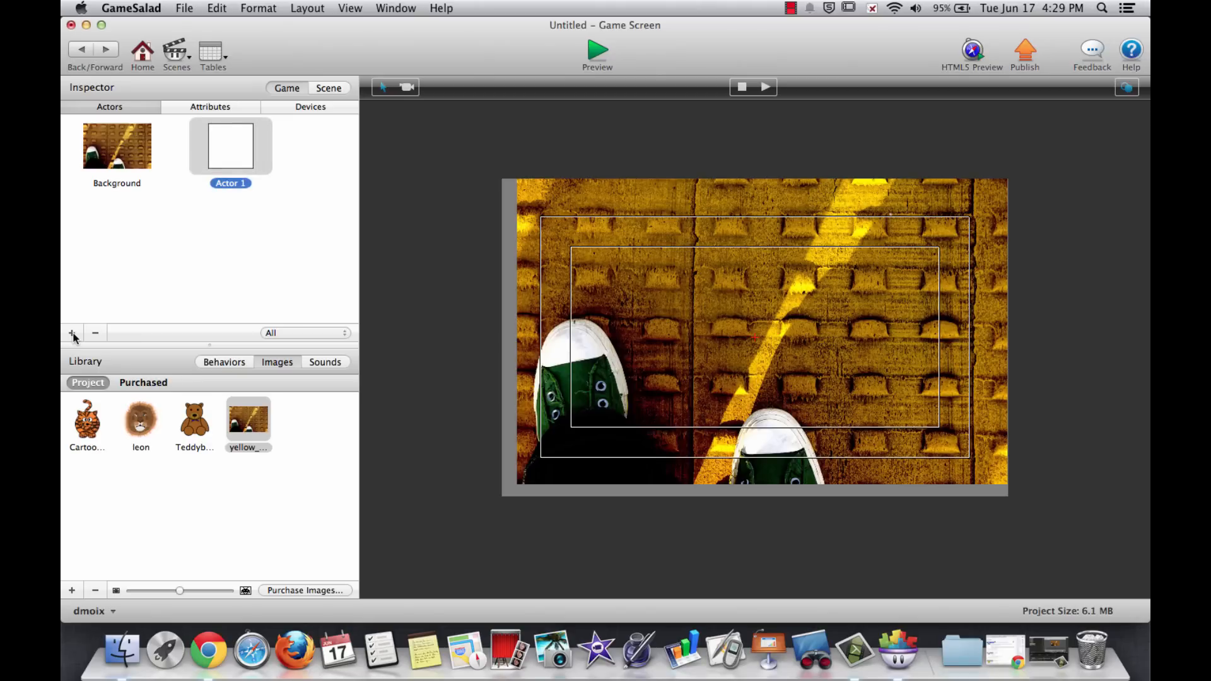
mouse_move(230, 146)
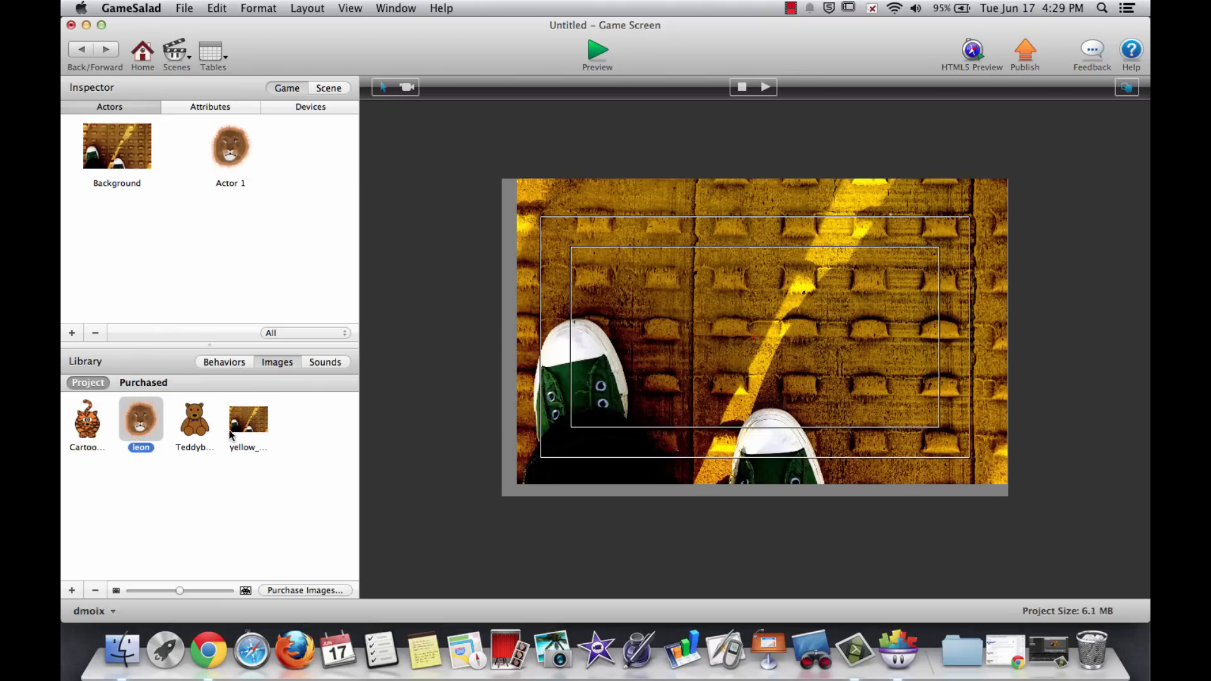
click(195, 419)
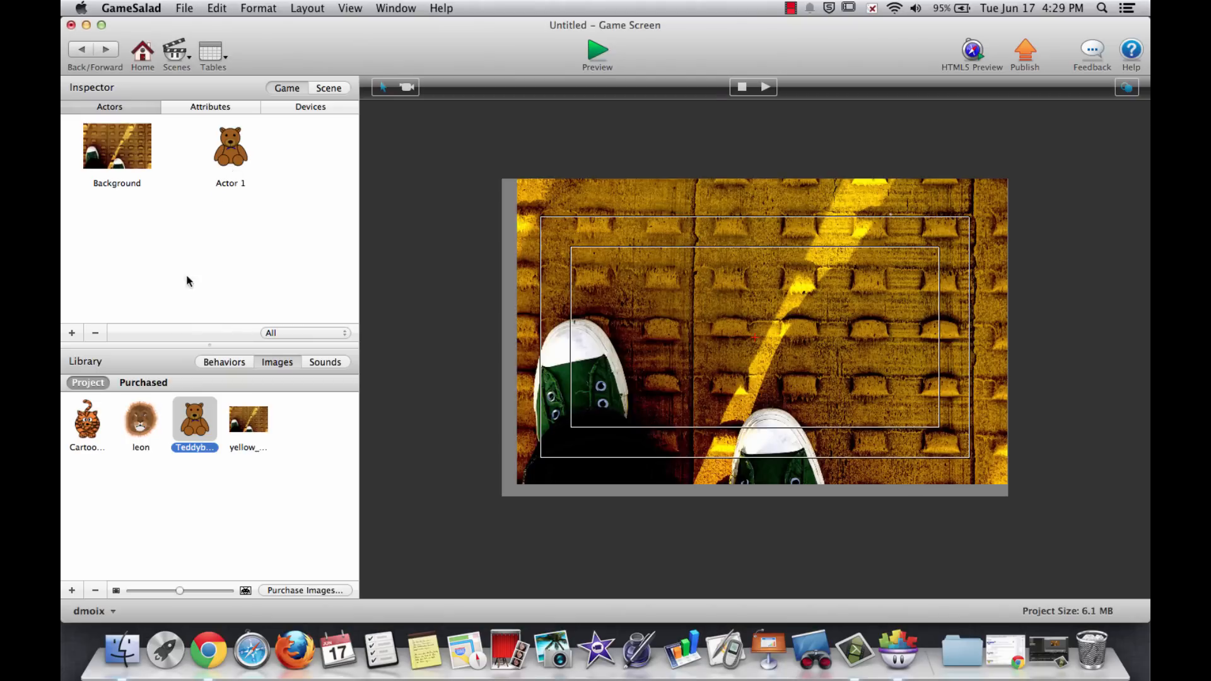
click(140, 419)
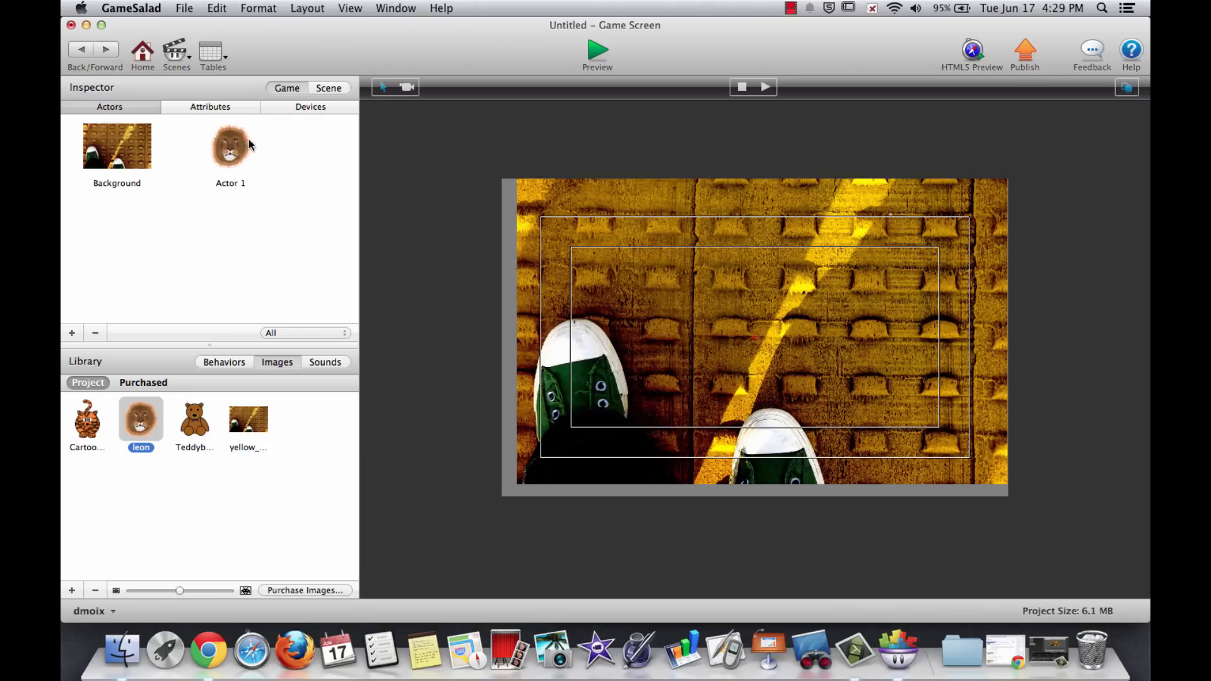
mouse_move(230, 146)
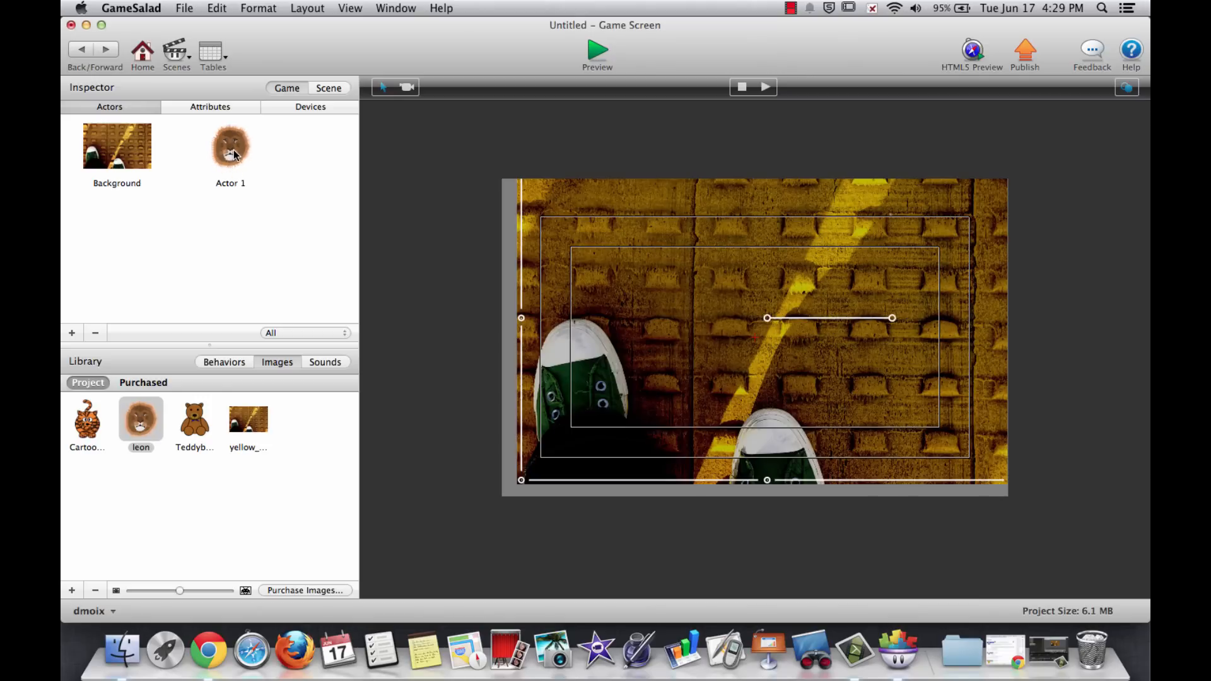
Rename Actor 1 to 'Lion' in its prototype attributes
double_click(229, 145)
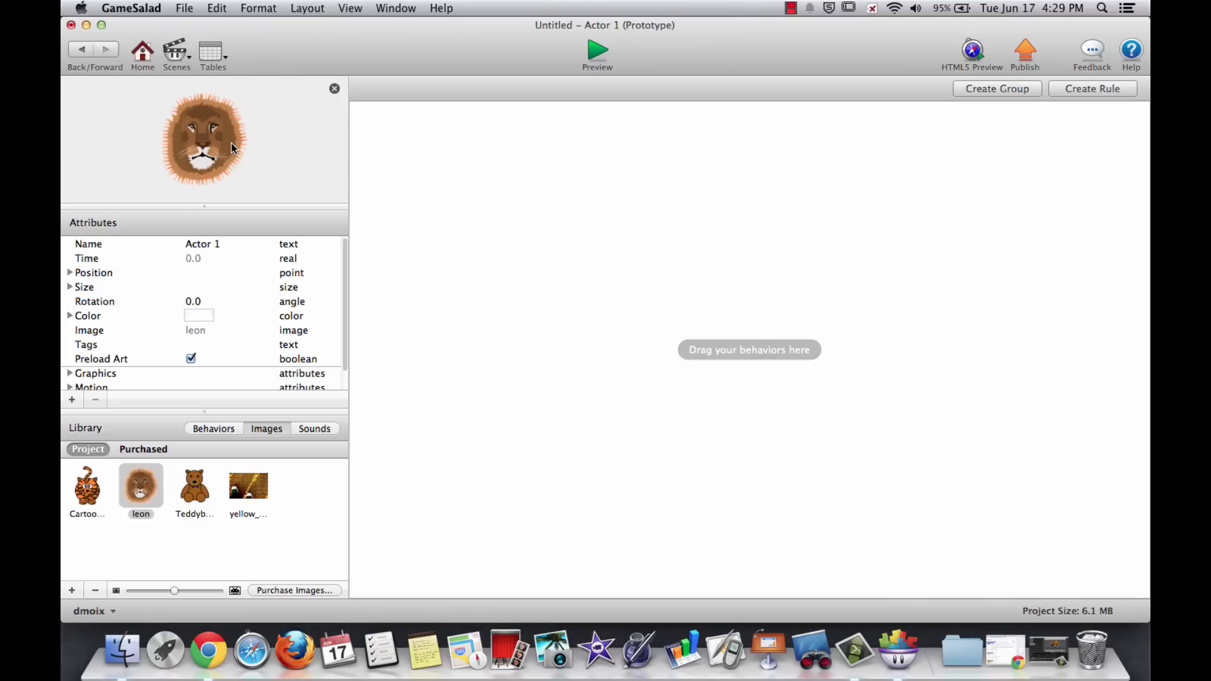
mouse_move(108, 219)
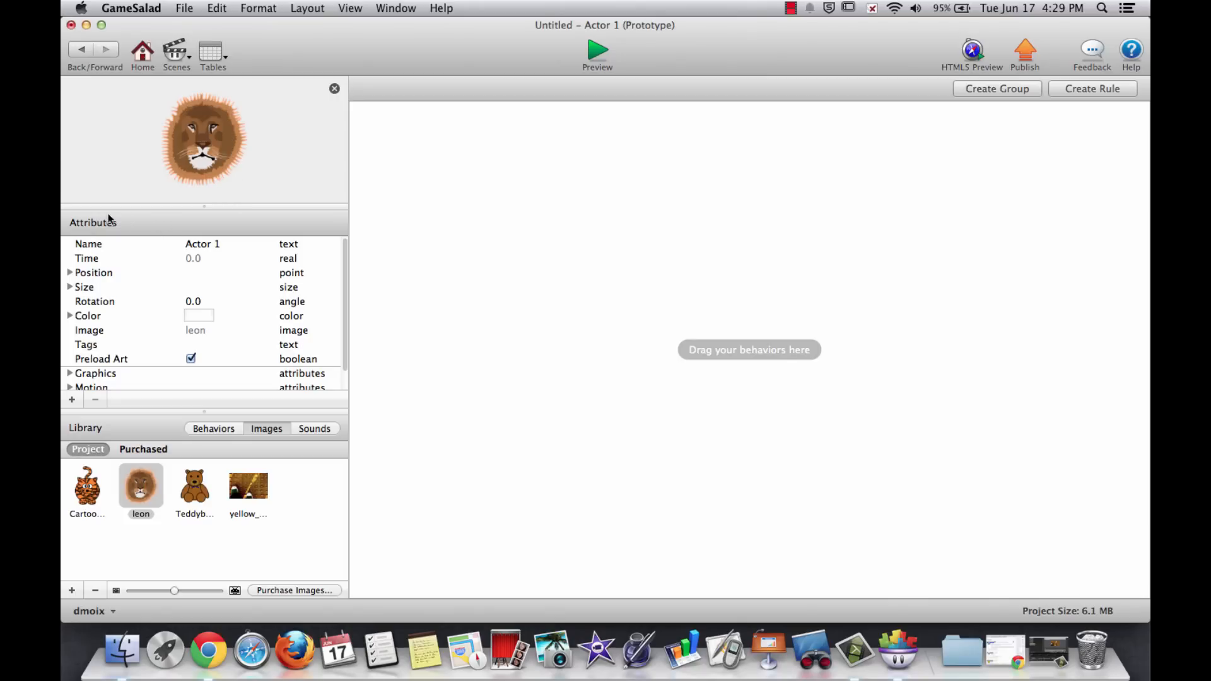
mouse_move(207, 250)
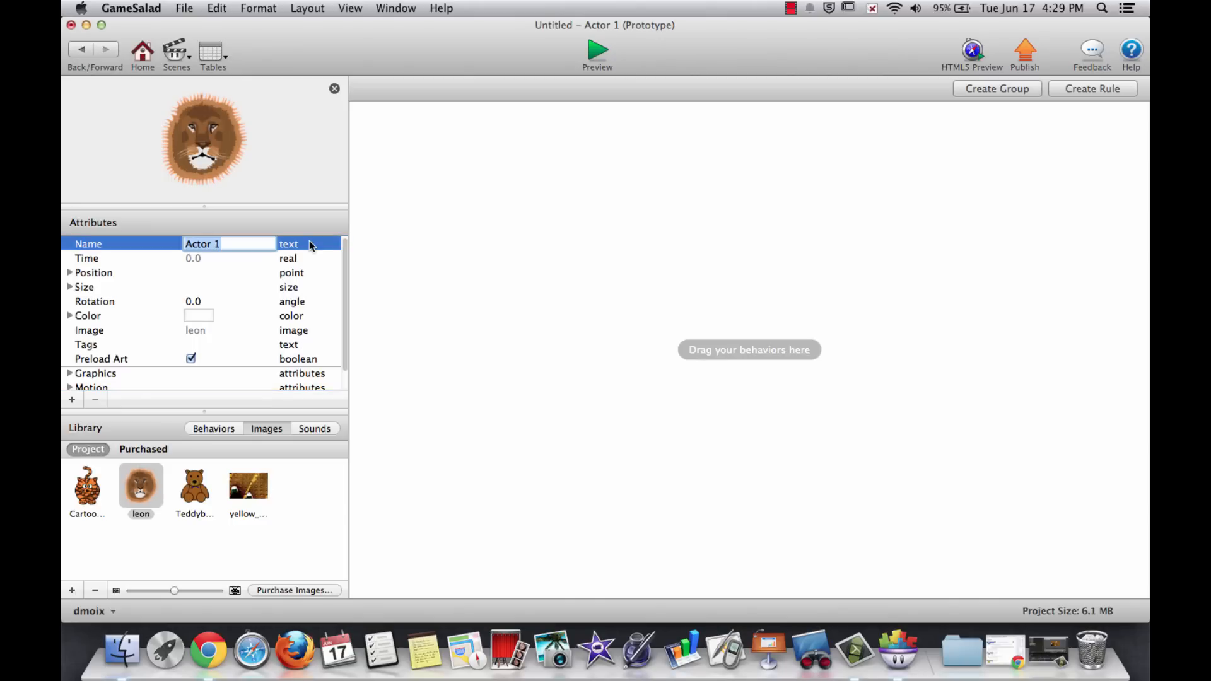
text(Lion)
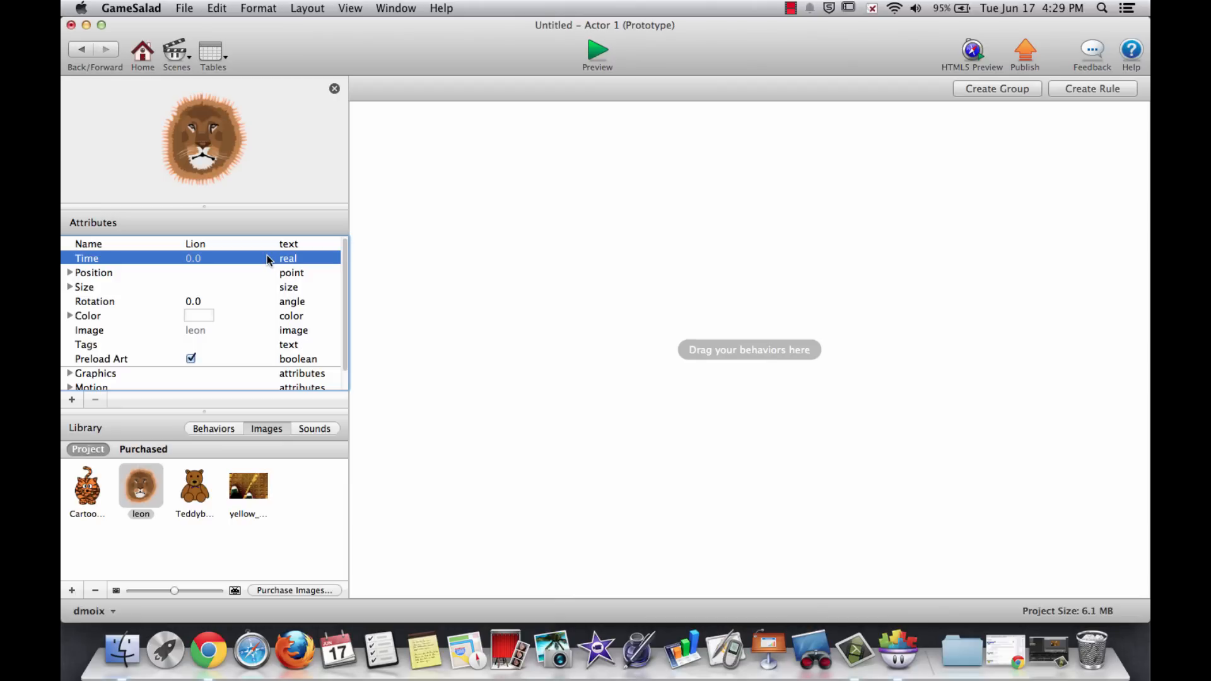
mouse_move(66, 284)
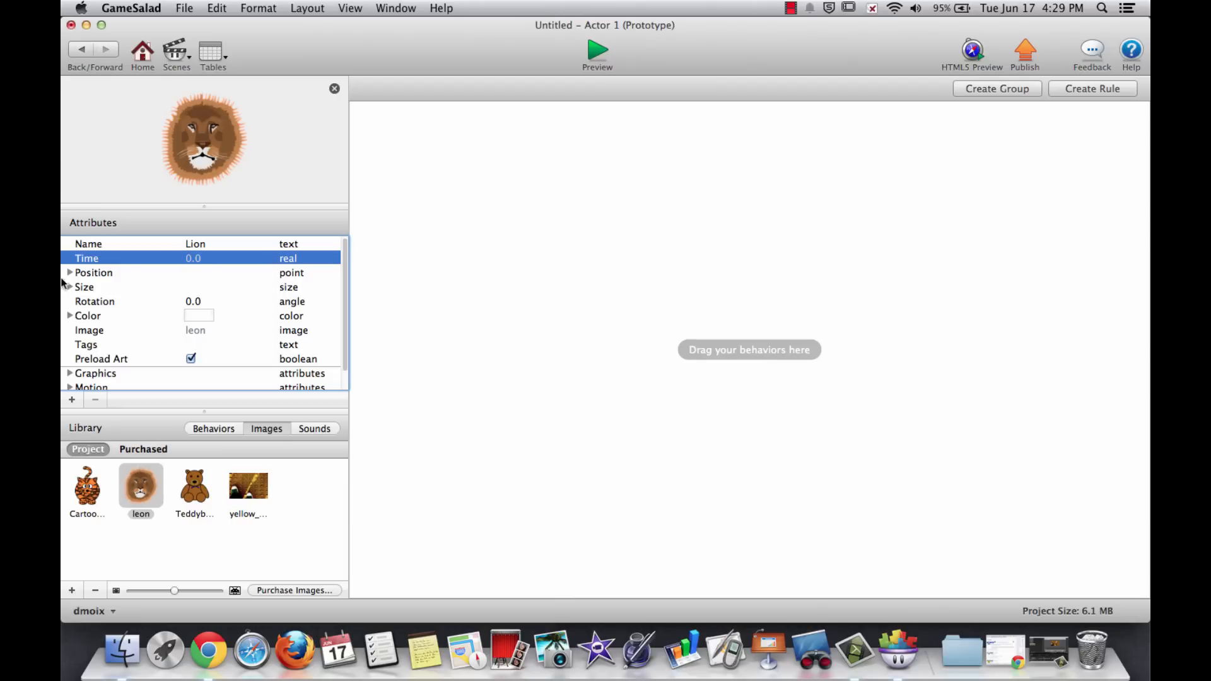
mouse_move(69, 290)
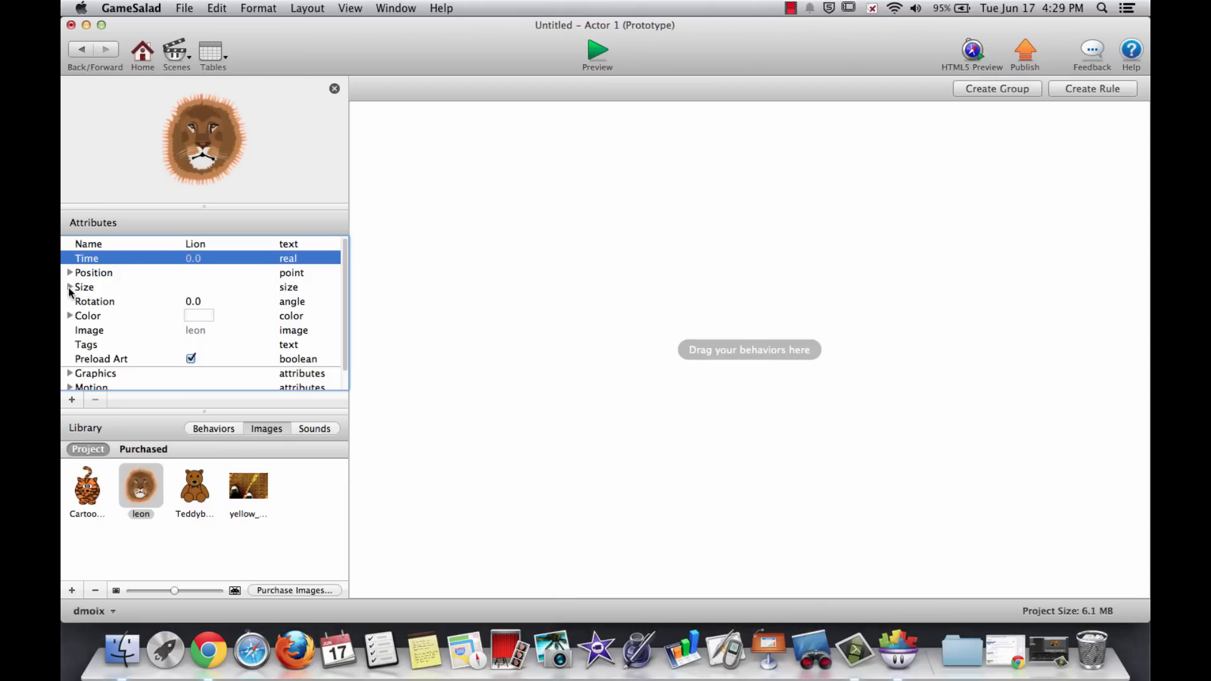
Set the Lion actor's Size attributes to Width 64 and Height 64
click(70, 287)
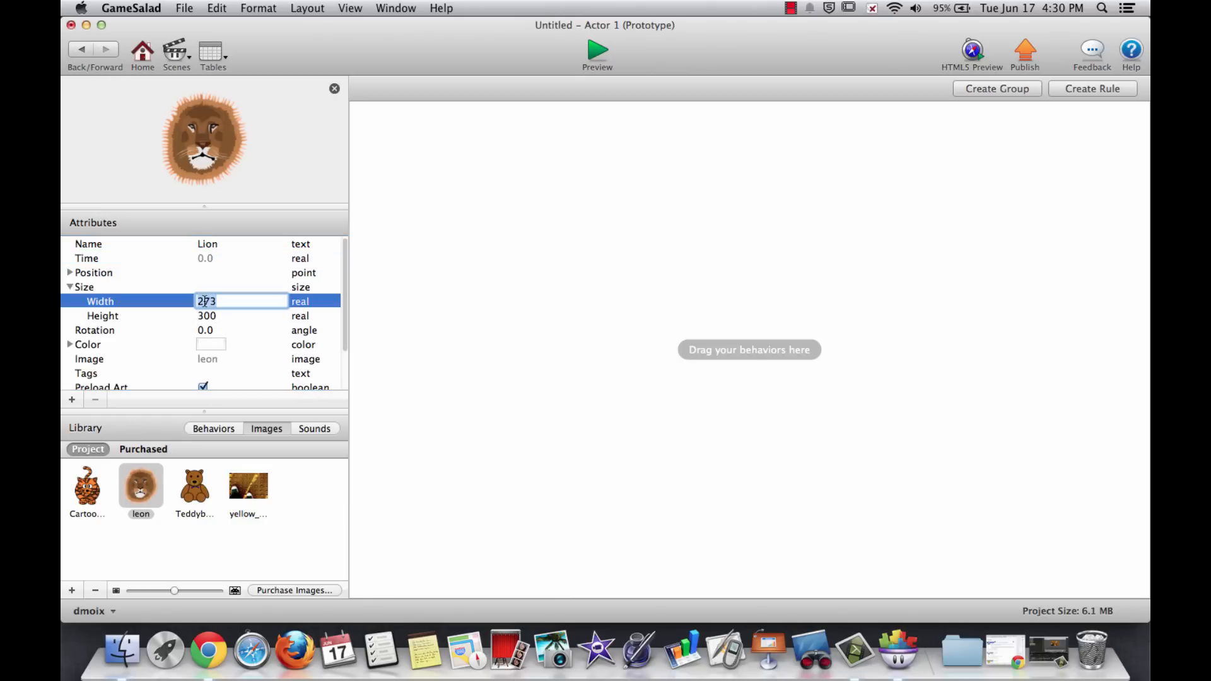
text(64)
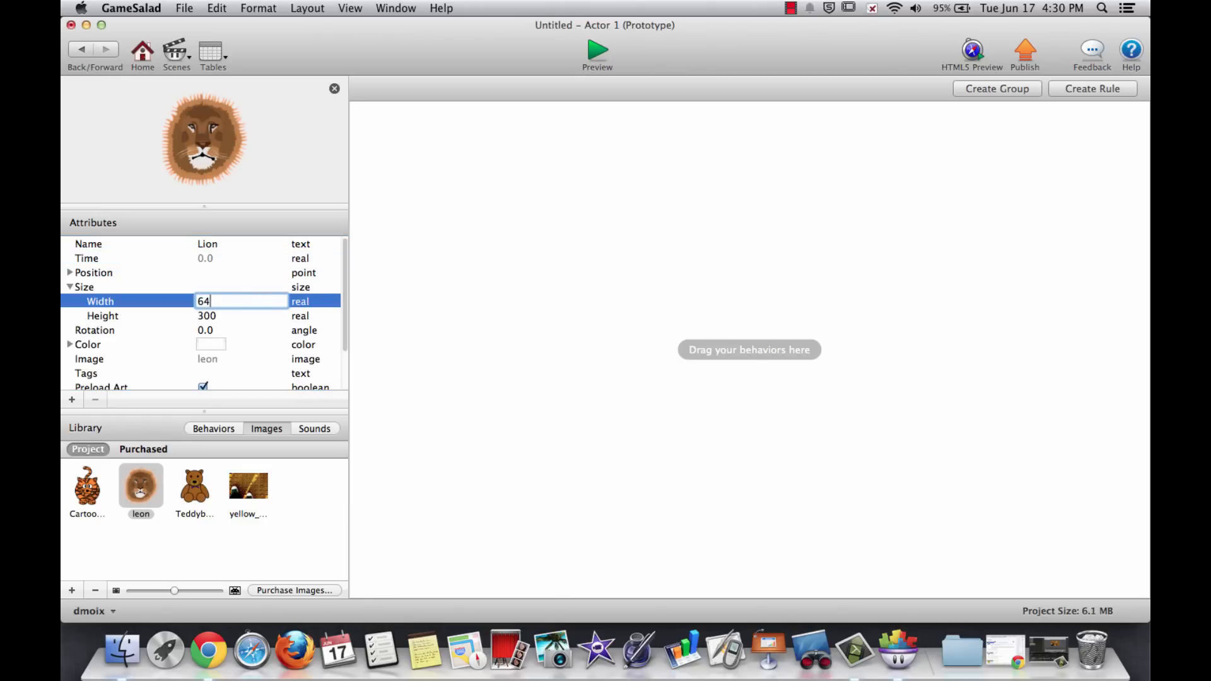
click(205, 315)
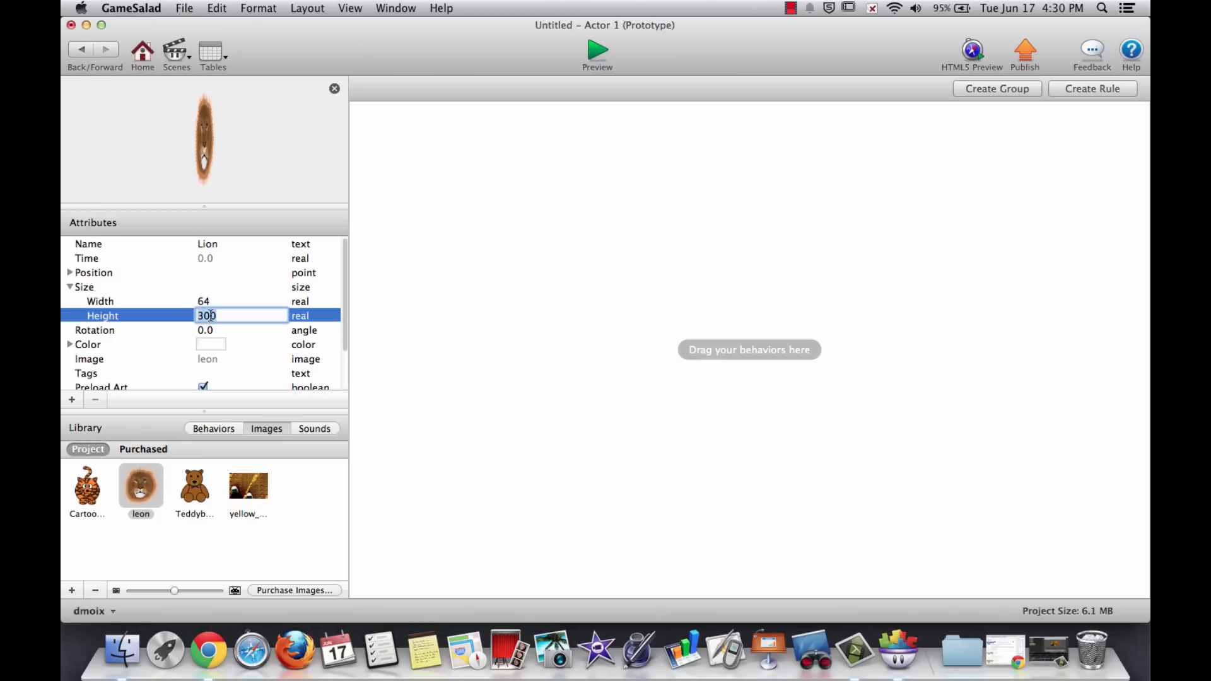
text(64)
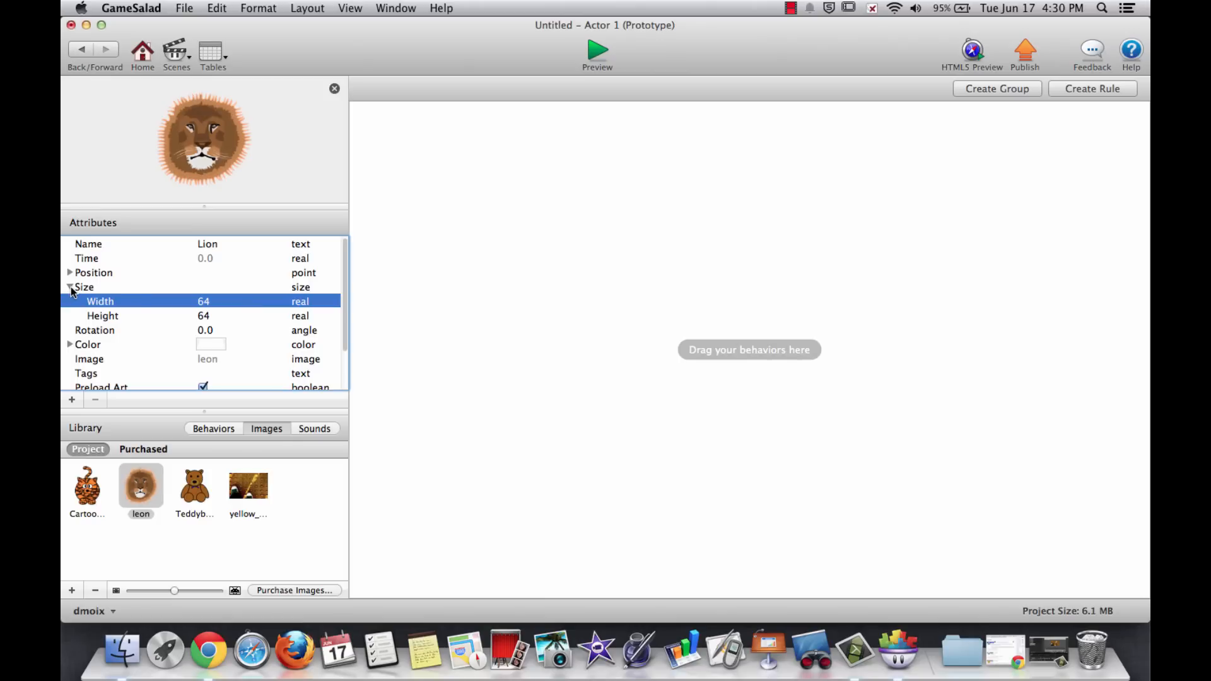
Collapse the Size attributes and return to the Game Screen scene
click(69, 287)
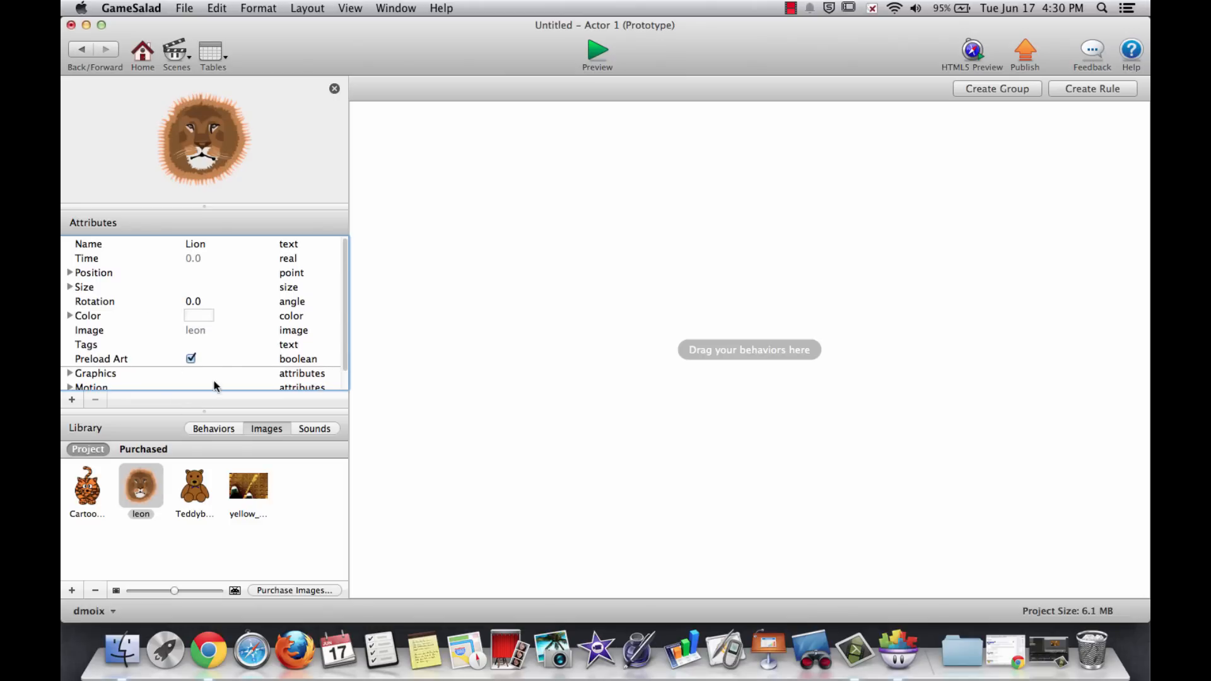
scroll(down, 3)
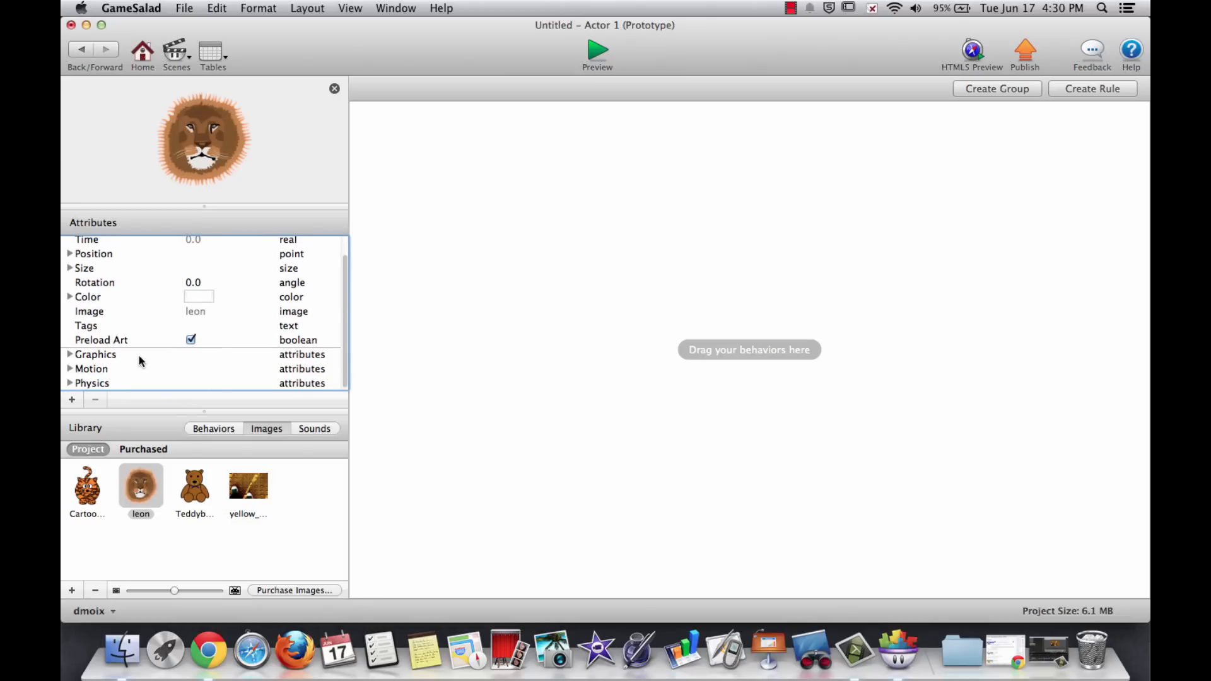
click(80, 49)
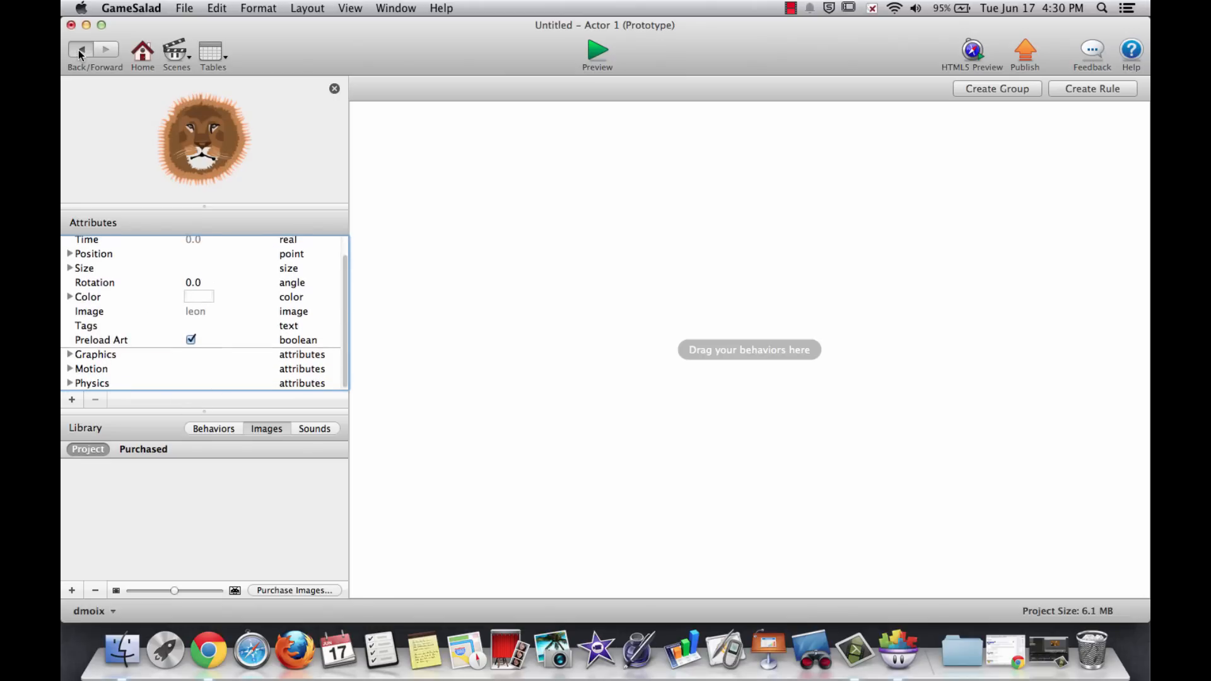
Place the Lion actor onto the stage and start the Preview Player
click(81, 50)
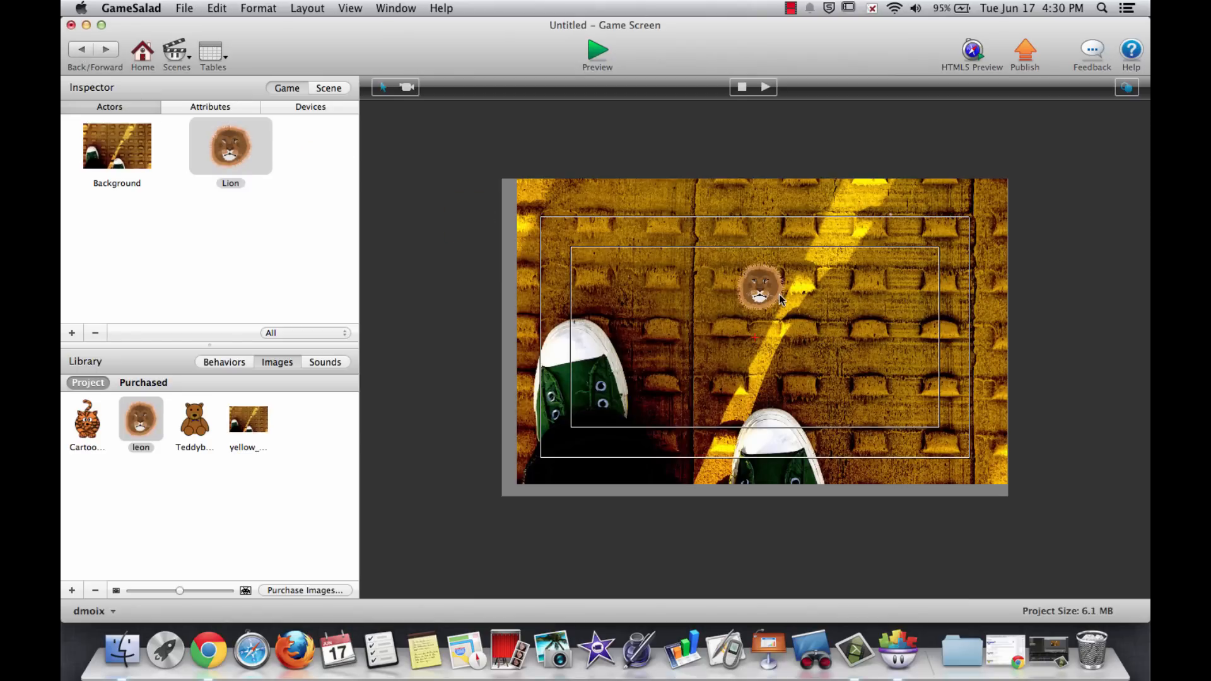
click(596, 53)
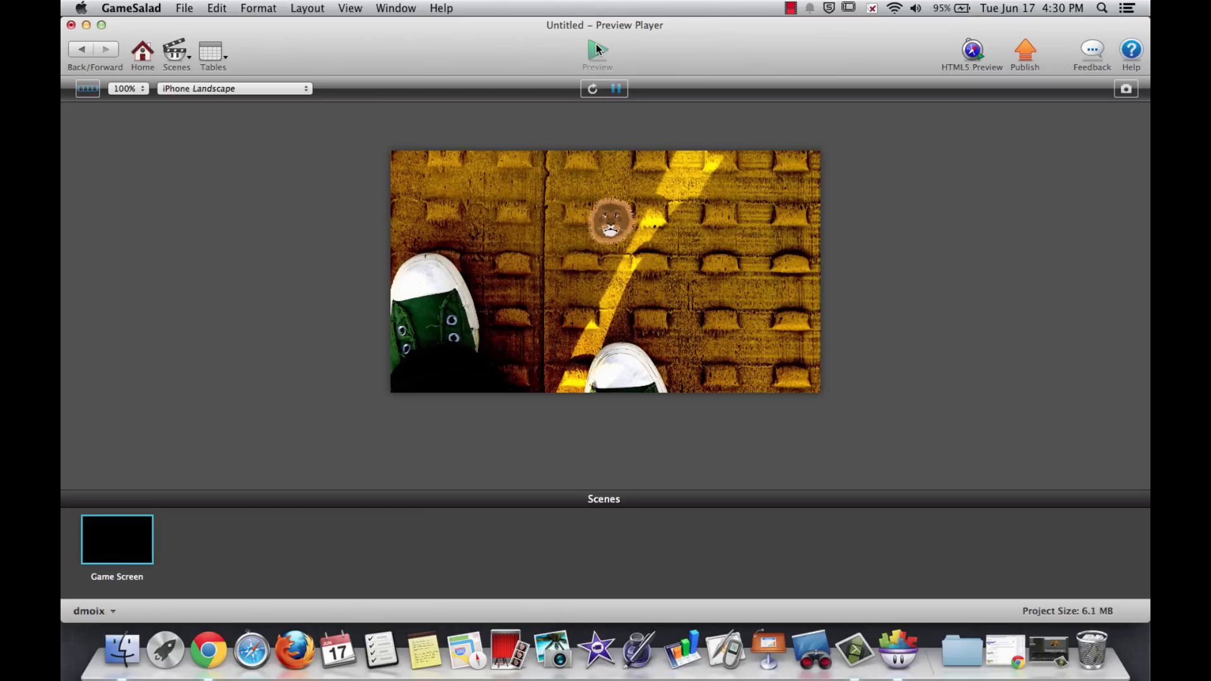
mouse_move(738, 222)
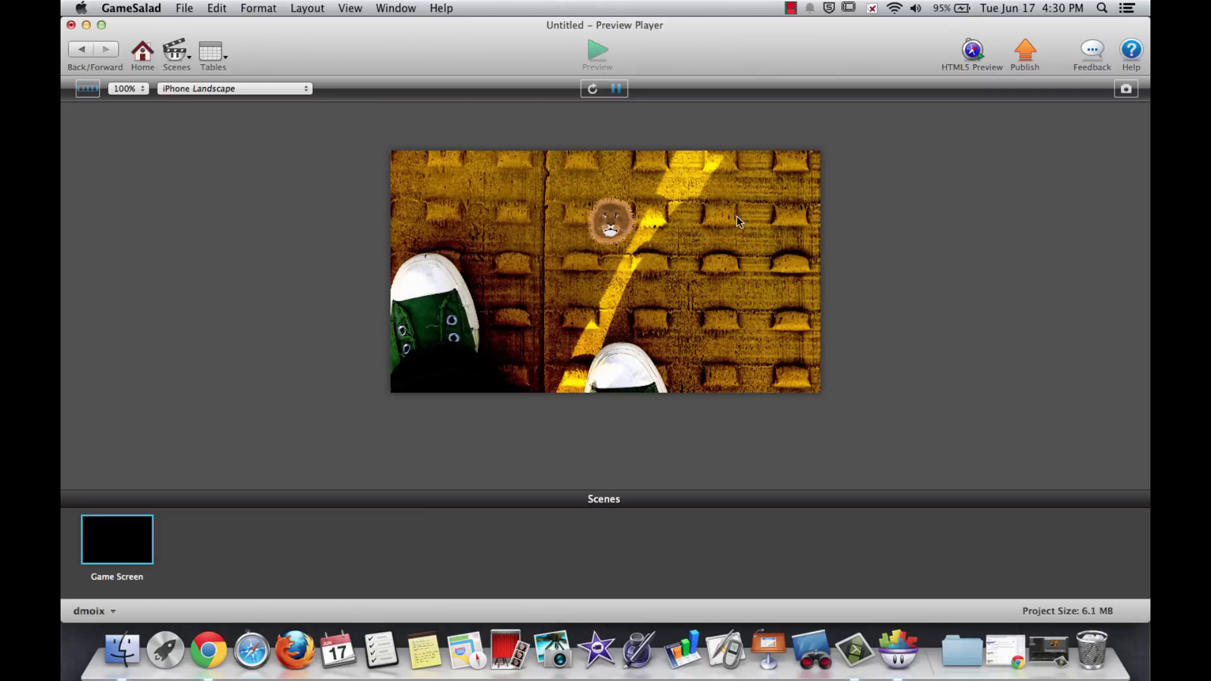
mouse_move(691, 232)
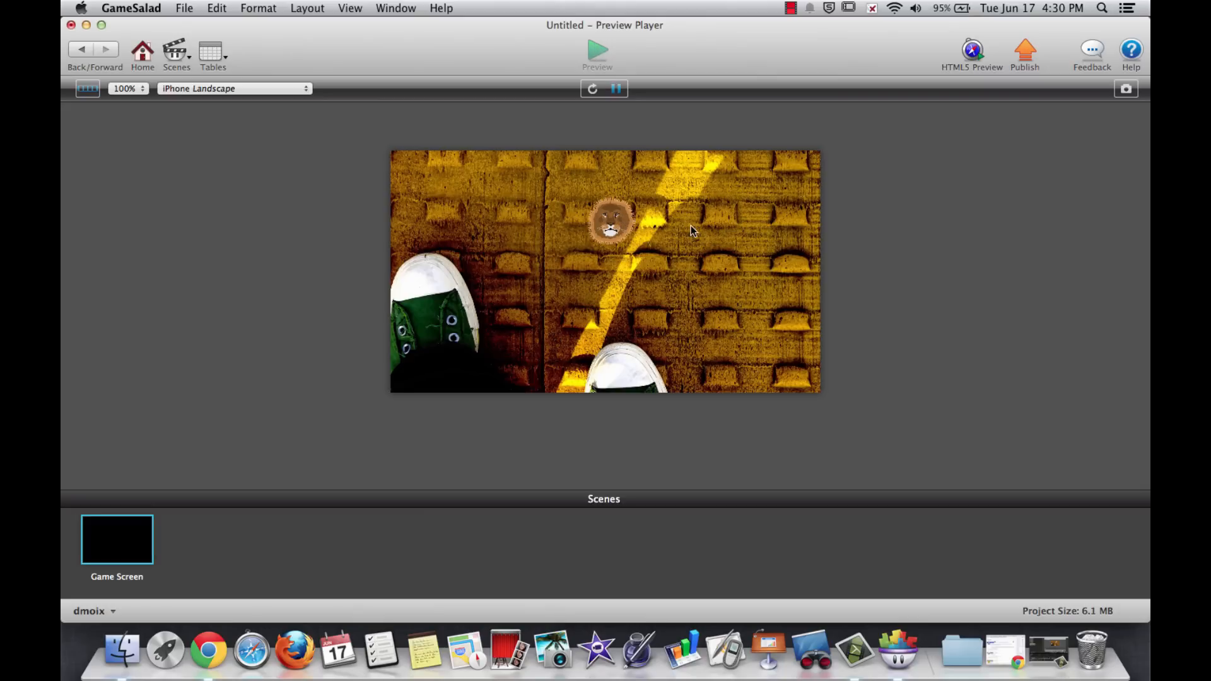
Exit the Preview Player back to the Game Screen scene editor
click(80, 50)
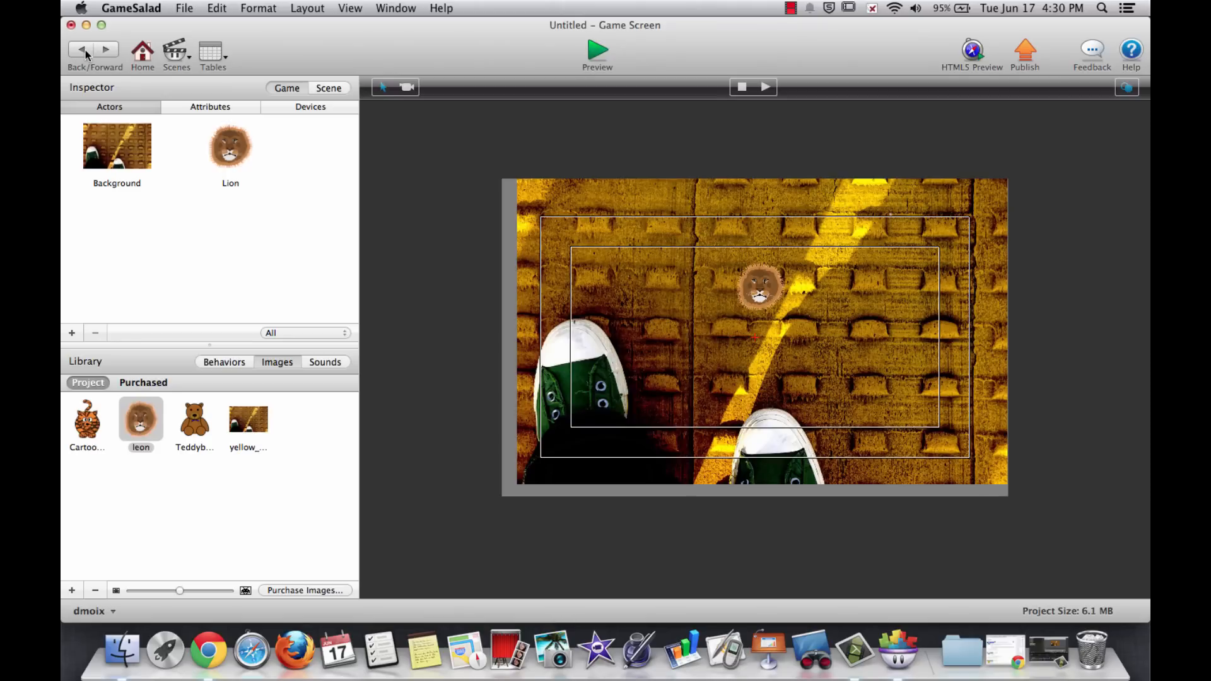
mouse_move(230, 147)
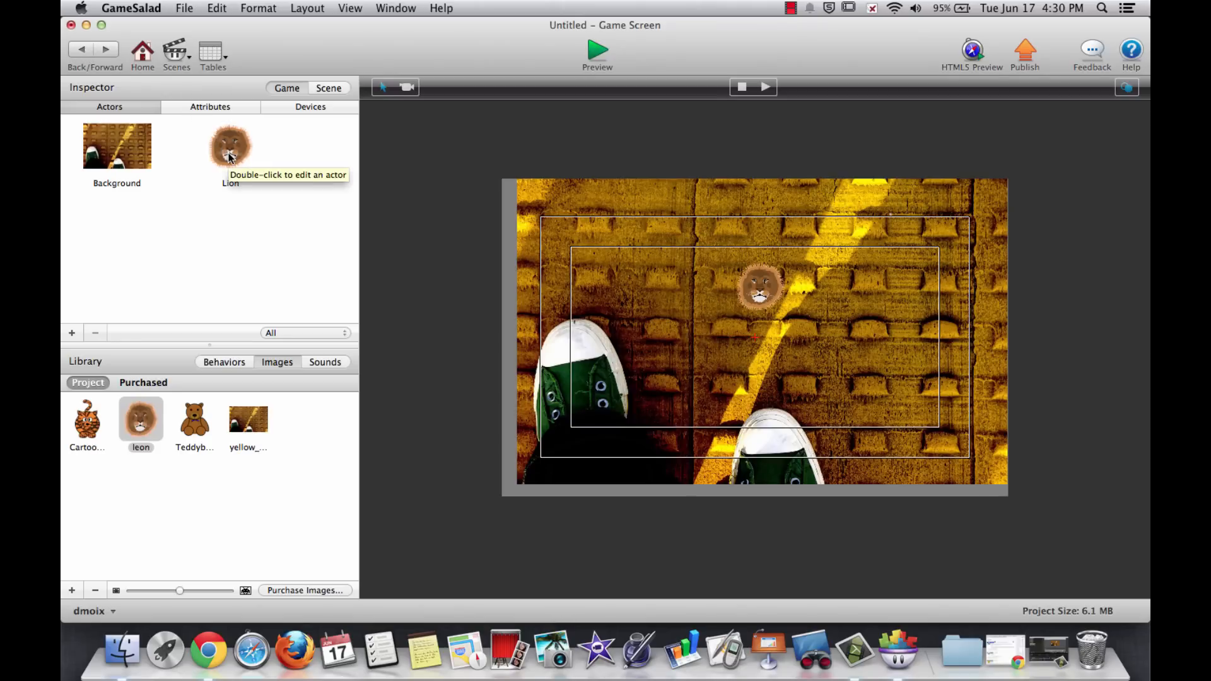
double_click(229, 145)
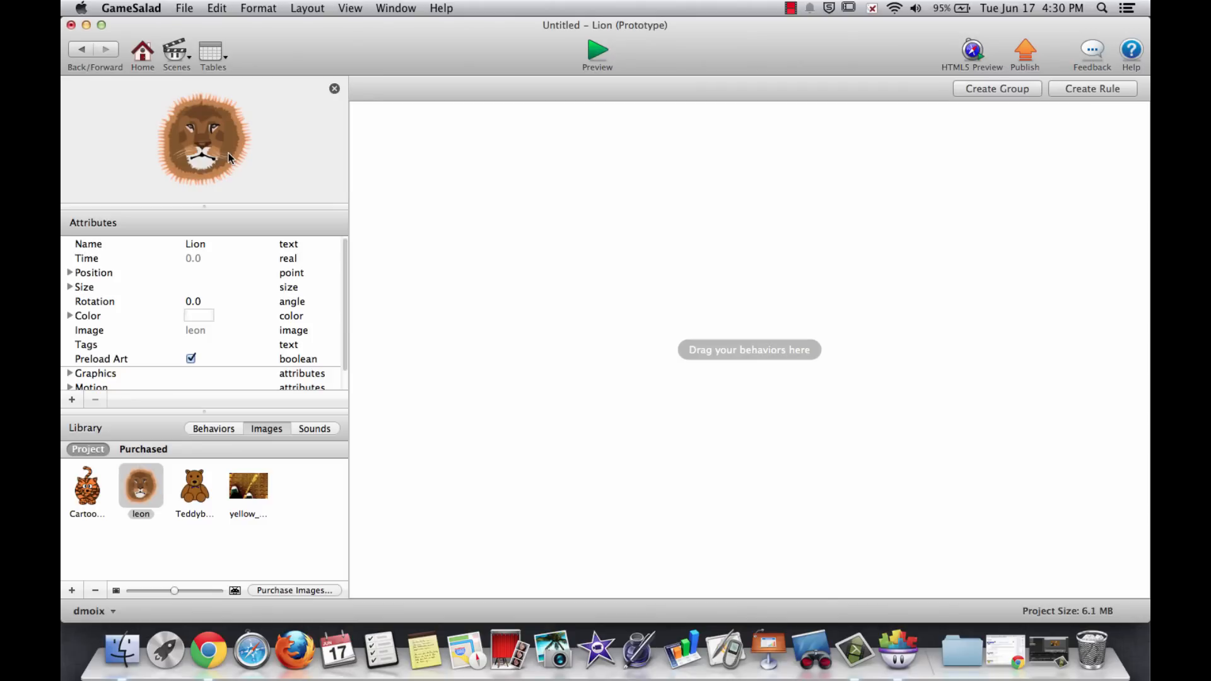
mouse_move(590, 310)
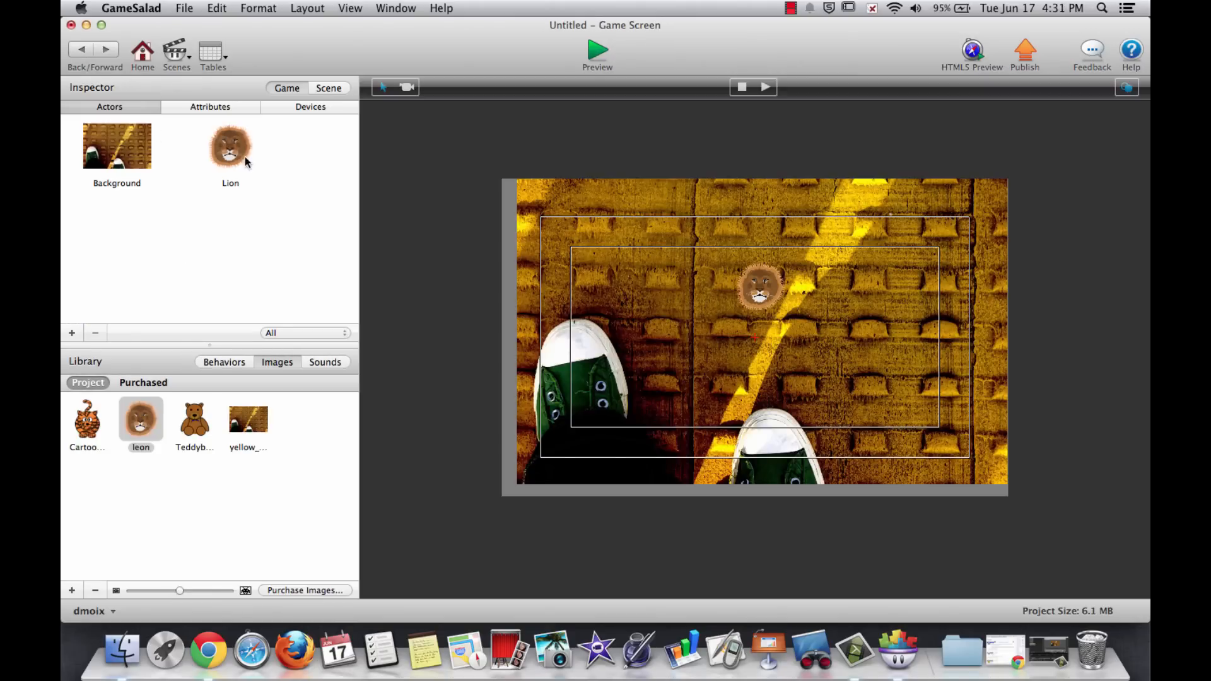
double_click(229, 146)
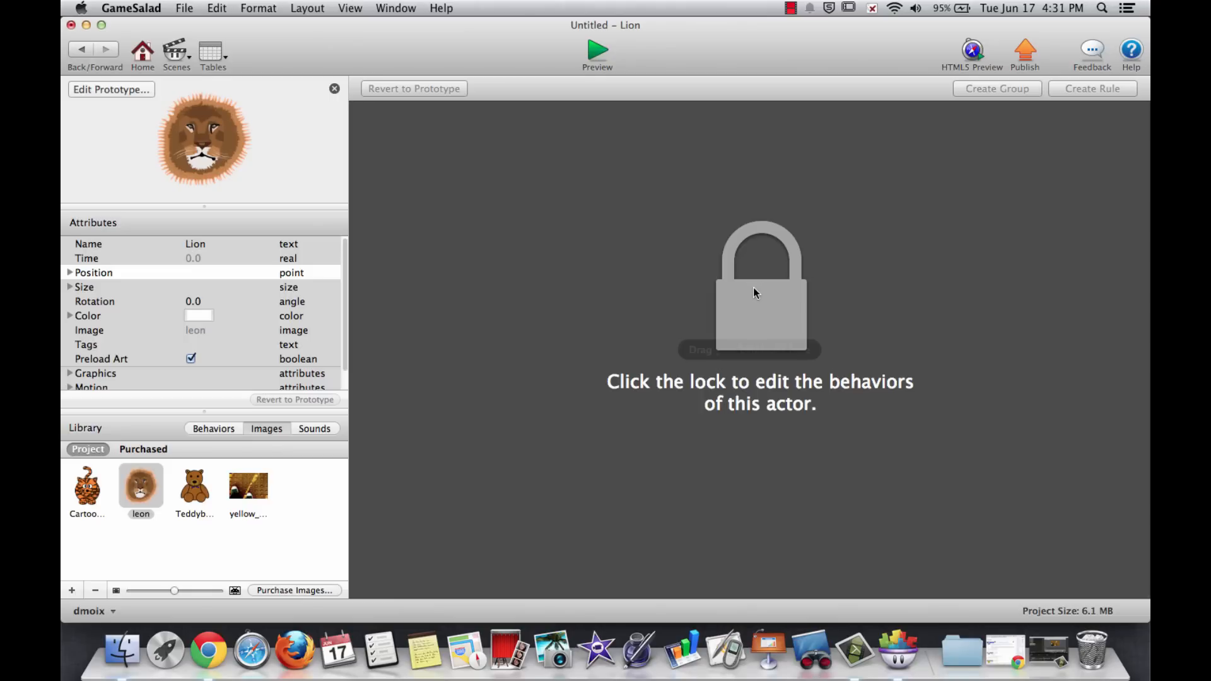
click(759, 288)
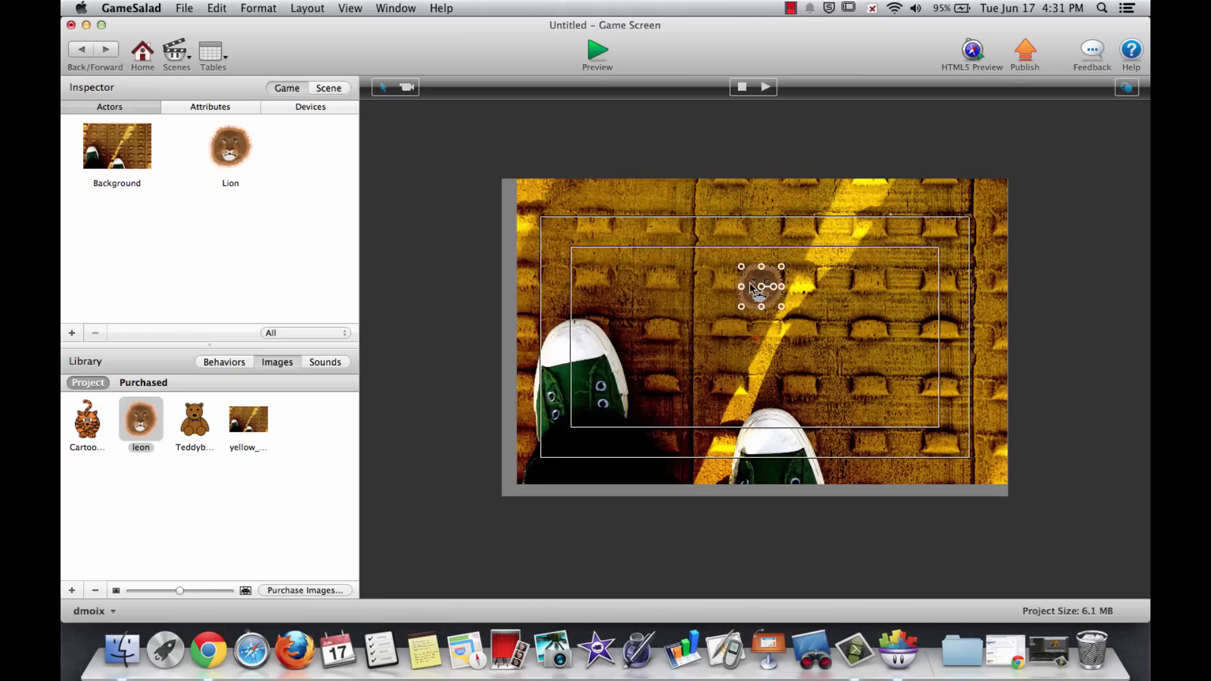
Add more Lion instances to the stage and shrink the one below centre with its handles
double_click(760, 286)
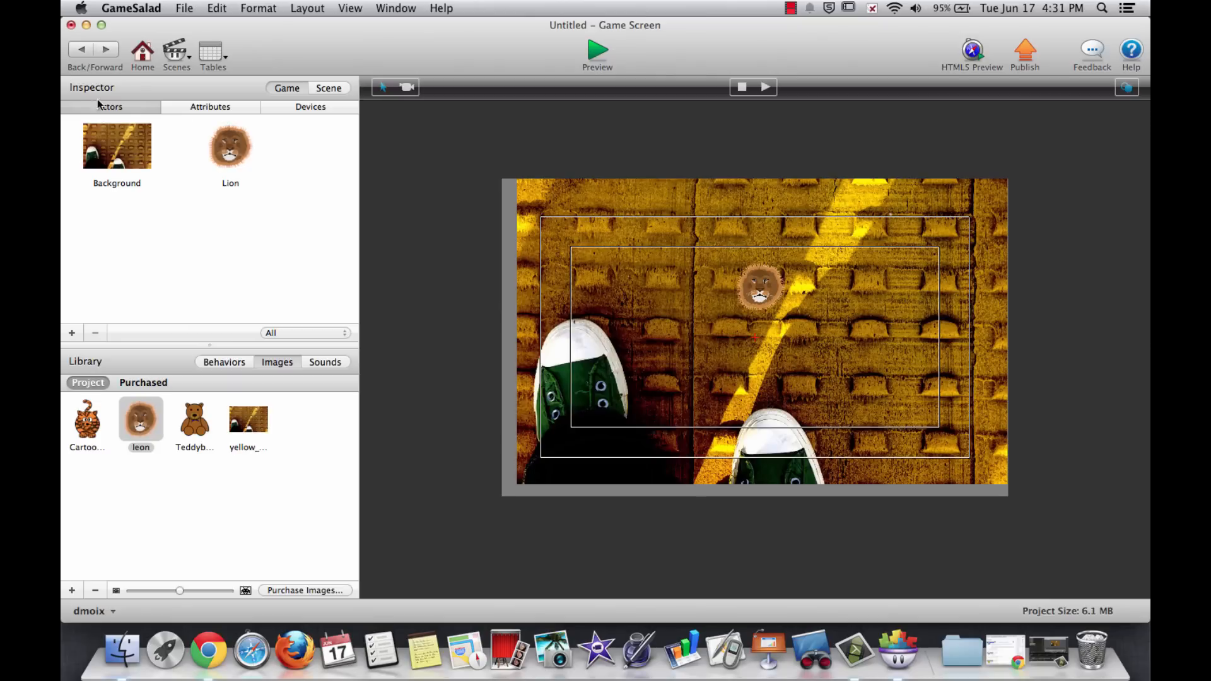
click(230, 145)
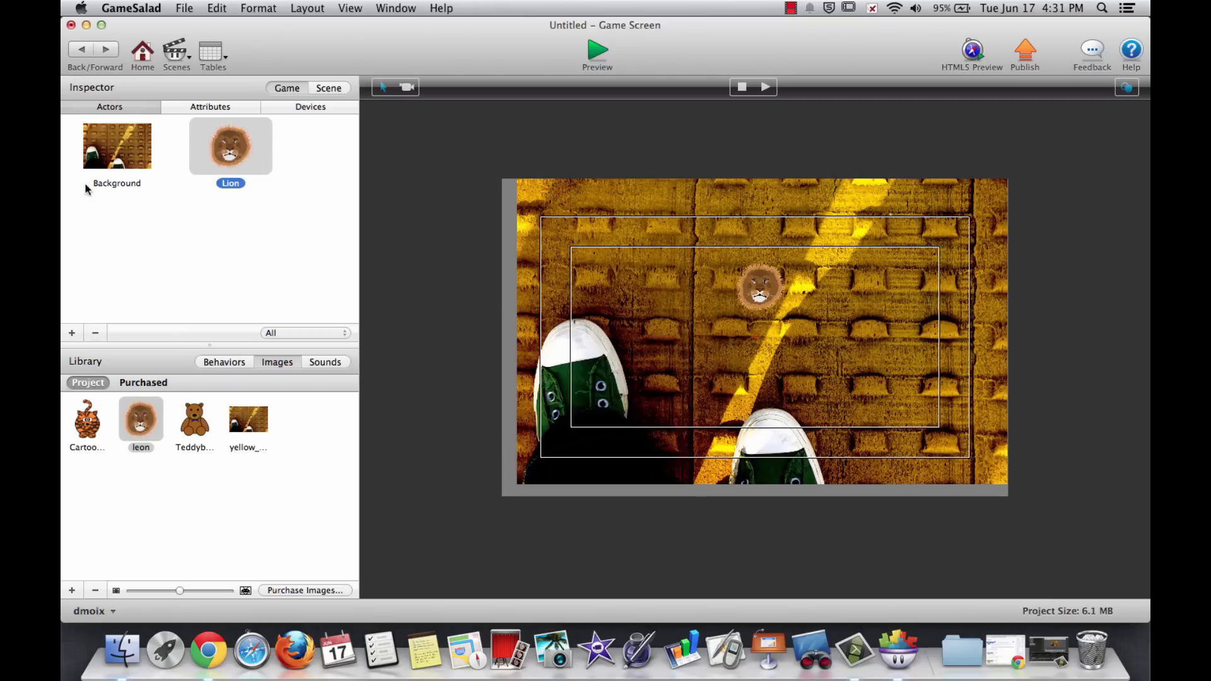
mouse_move(270, 142)
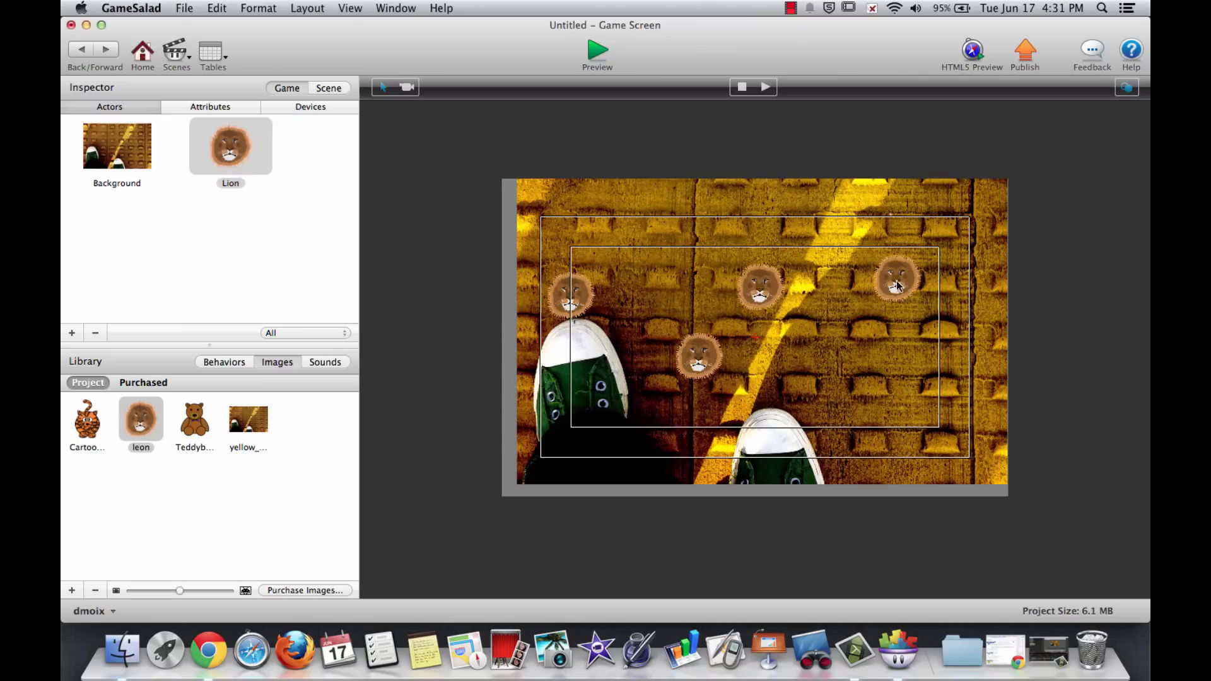
mouse_move(219, 131)
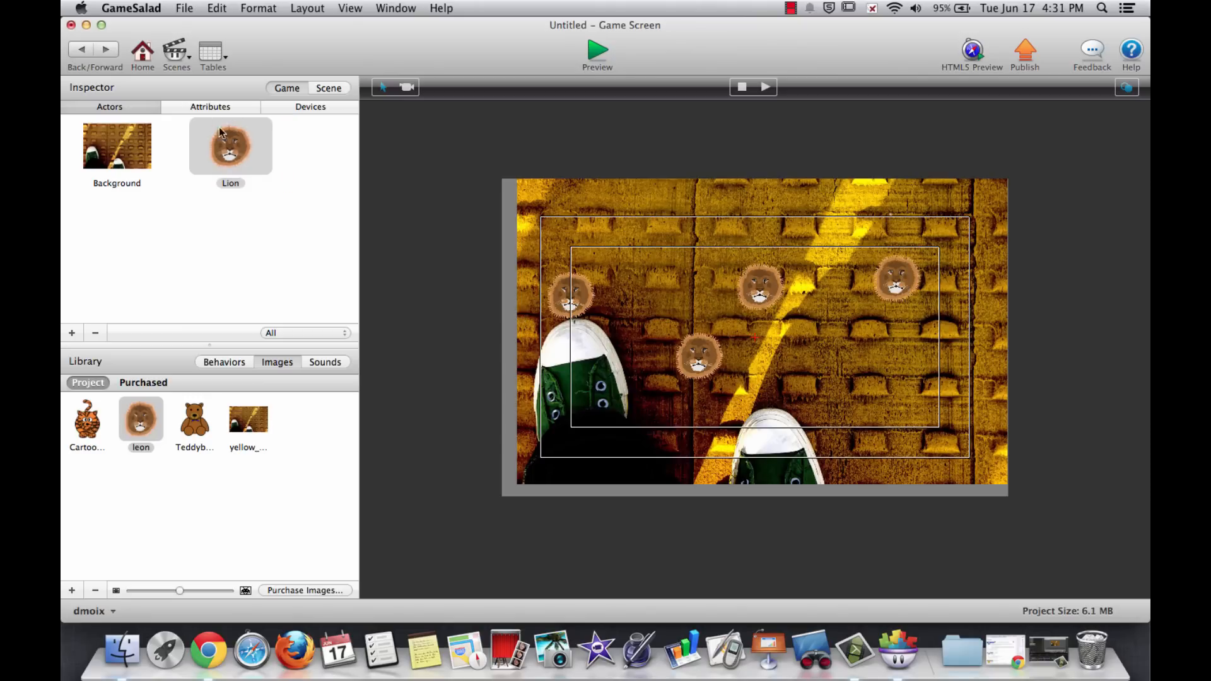
click(761, 288)
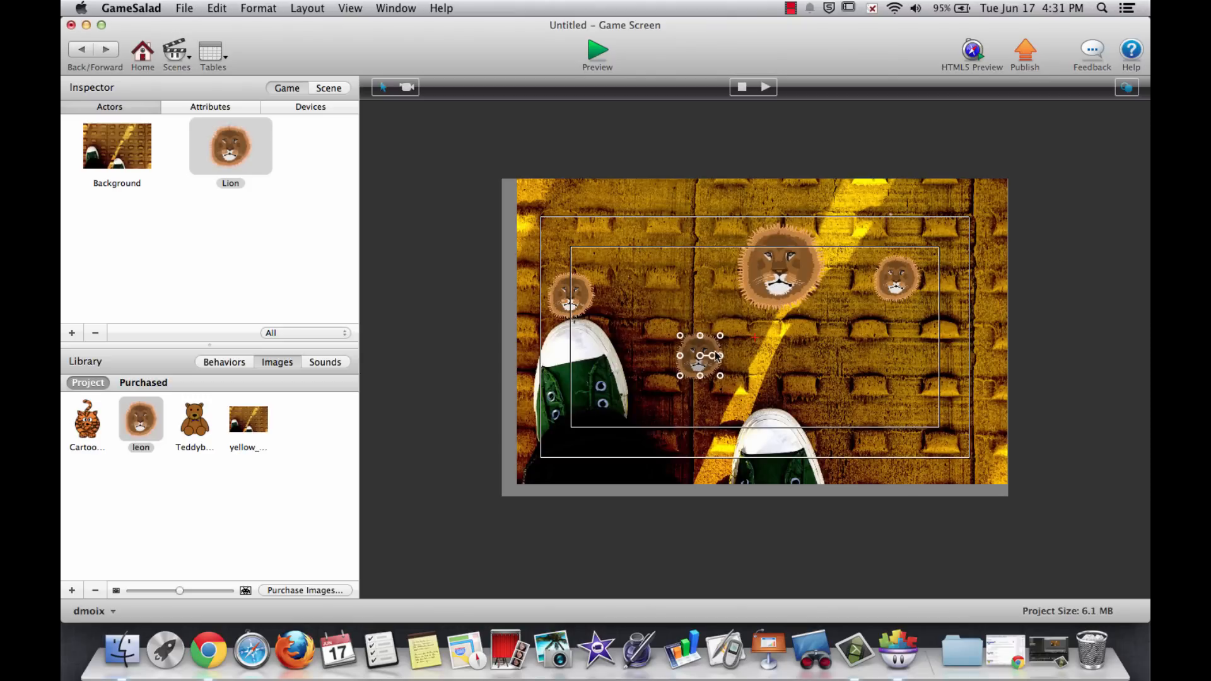
drag(698, 356, 571, 295)
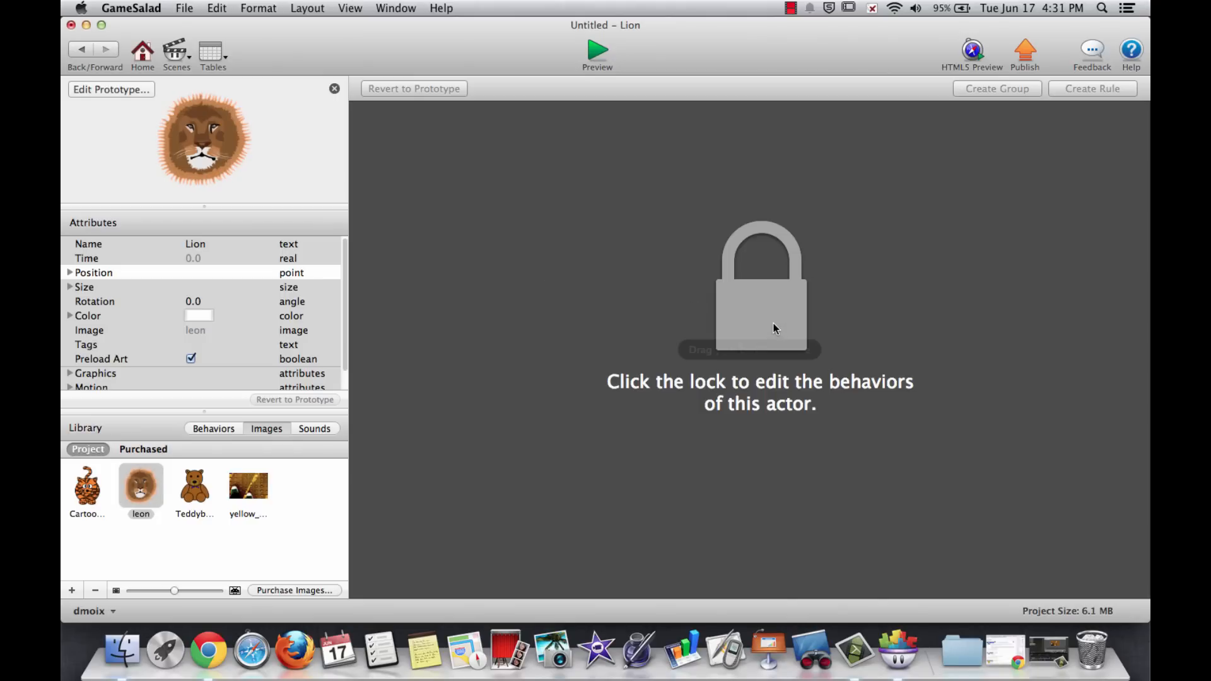
Unlock one lion instance and set its Color attribute to green
click(759, 288)
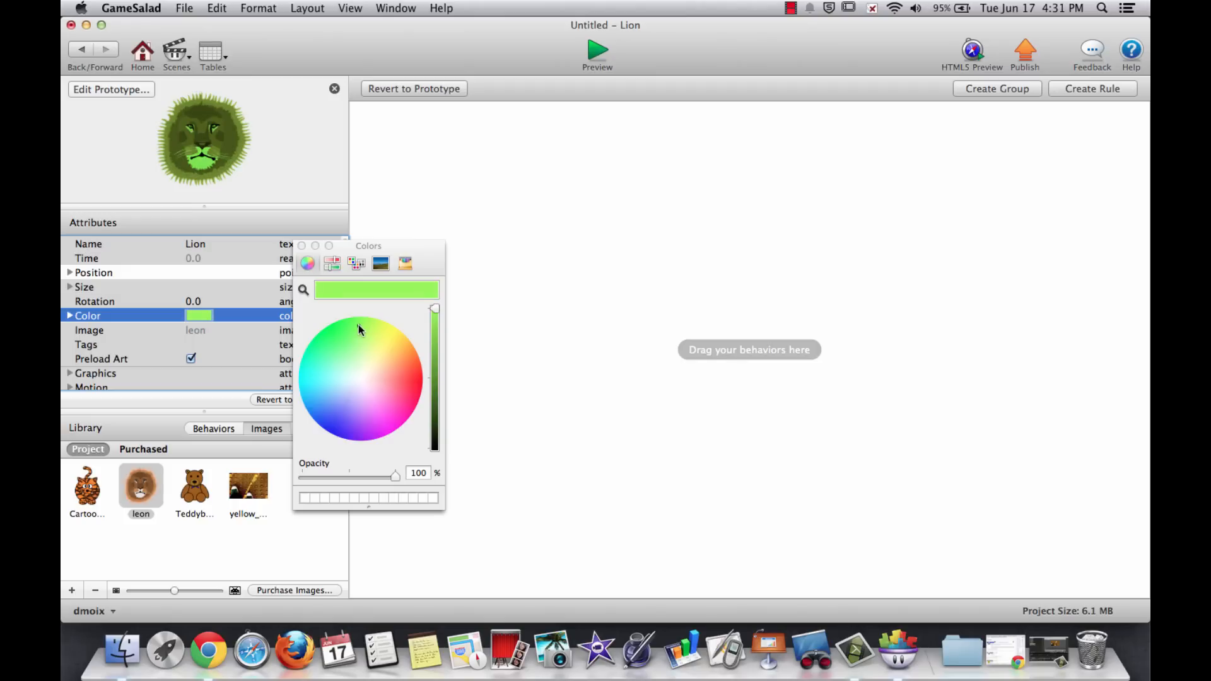
mouse_move(394, 180)
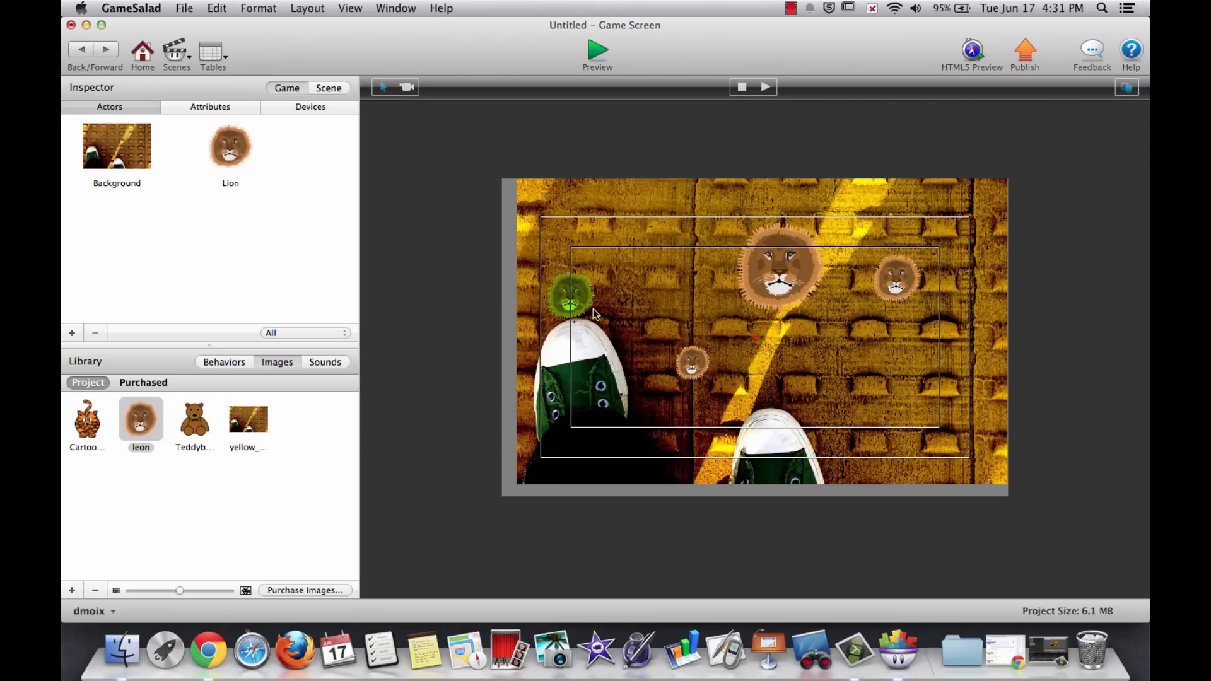
mouse_move(583, 301)
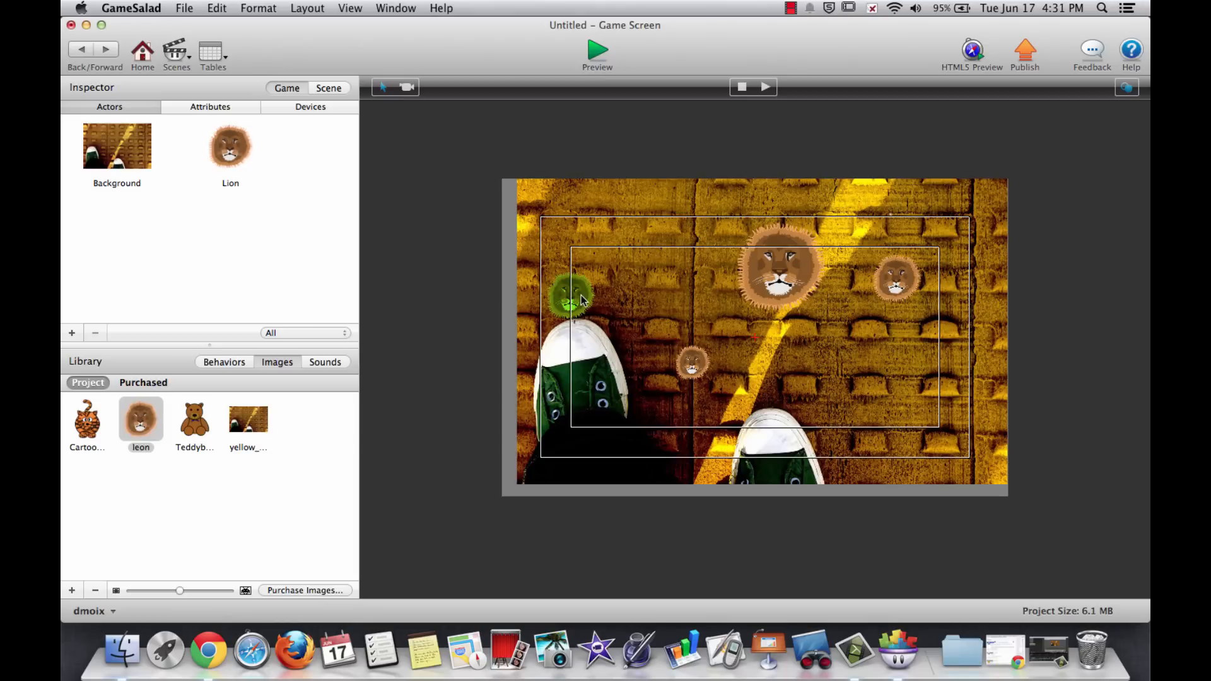
click(570, 298)
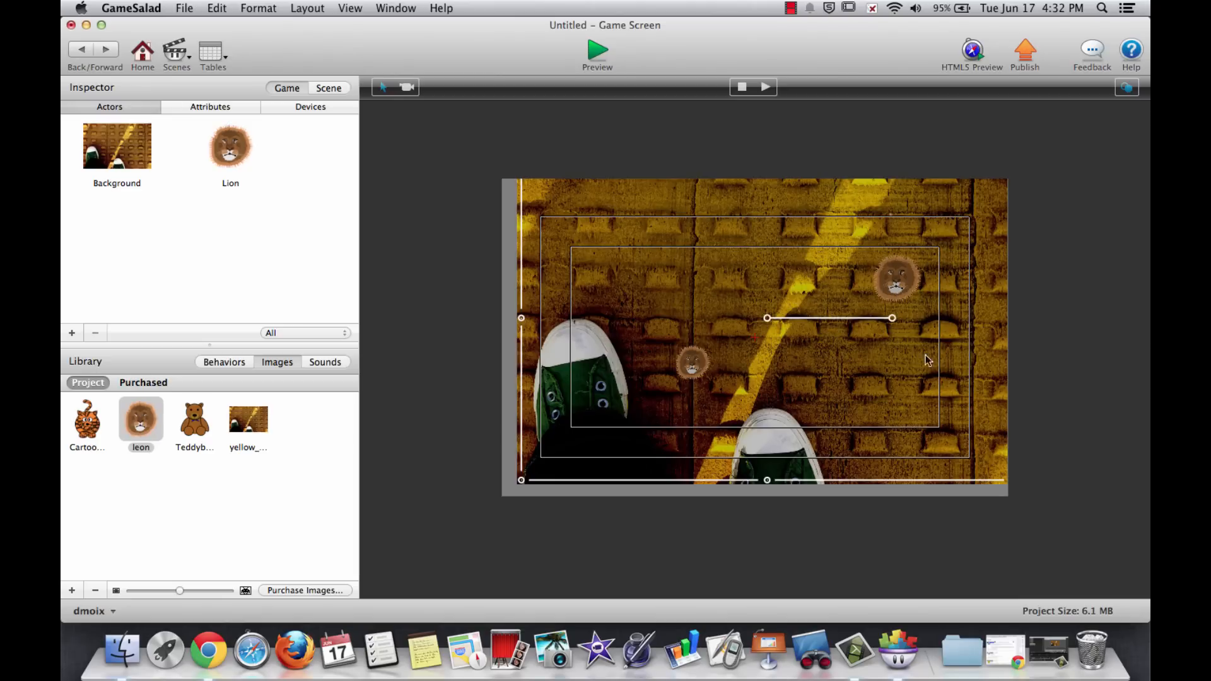
mouse_move(694, 367)
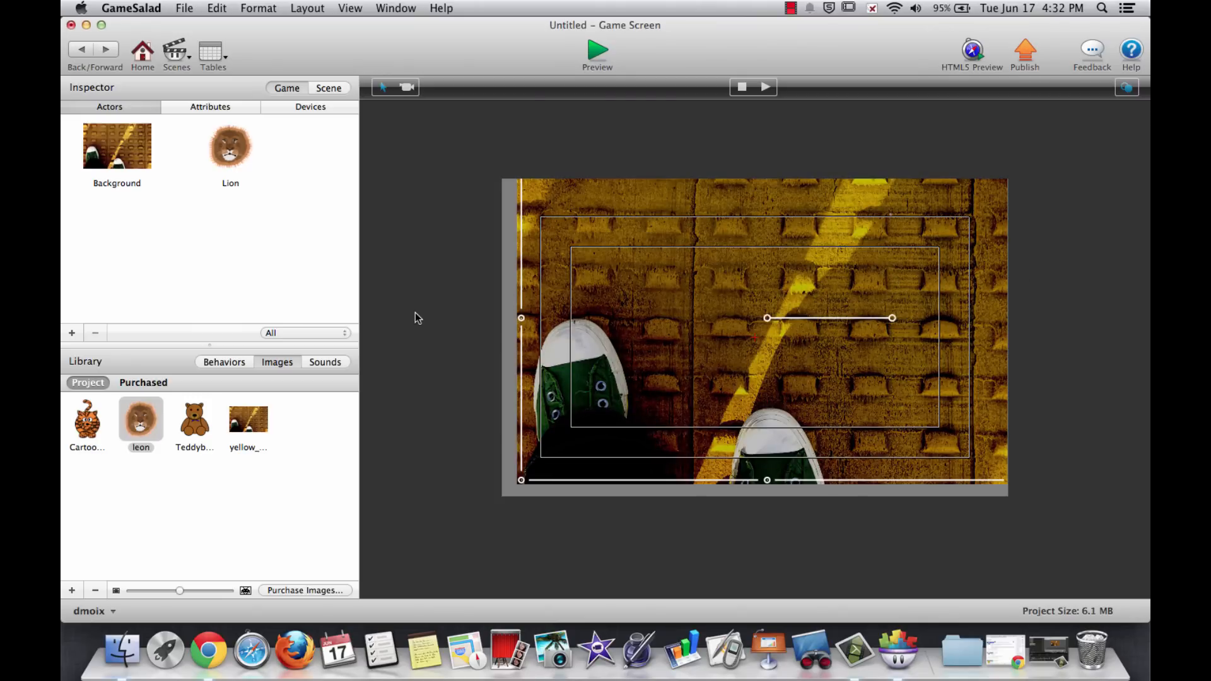
With the stage cleared of lions, open the Lion prototype's behavior editor
click(230, 146)
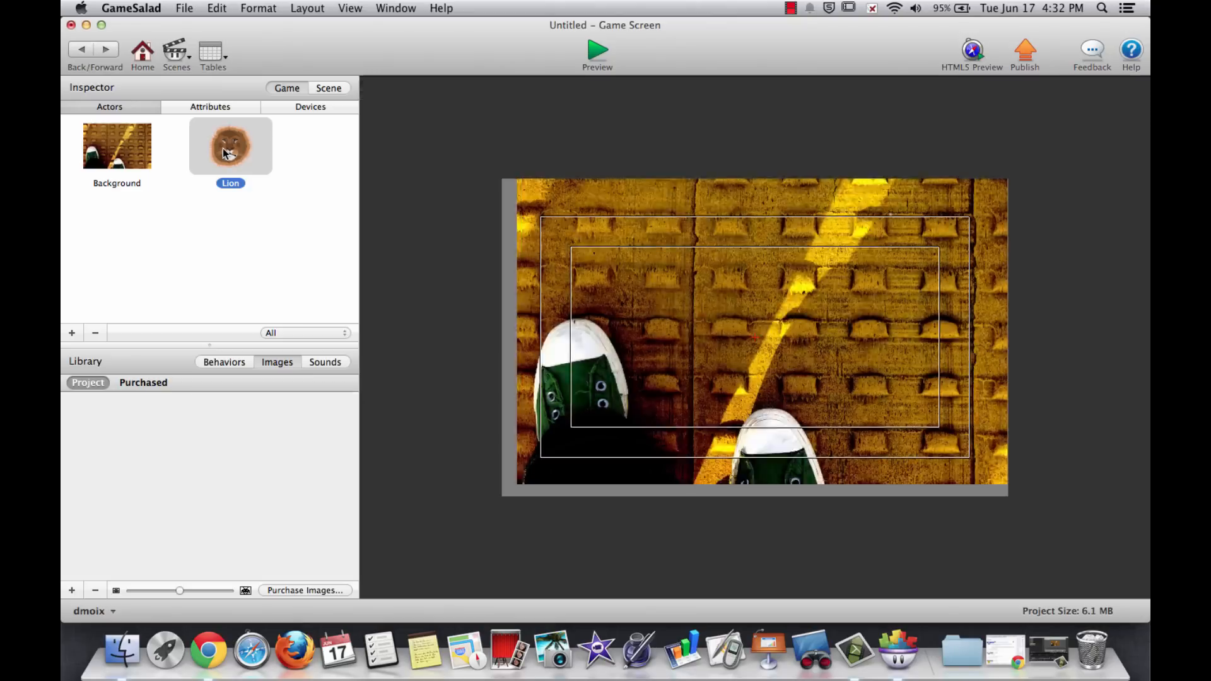
double_click(230, 145)
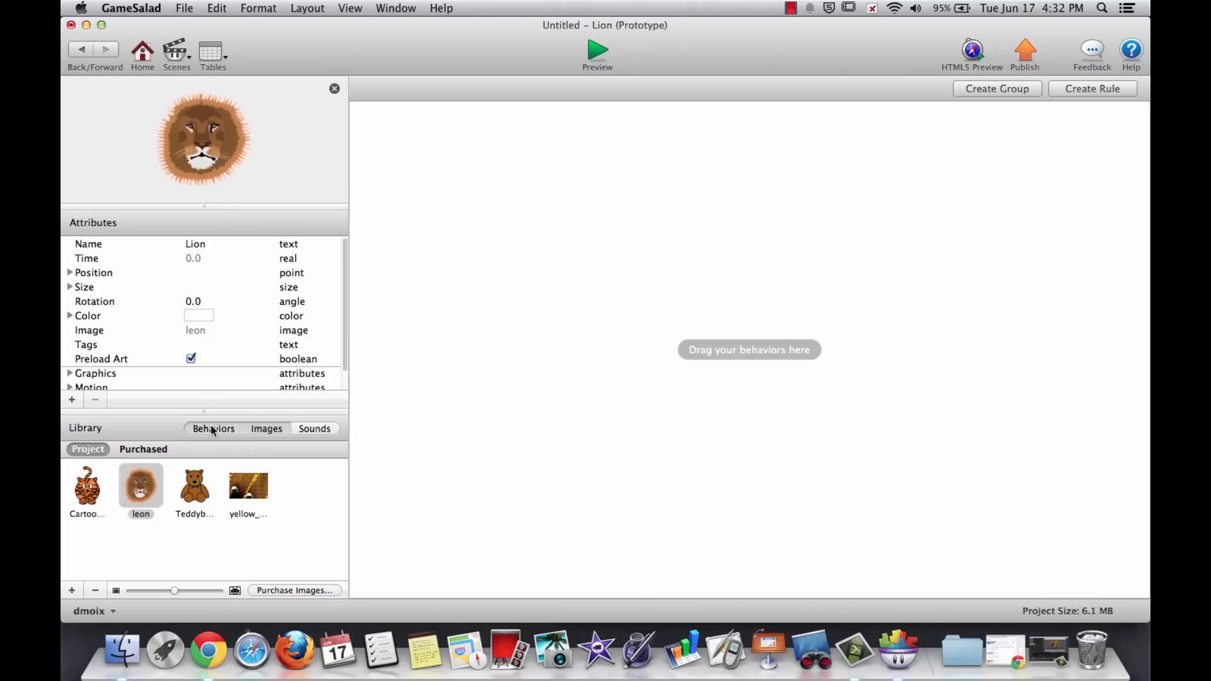
Browse the Behaviors library to find the Rule and Play Sound behaviors
click(214, 429)
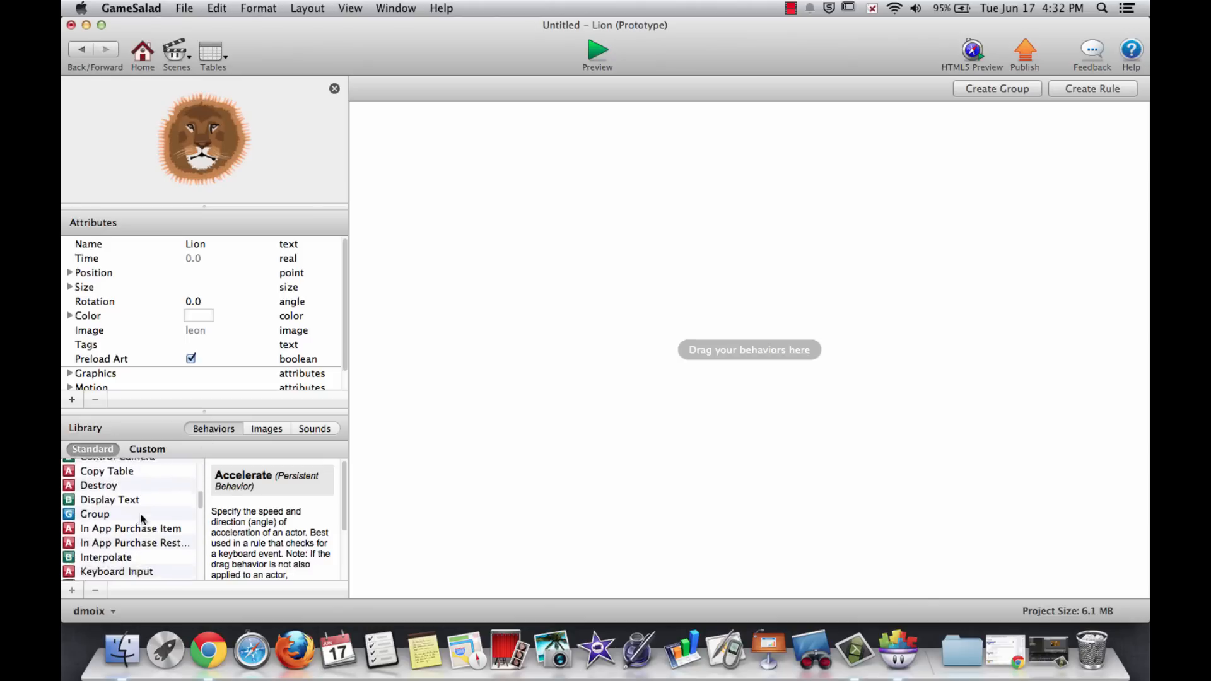
scroll(down, 3)
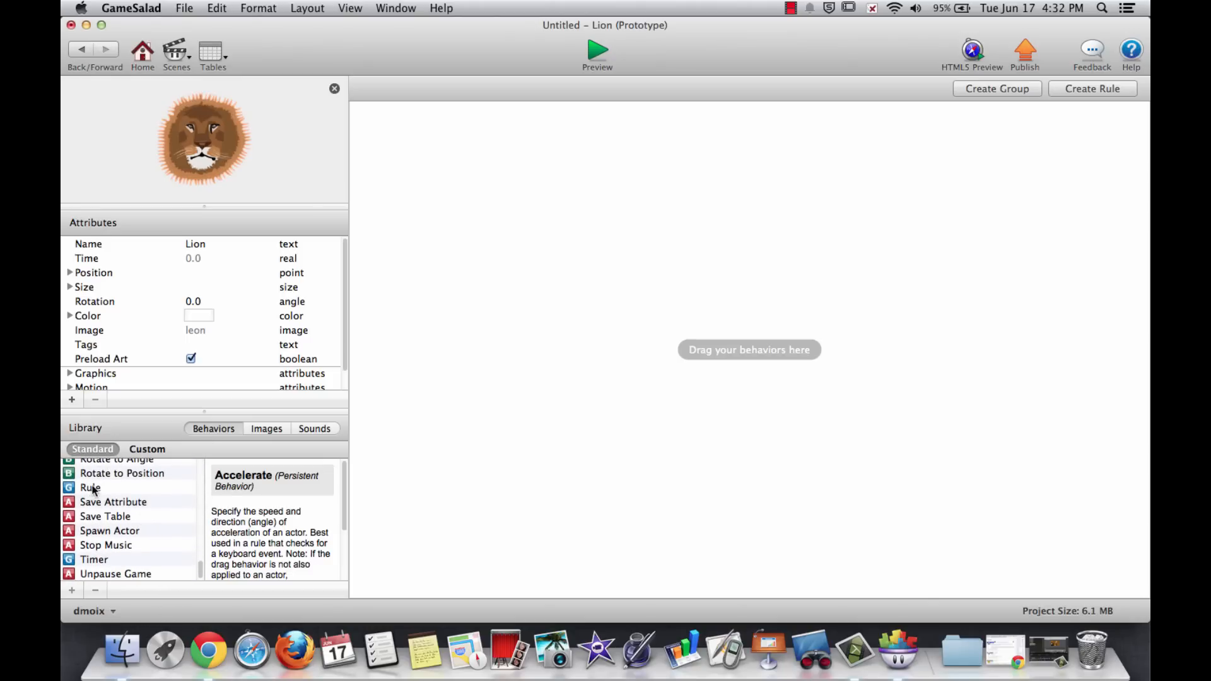
scroll(down, 3)
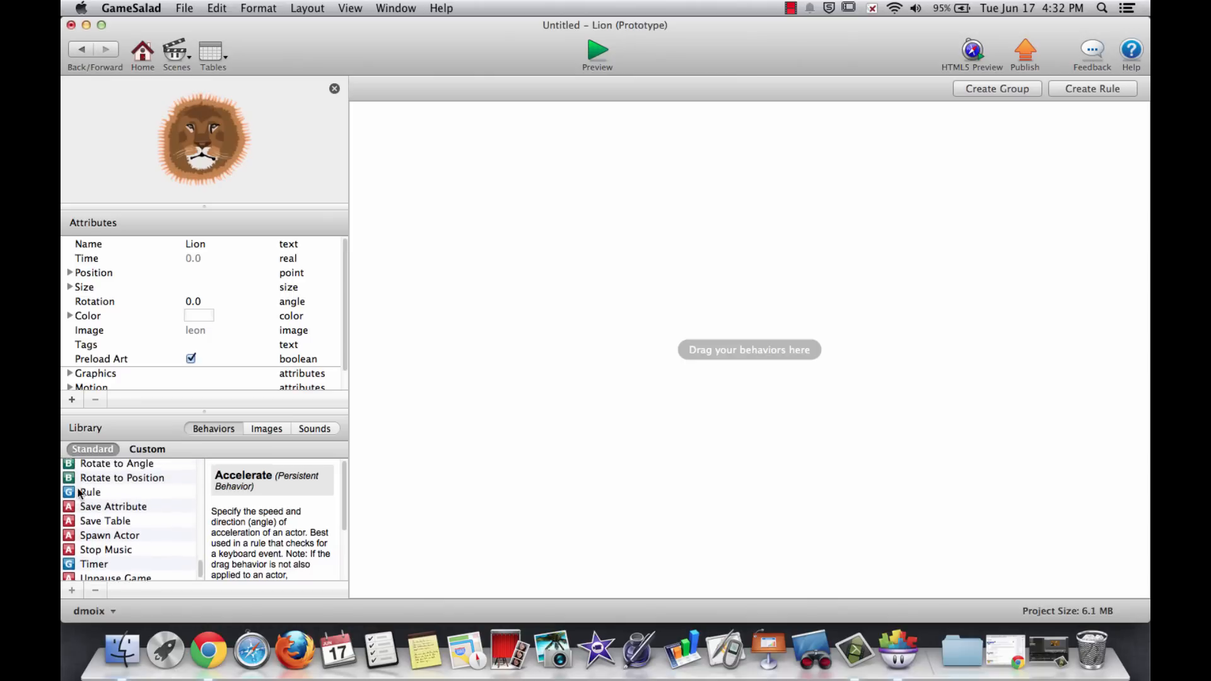
scroll(down, 3)
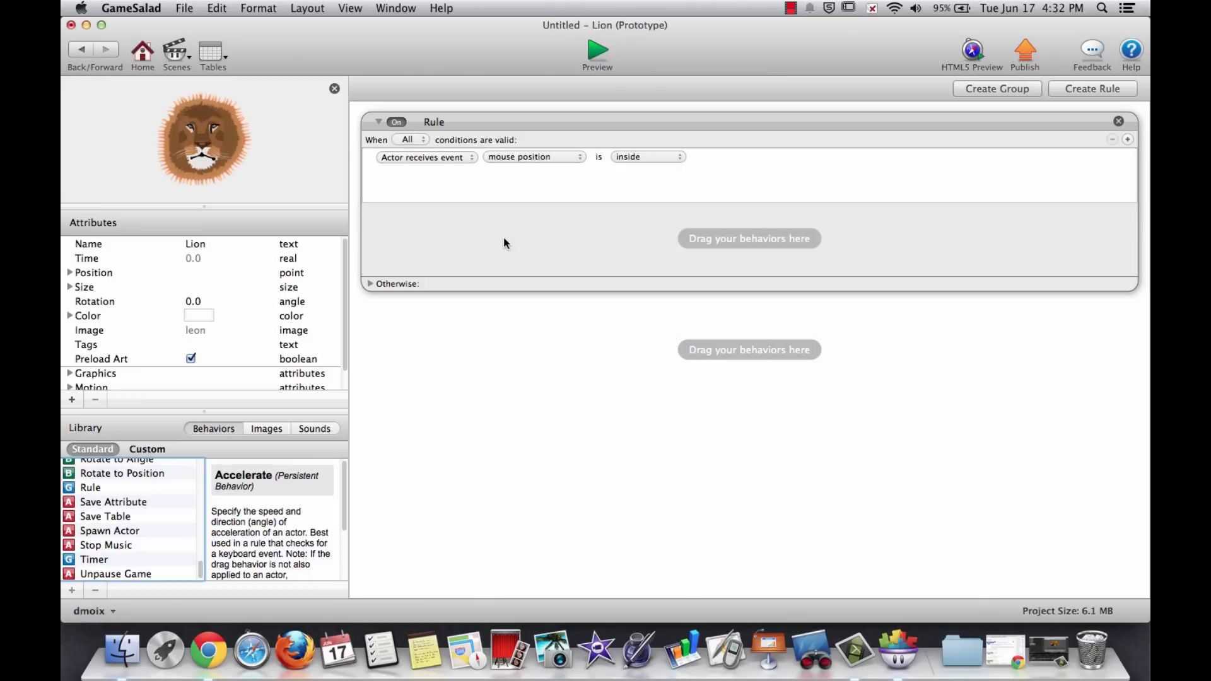
mouse_move(489, 225)
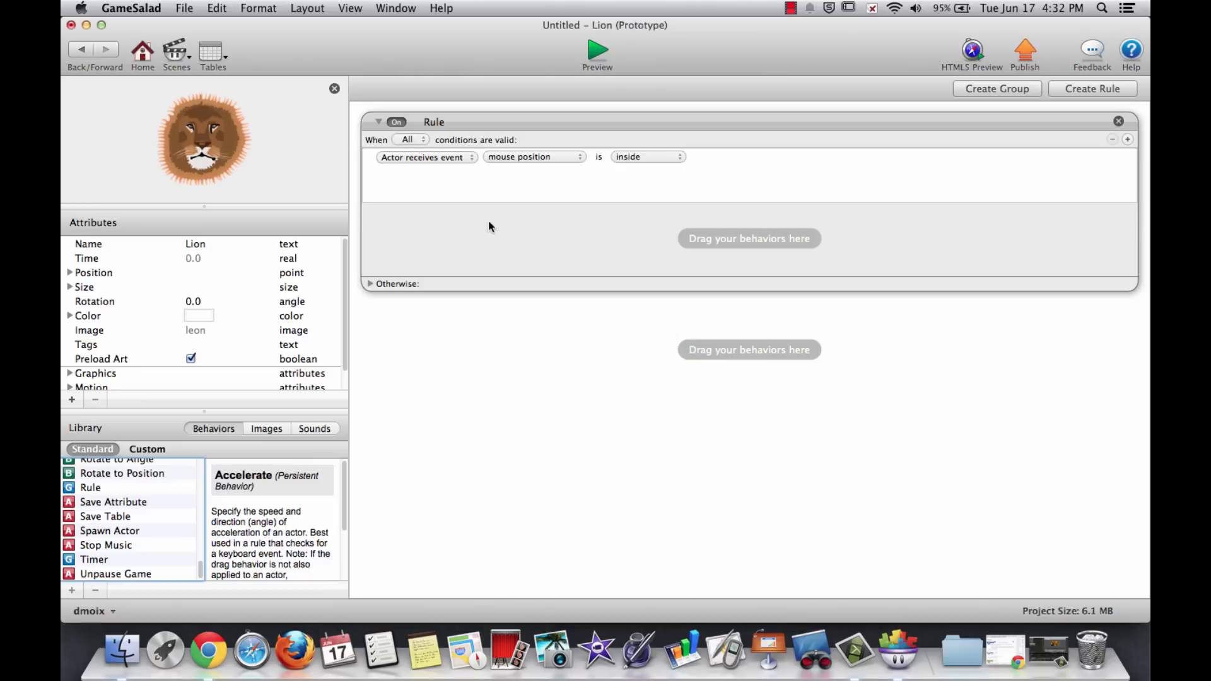
Set the Rule's condition to 'Actor receives event touch is pressed' and add Play Sound inside it
click(532, 156)
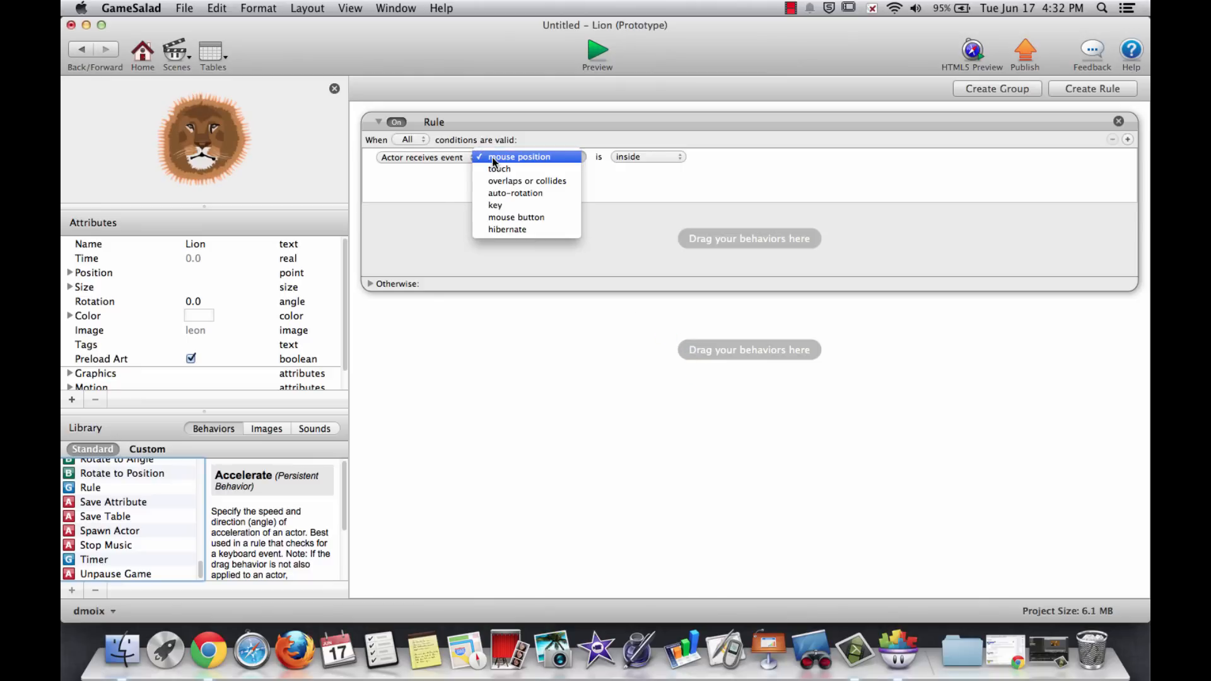
click(500, 167)
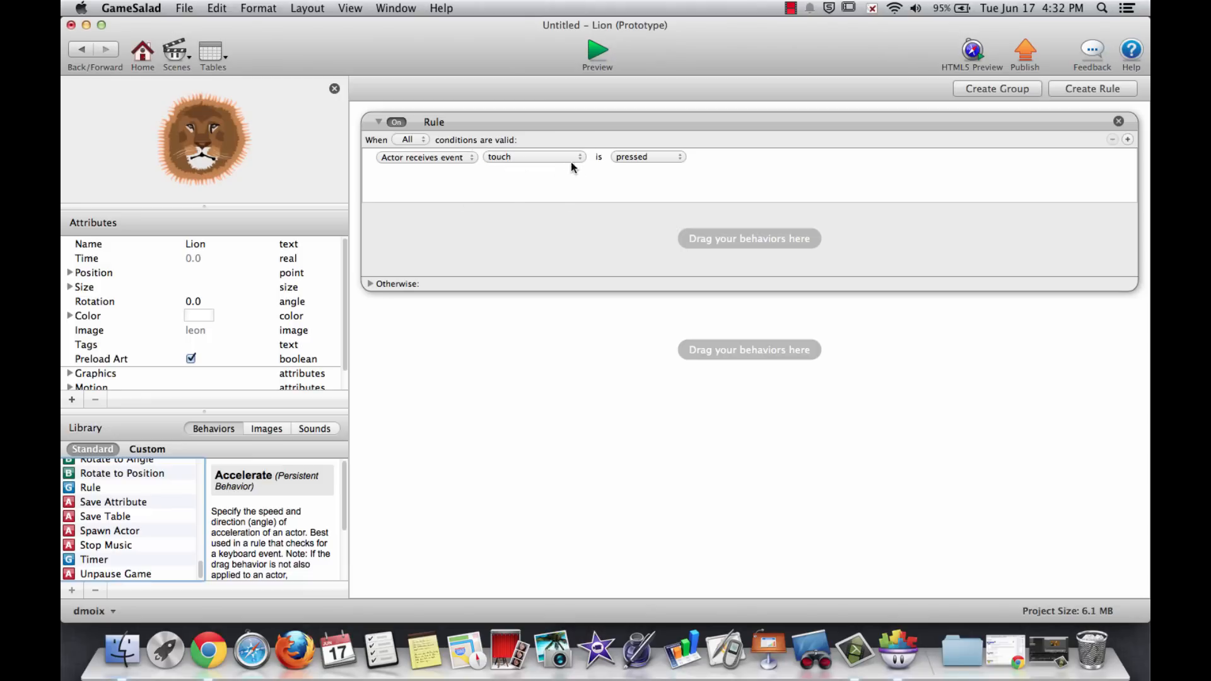
mouse_move(622, 254)
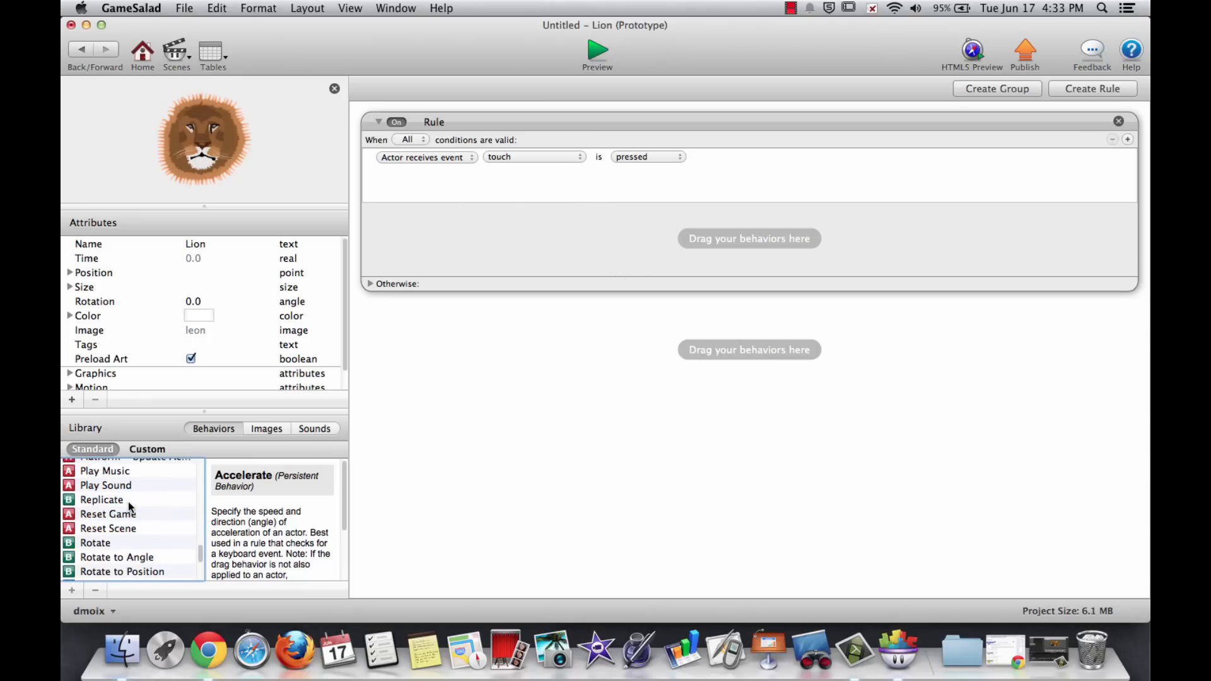
drag(106, 484, 417, 386)
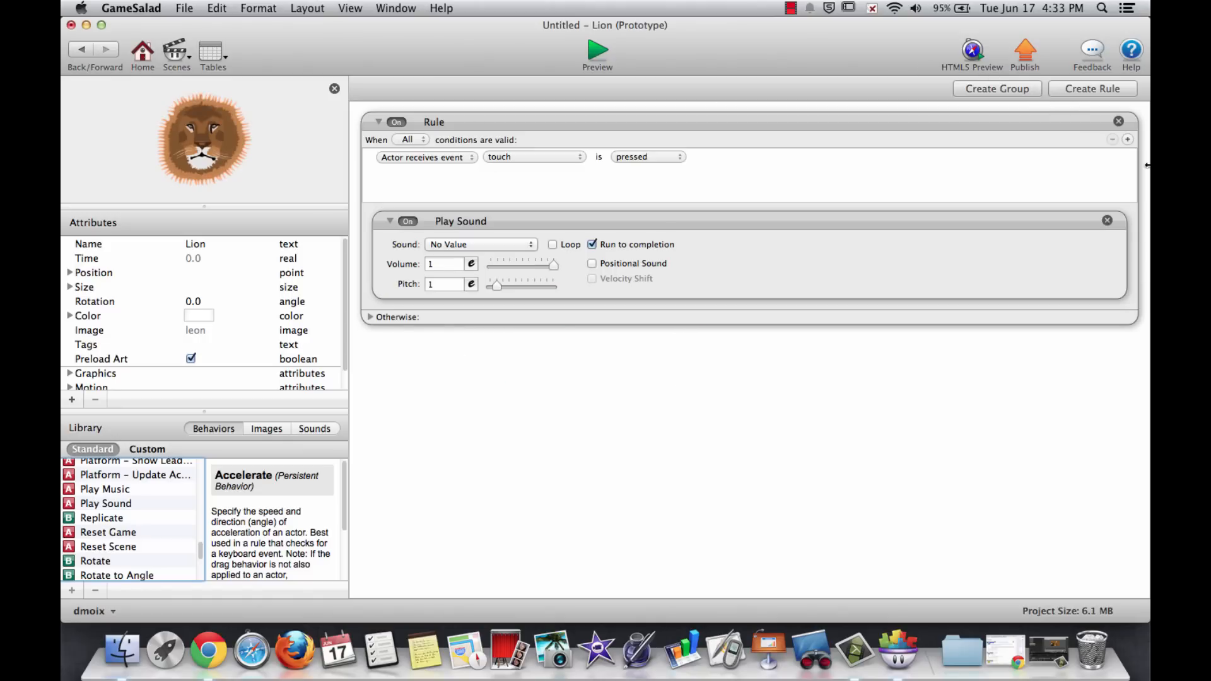
mouse_move(446, 121)
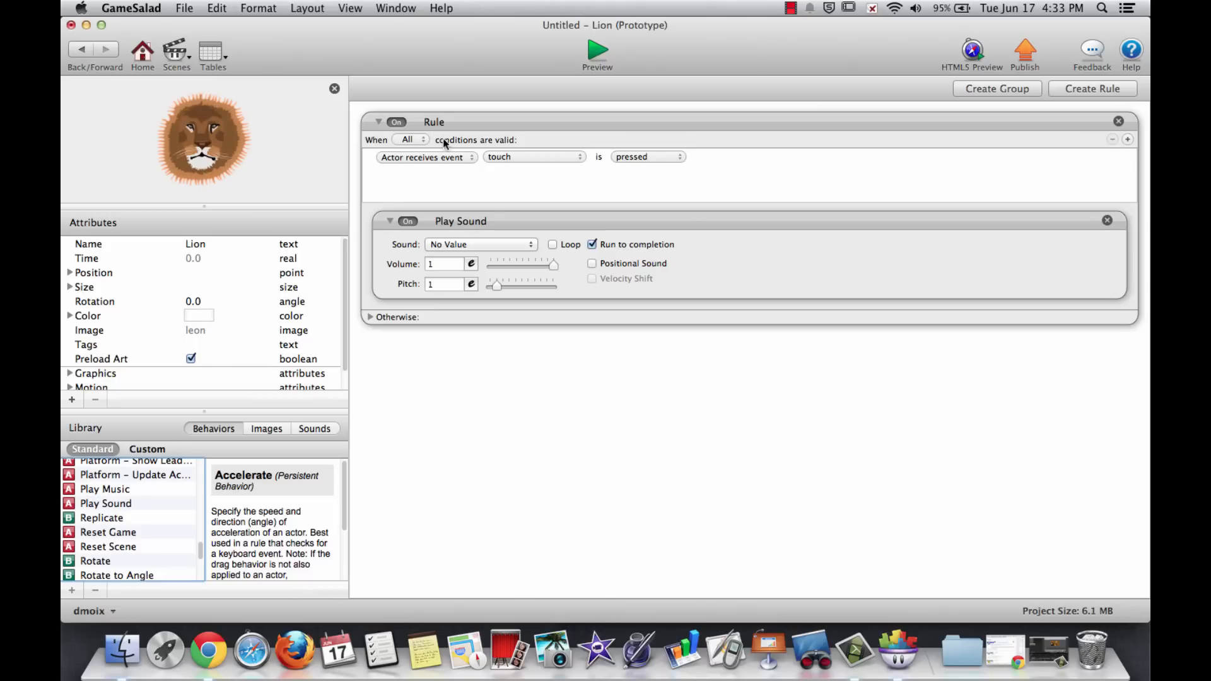
mouse_move(505, 167)
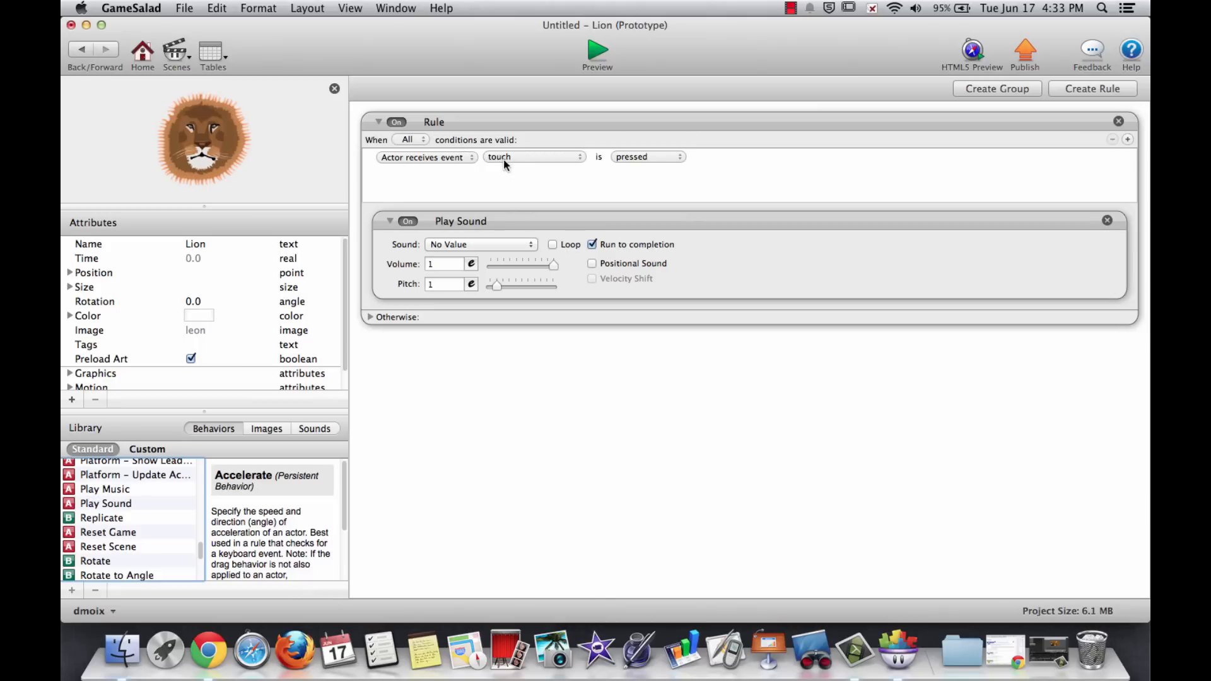
mouse_move(504, 201)
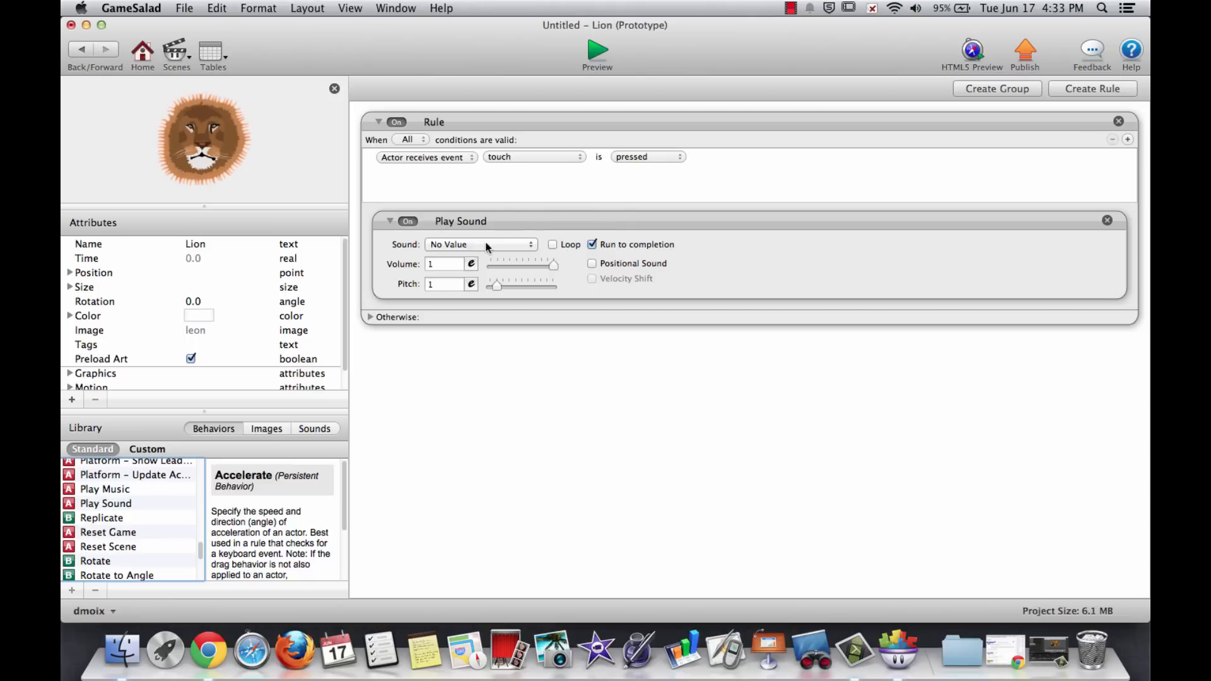
Choose Growling Lion-SoundBible.com-495747737 as the Play Sound sound and launch the preview
click(481, 244)
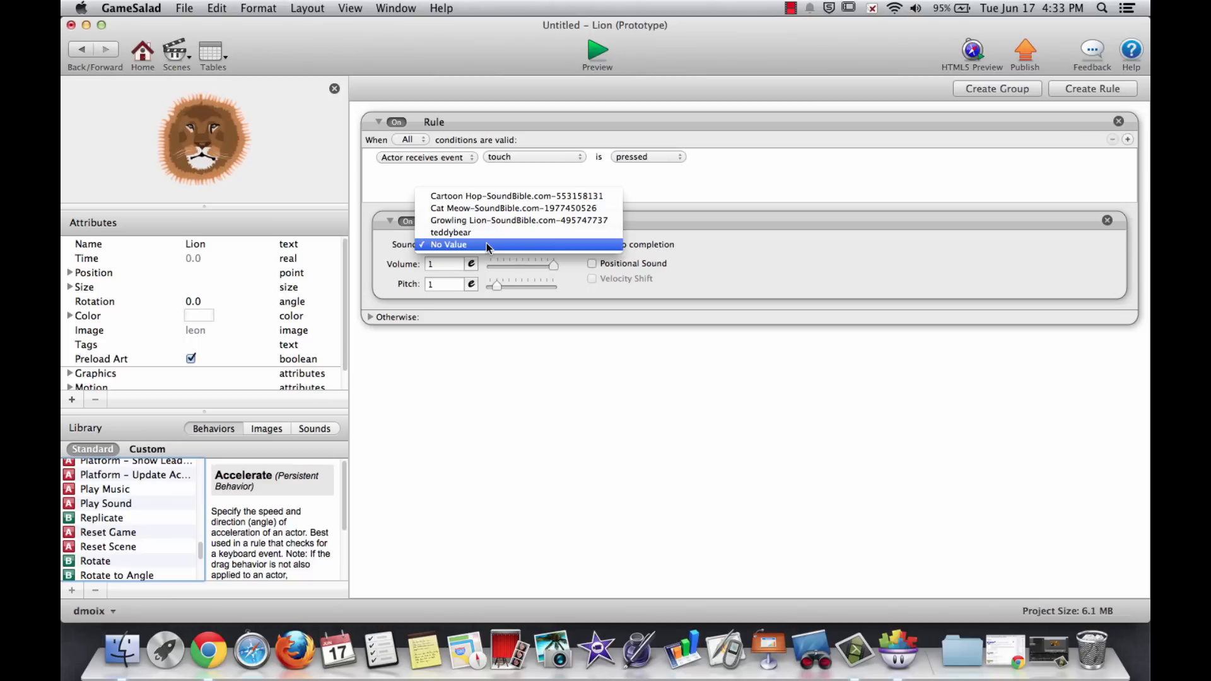
mouse_move(510, 220)
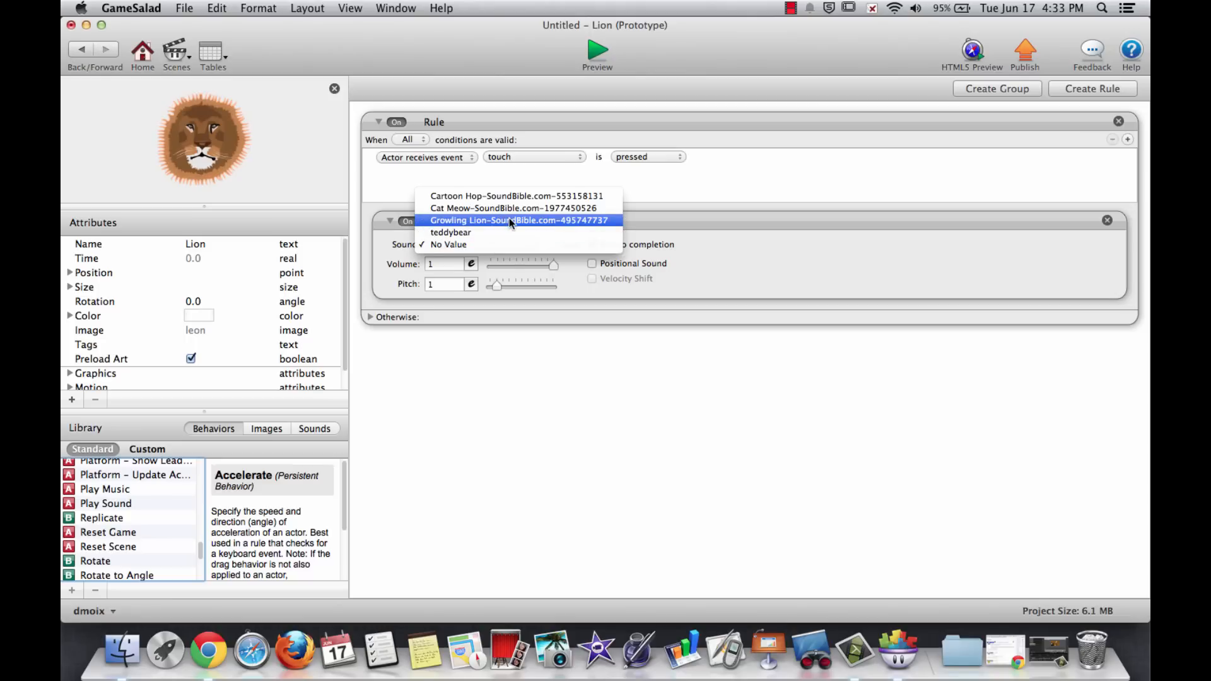
click(518, 220)
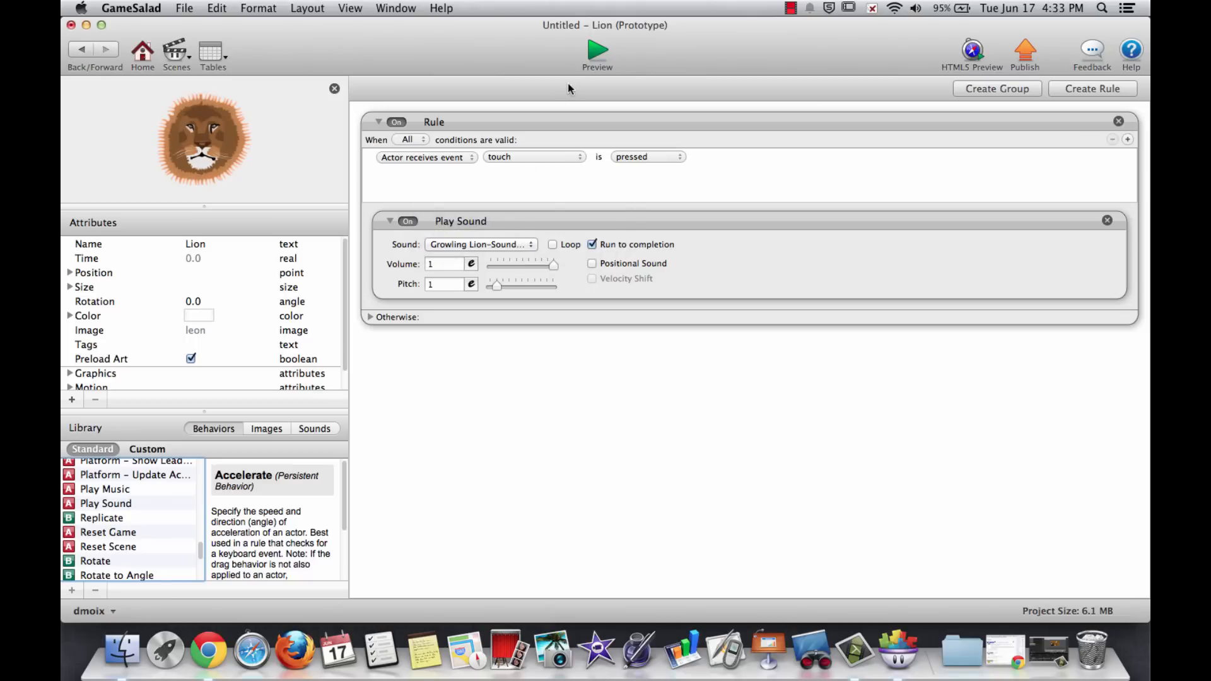
click(596, 52)
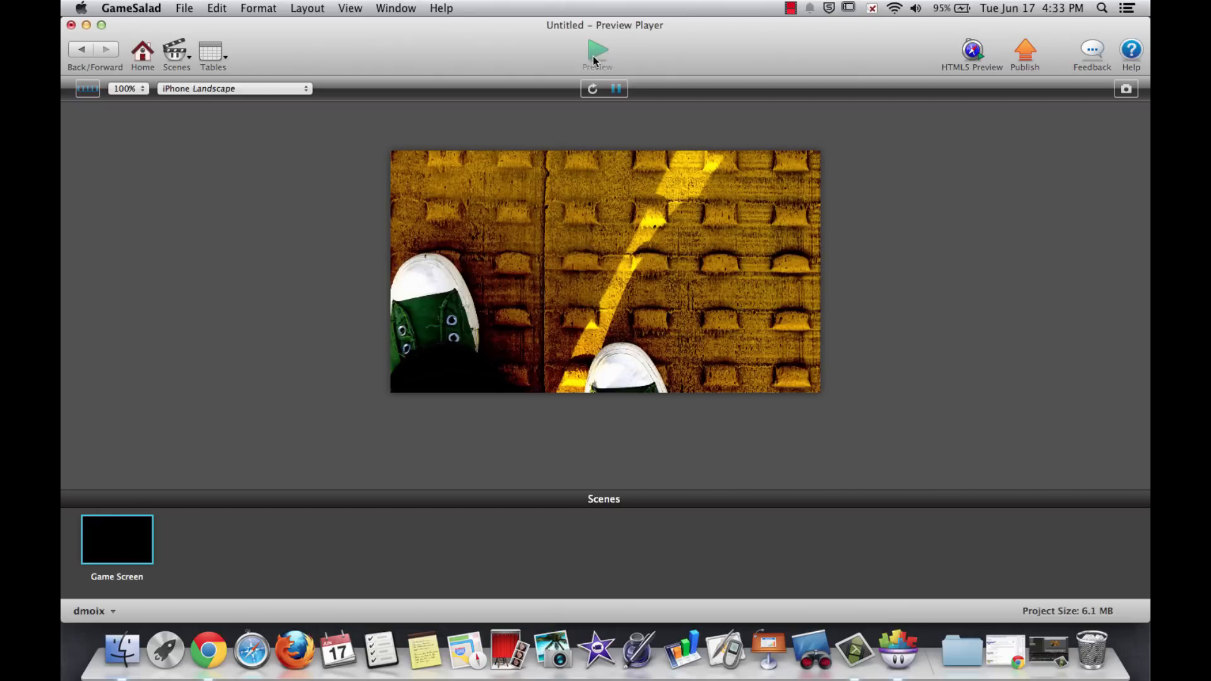
mouse_move(494, 218)
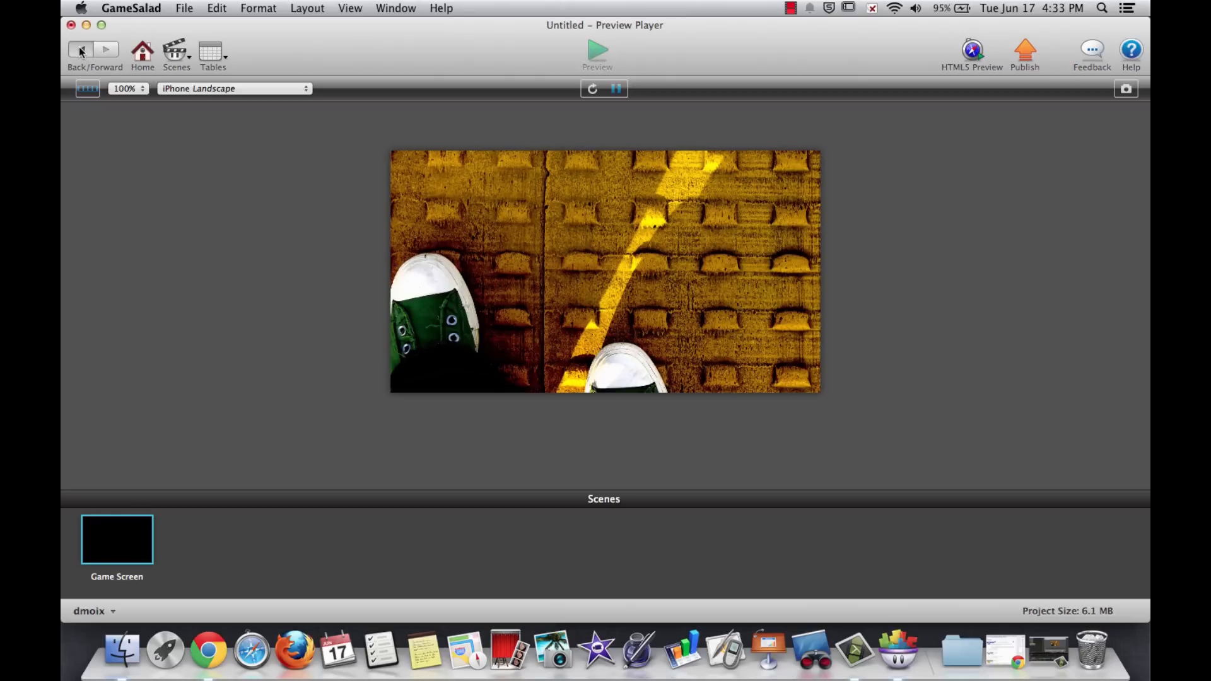
Return from the Preview Player to the Game Screen editor
click(80, 49)
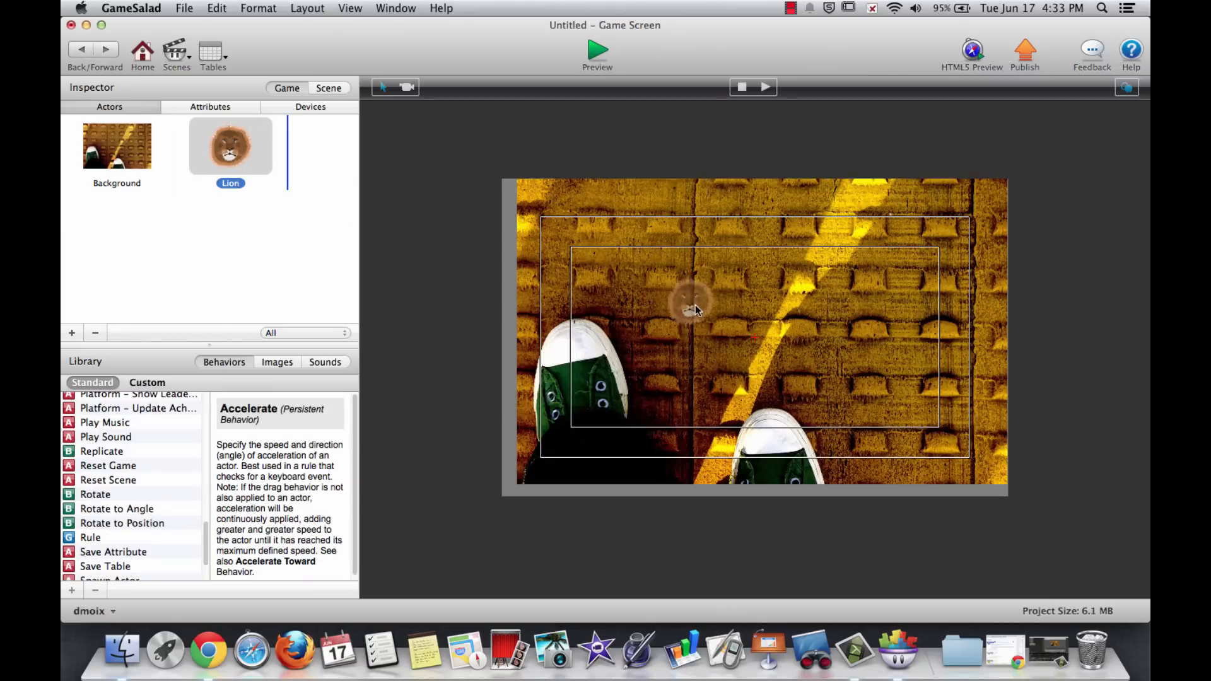
click(597, 53)
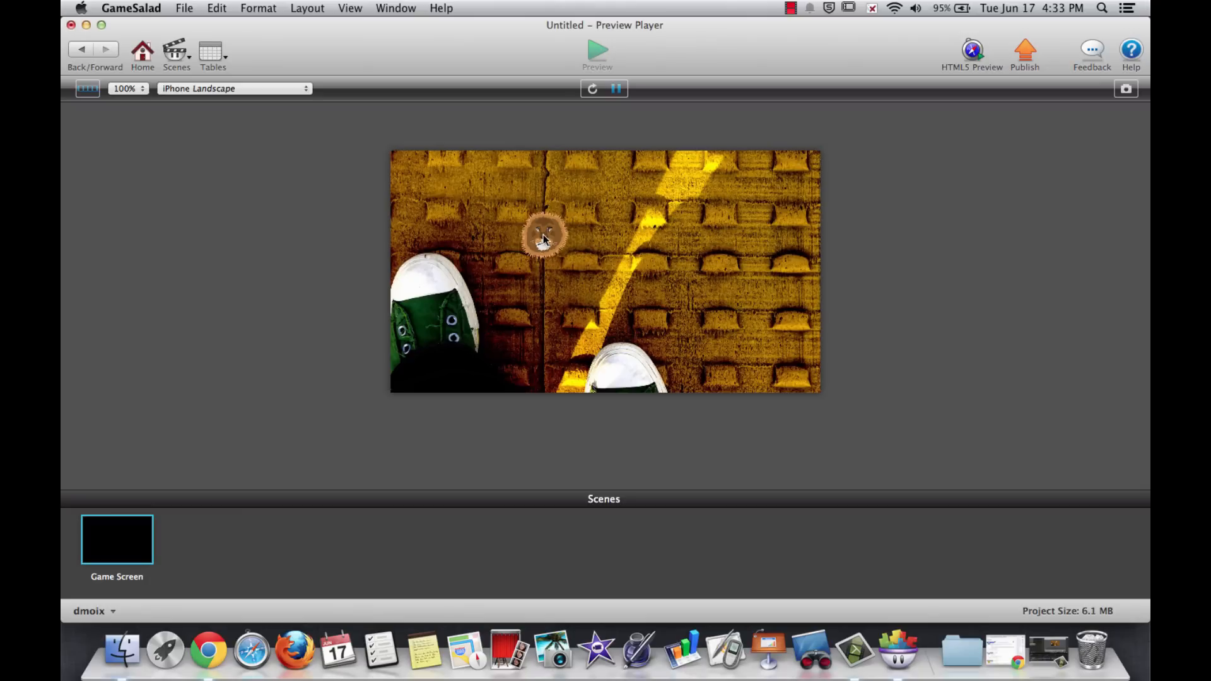
mouse_move(608, 258)
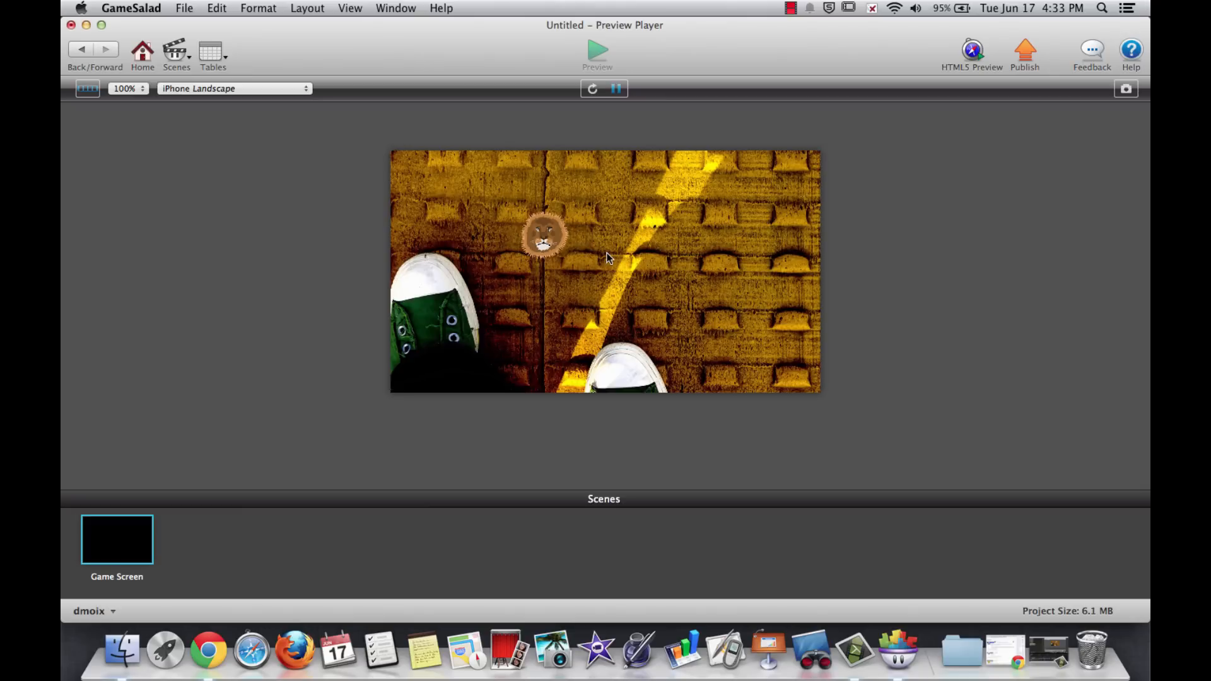
mouse_move(534, 229)
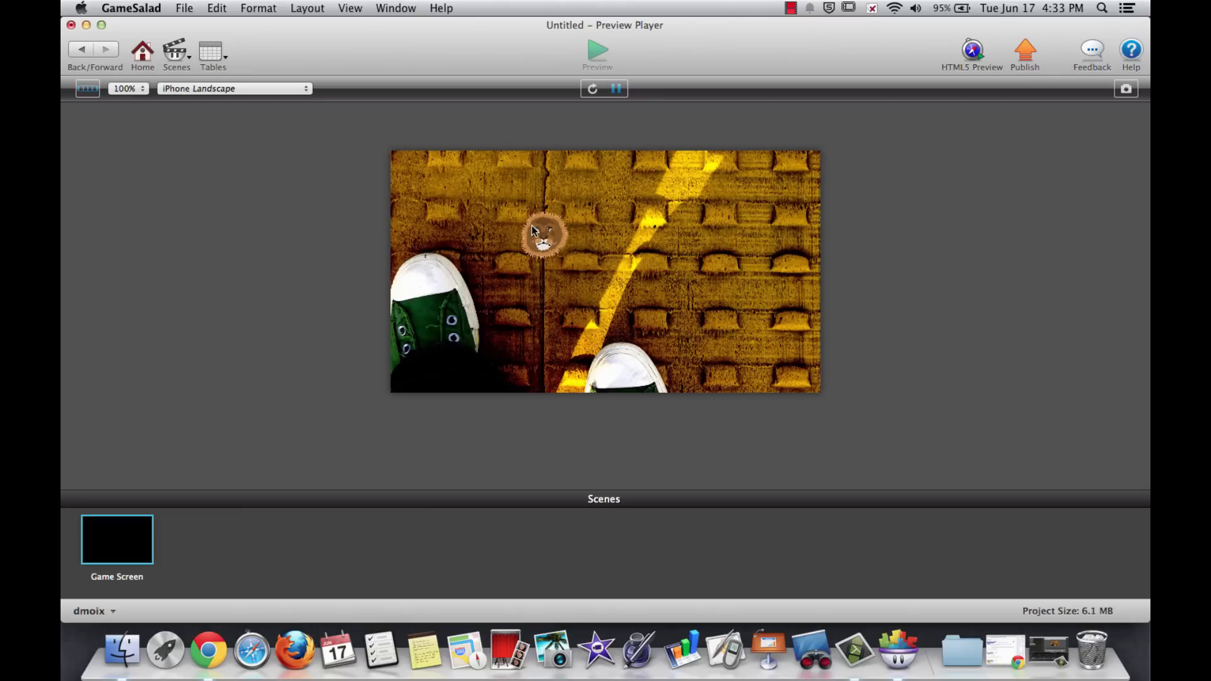
mouse_move(570, 262)
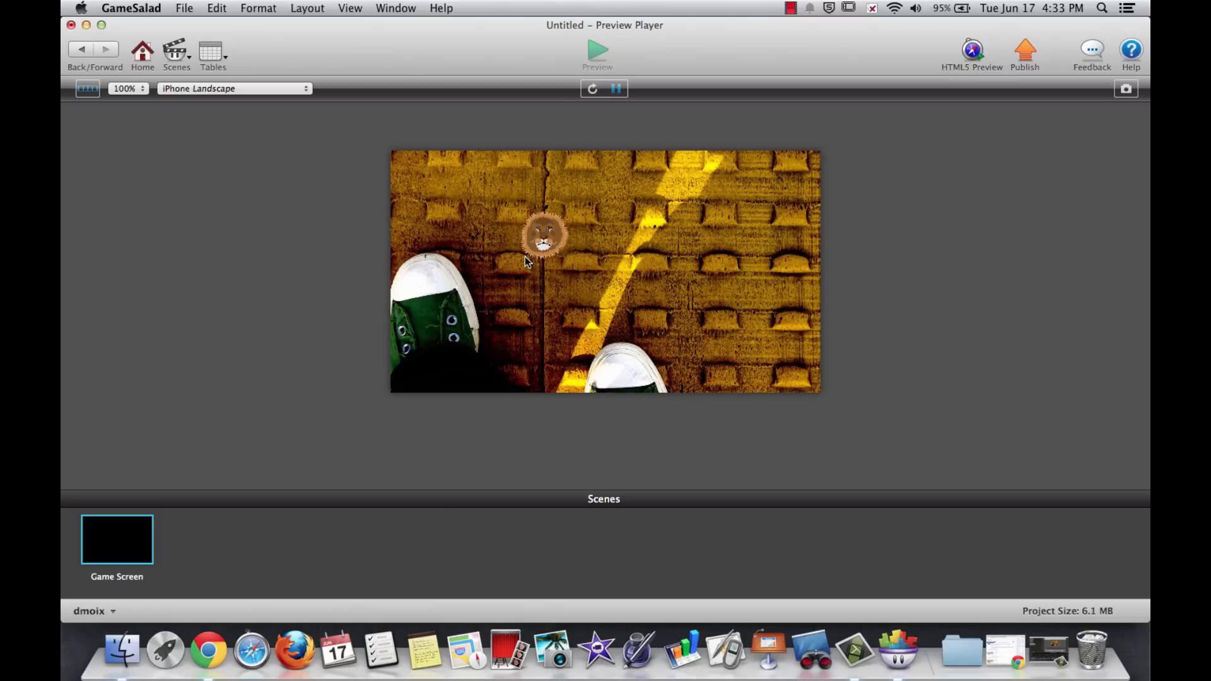
mouse_move(561, 208)
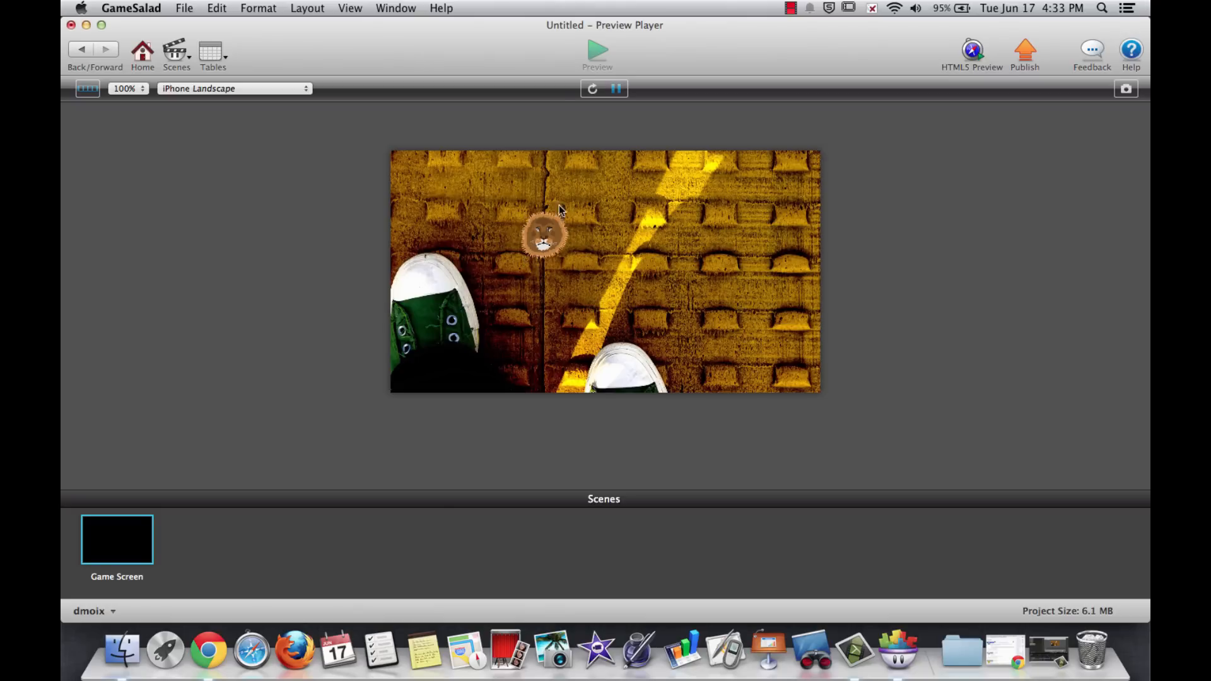
mouse_move(567, 235)
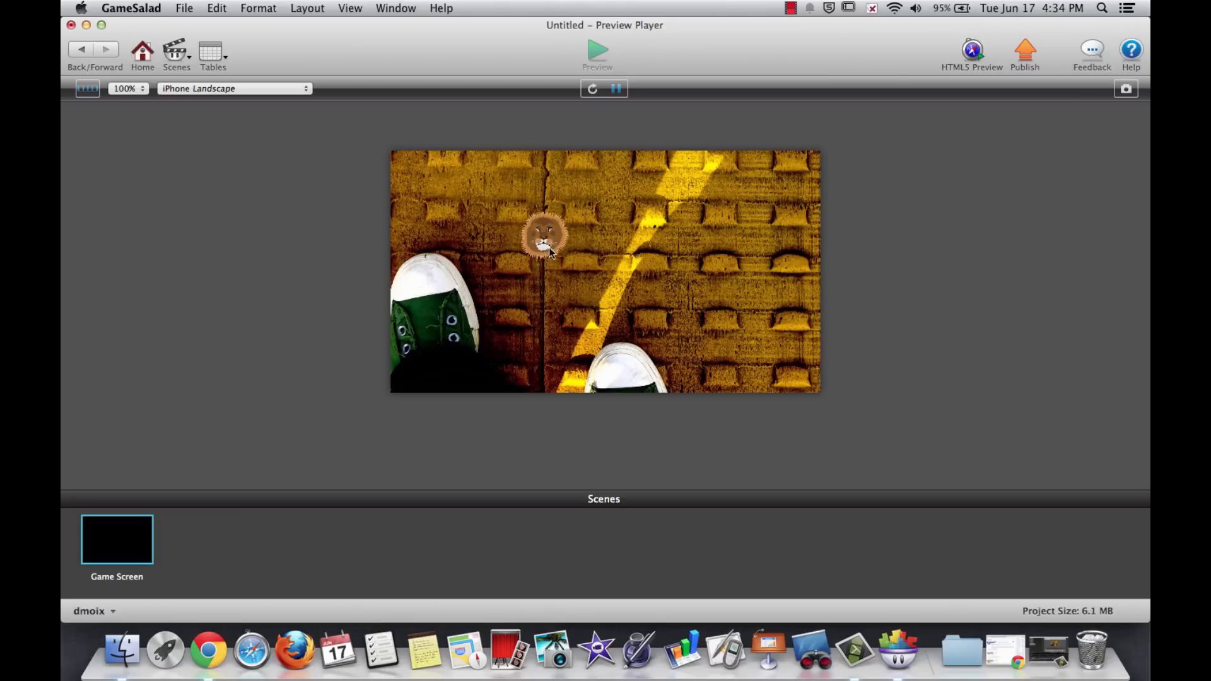
mouse_move(508, 235)
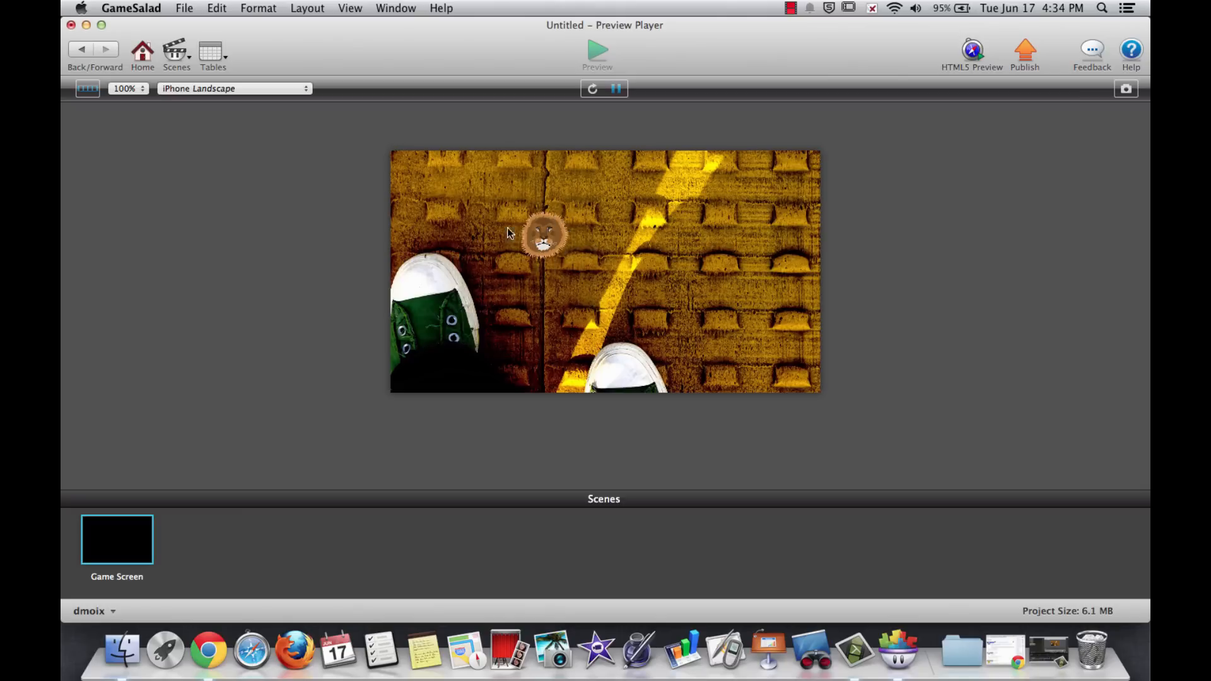
mouse_move(550, 209)
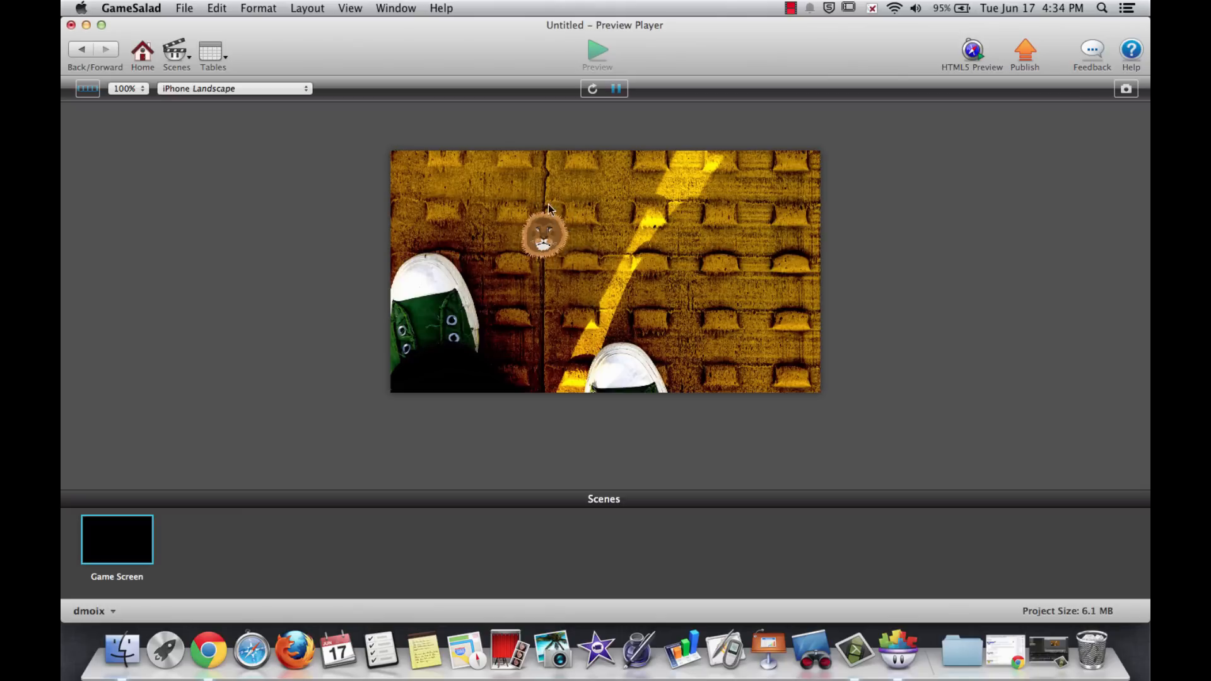
mouse_move(576, 237)
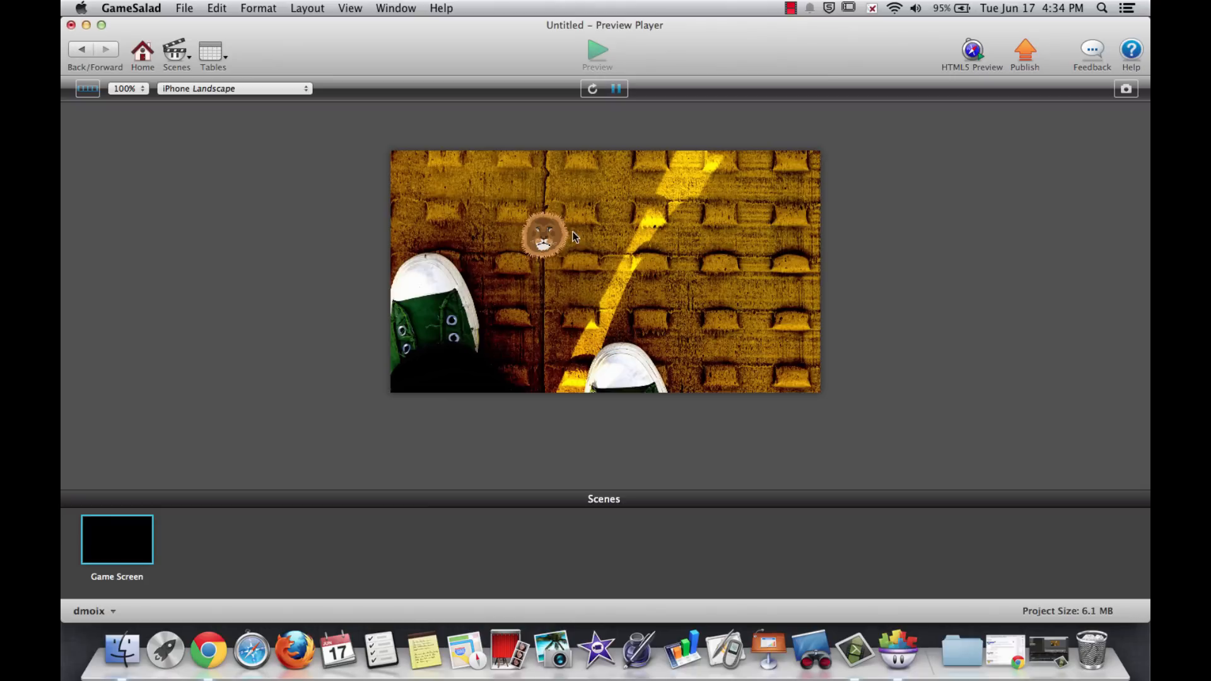
mouse_move(568, 229)
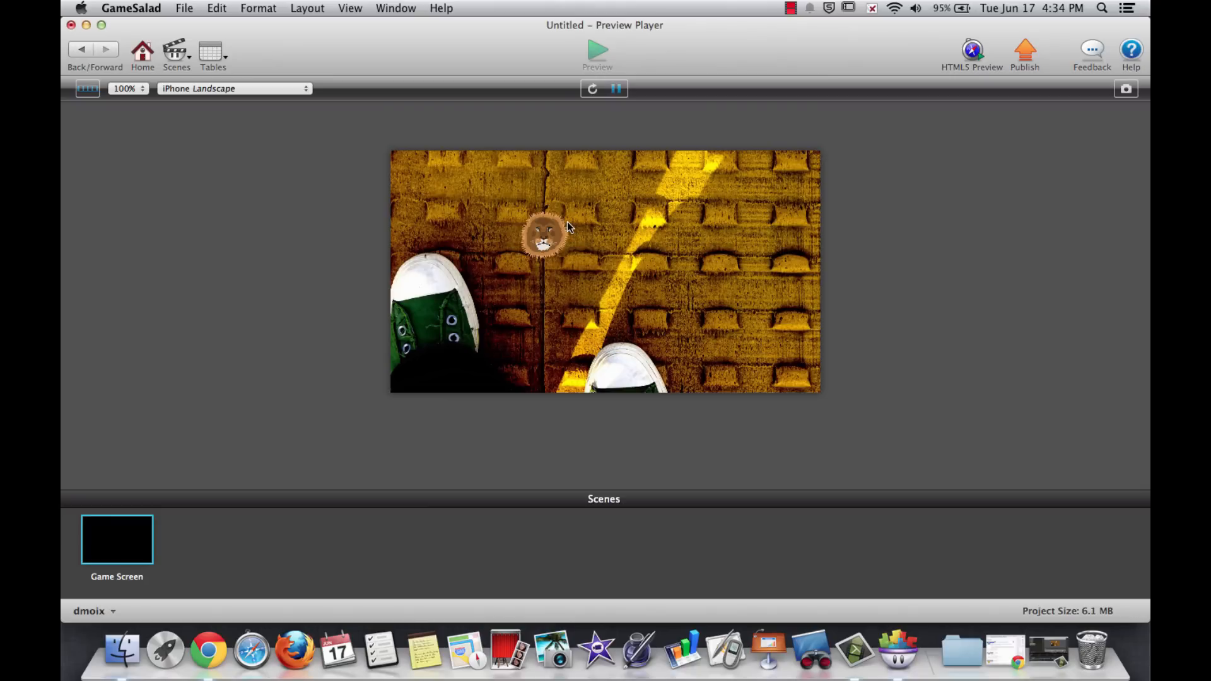
click(81, 49)
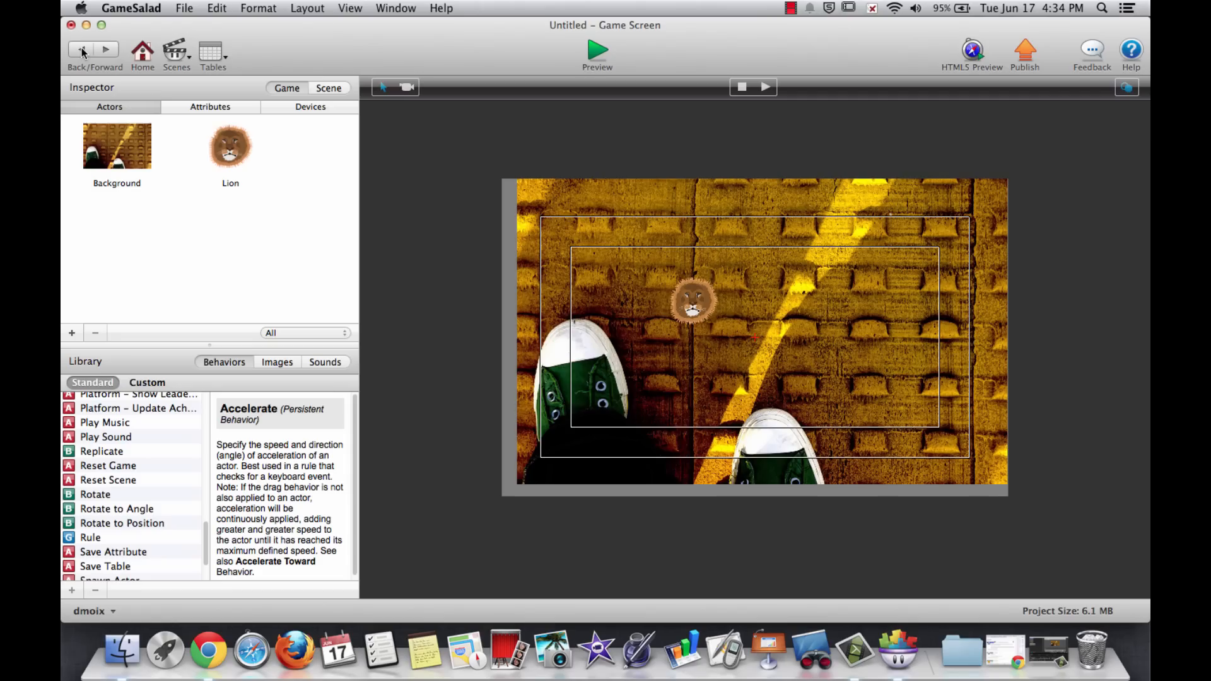